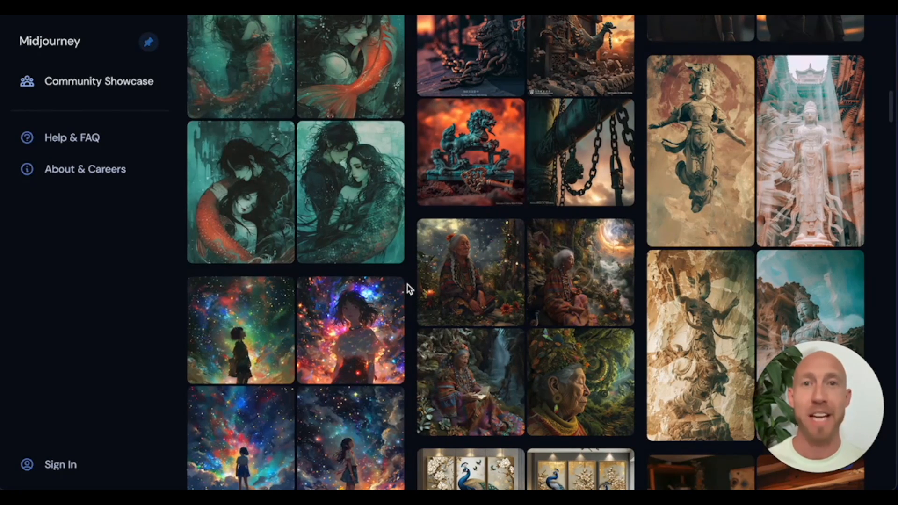
- Scroll the GoAPI page and open its Dashboard, reaching the GitHub sign-in page
scroll("down", 3)
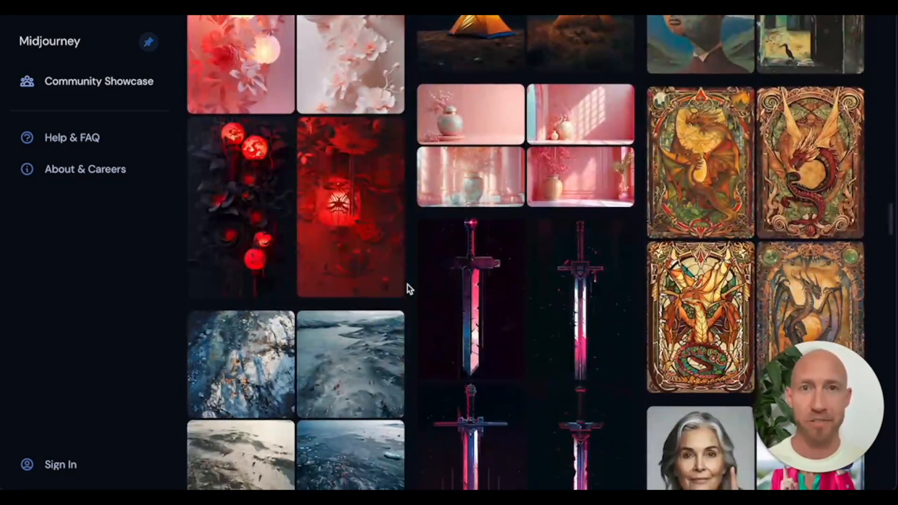
scroll("down", 3)
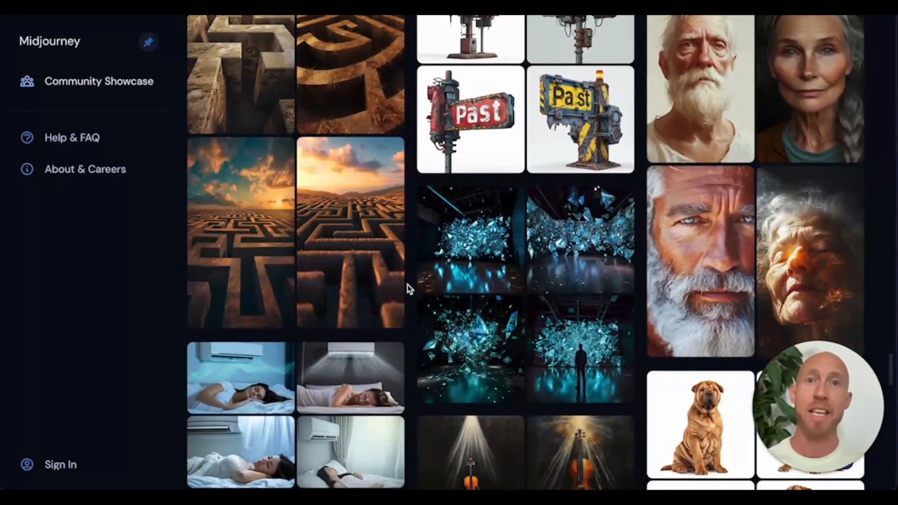
scroll("down", 3)
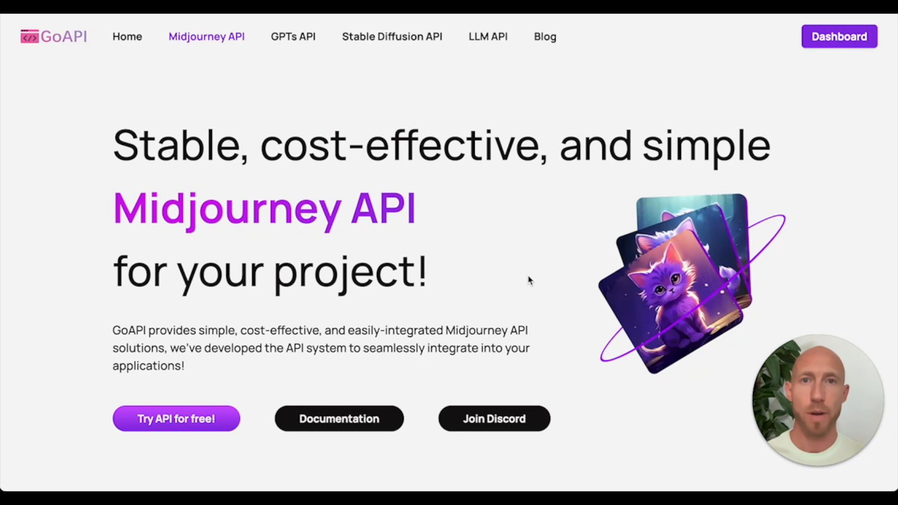
mouse_move(479, 258)
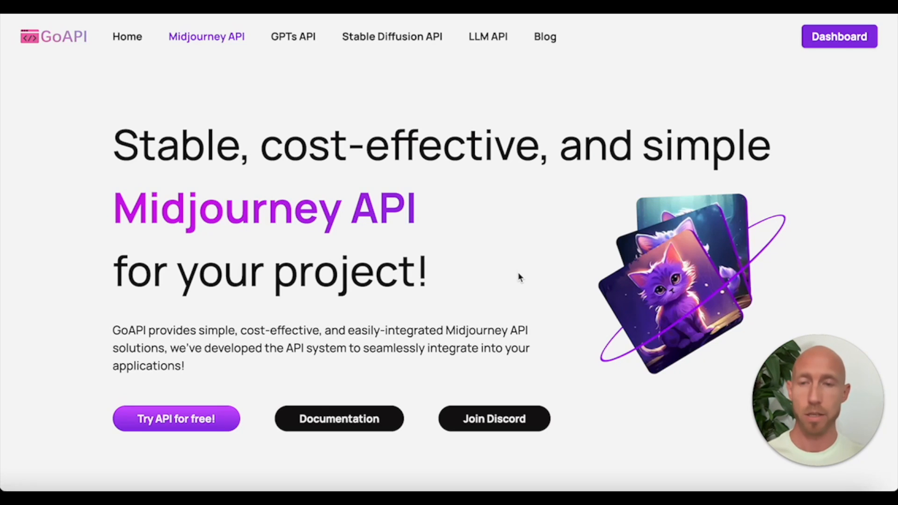
mouse_move(163, 43)
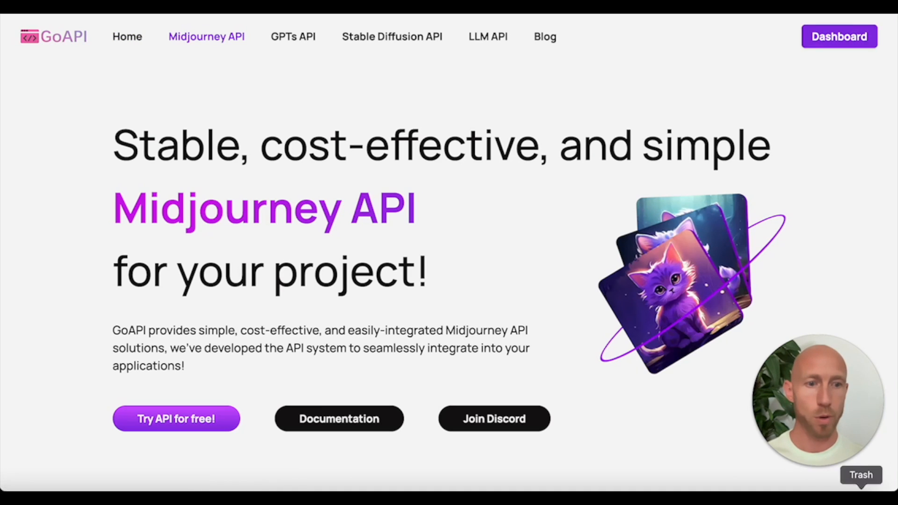
left_click(839, 36)
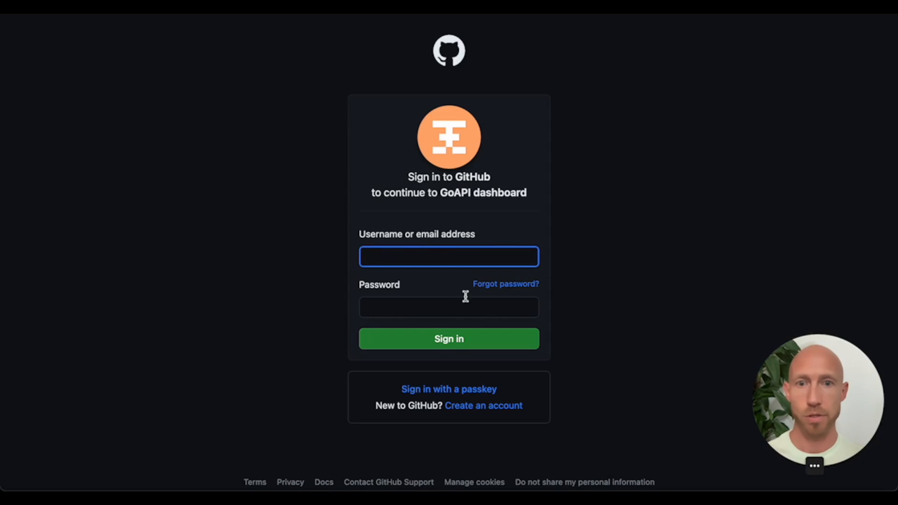
mouse_move(478, 294)
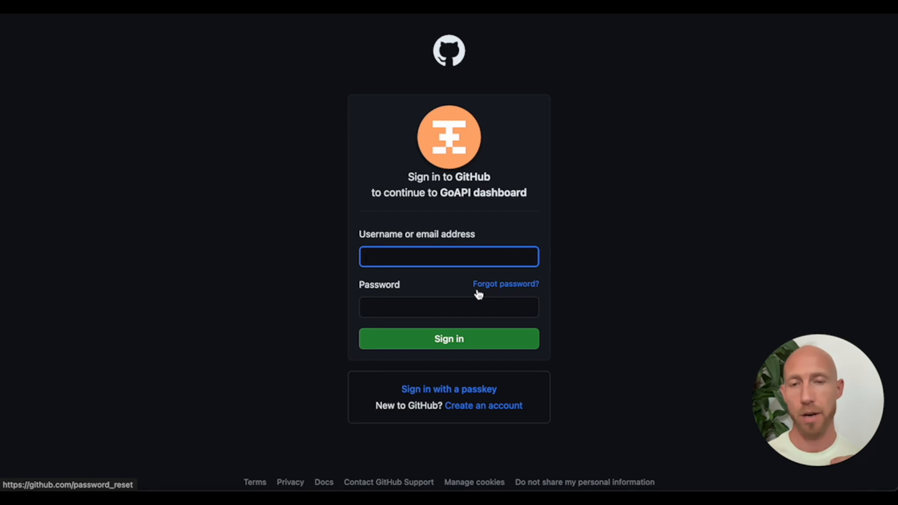
mouse_move(212, 28)
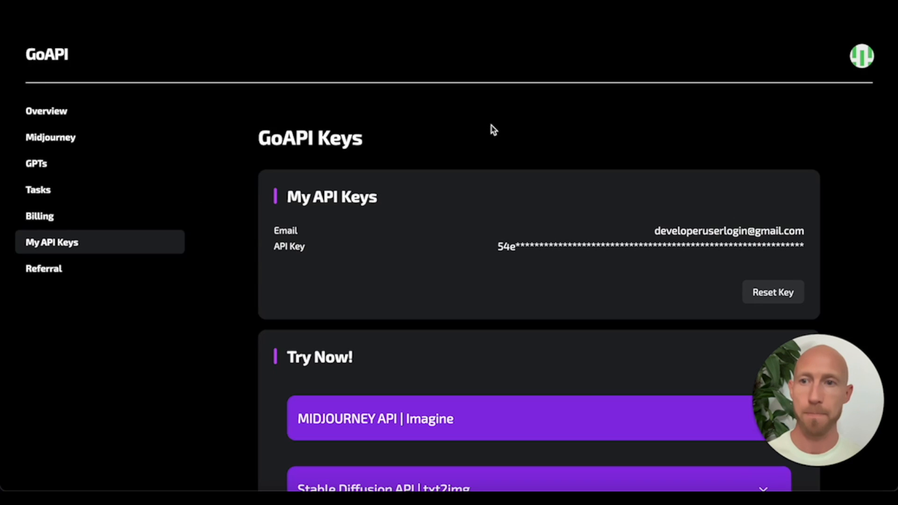
mouse_move(398, 286)
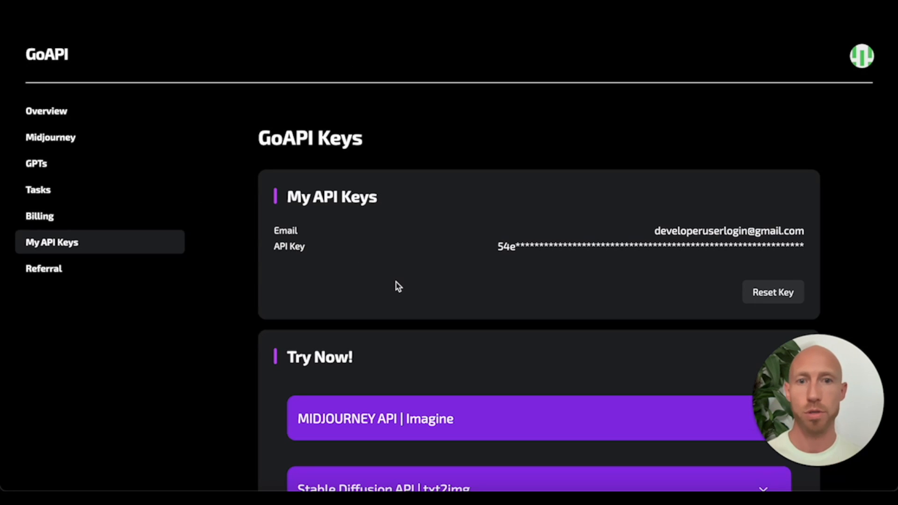
mouse_move(429, 184)
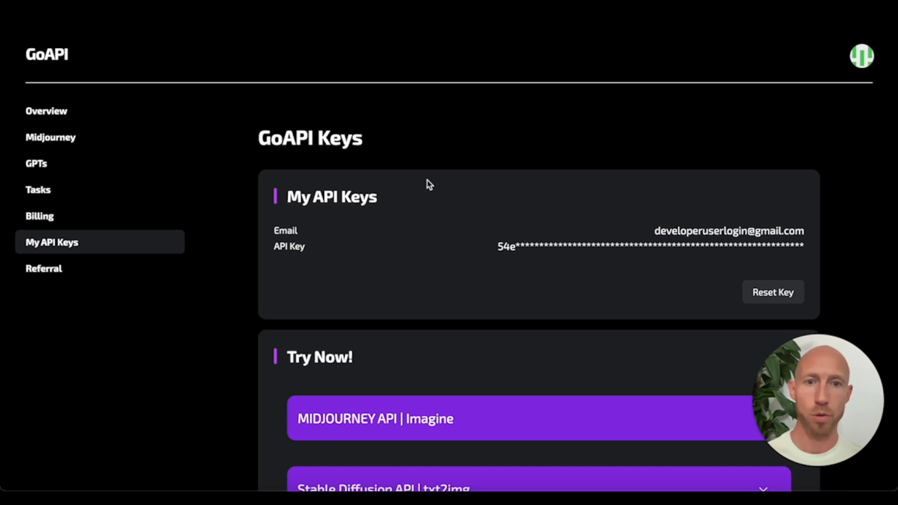
mouse_move(70, 234)
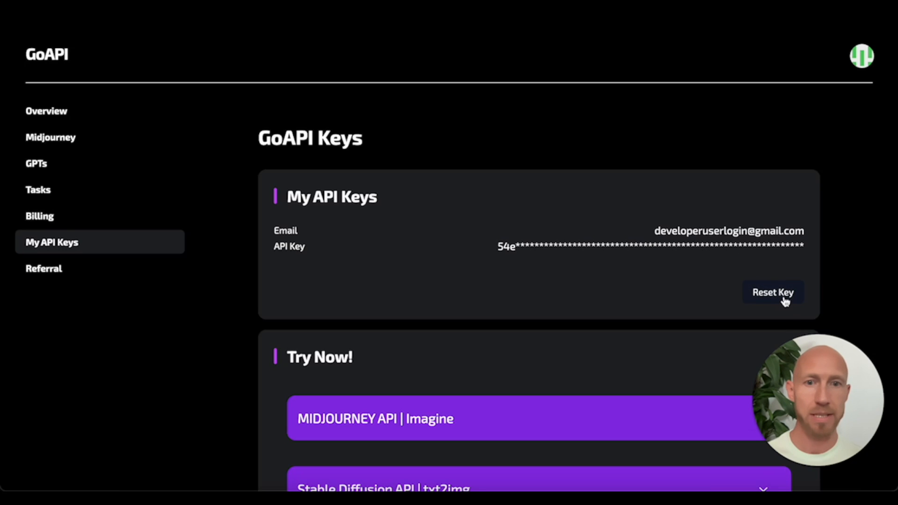
- Reset the GoAPI API key and close the notice showing the new key
left_click(772, 292)
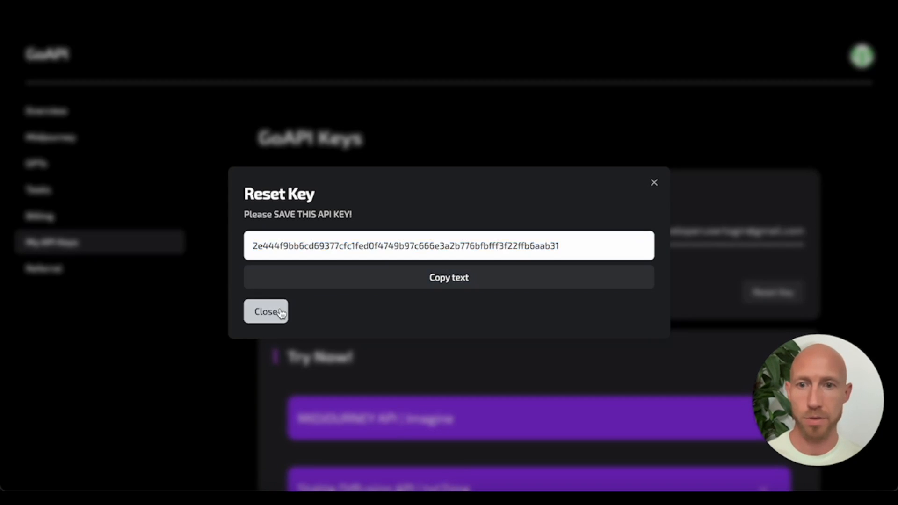
left_click(265, 310)
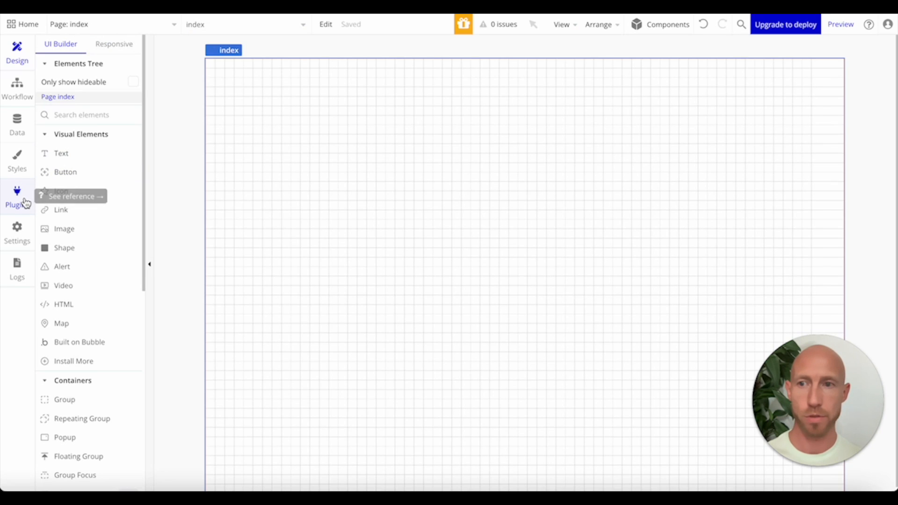
- In the API Connector plugin, add an API named Midjourney and add a shared header
left_click(17, 195)
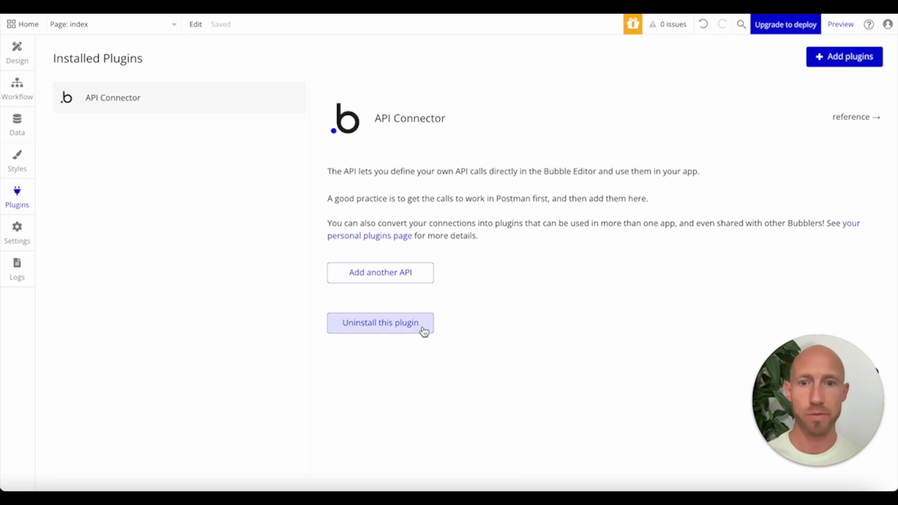
mouse_move(448, 128)
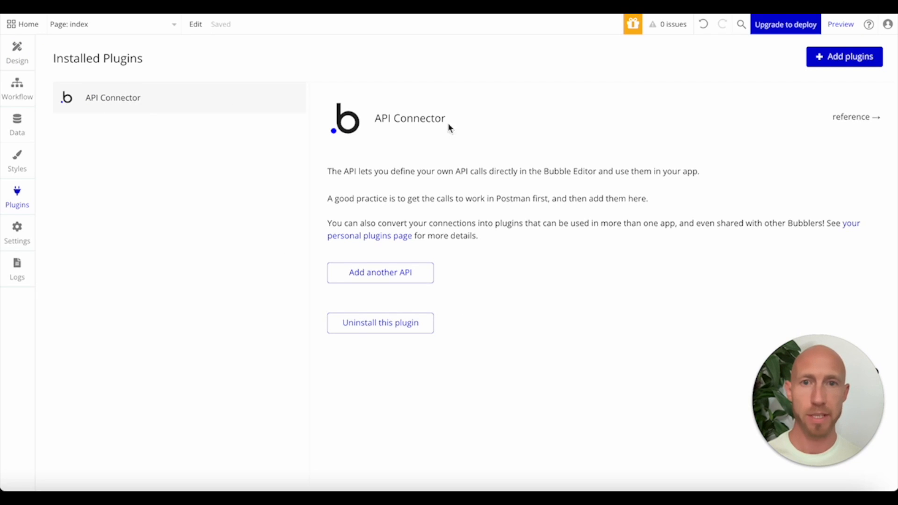
mouse_move(490, 286)
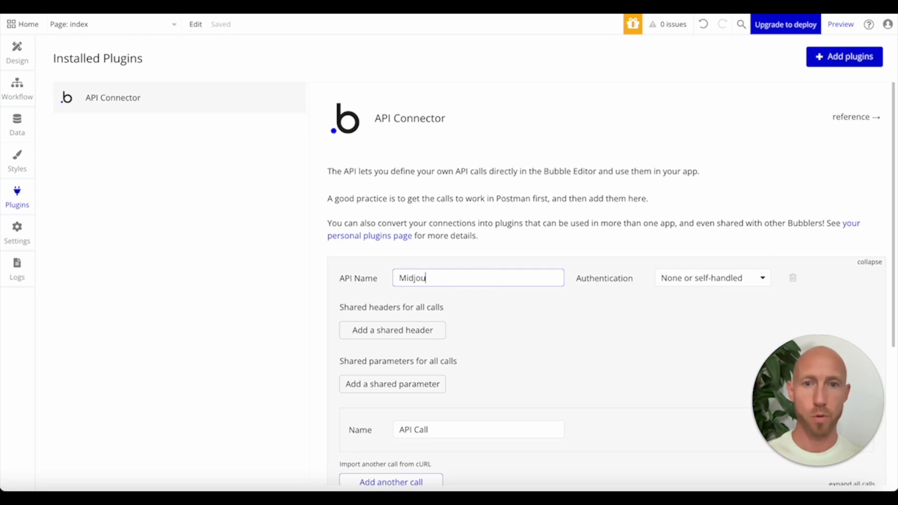
type("rney")
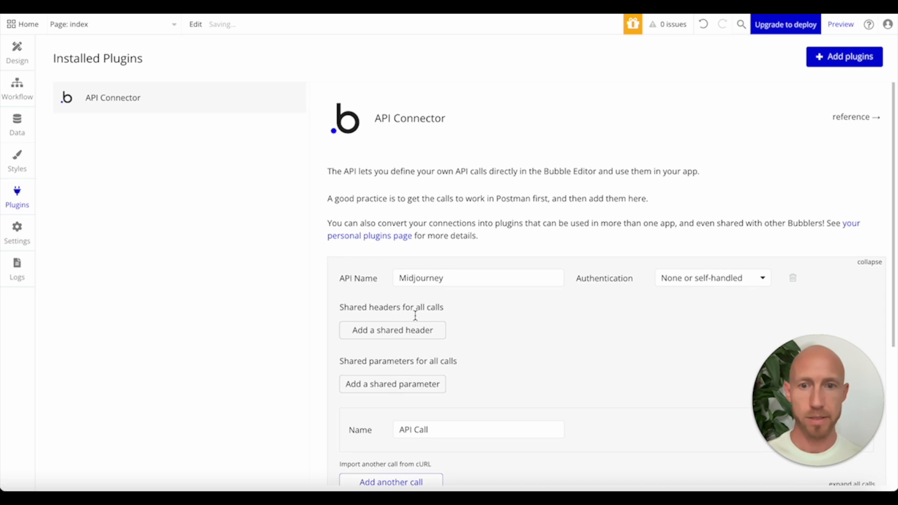
left_click(392, 329)
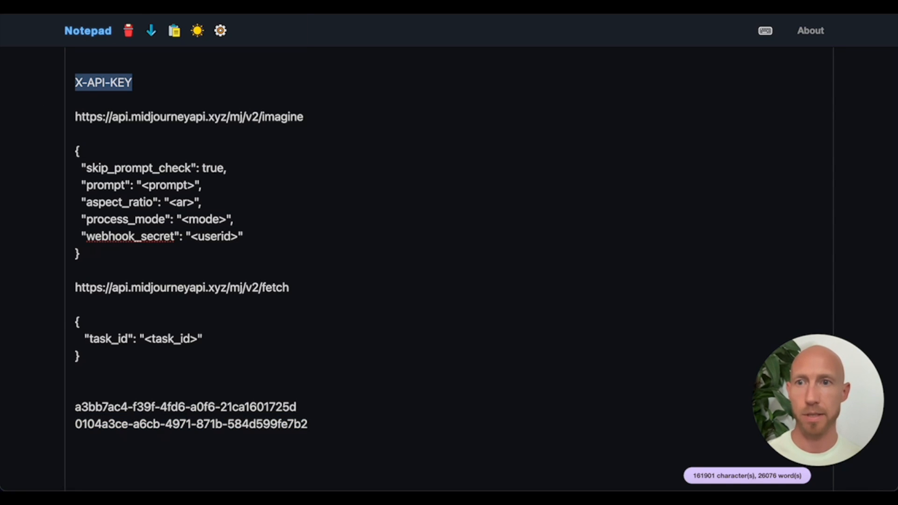
mouse_move(220, 30)
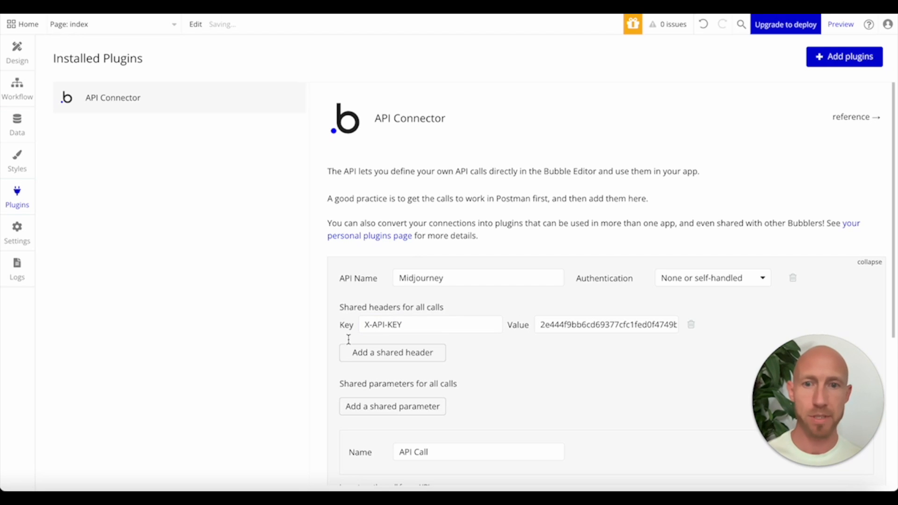
scroll("down", 3)
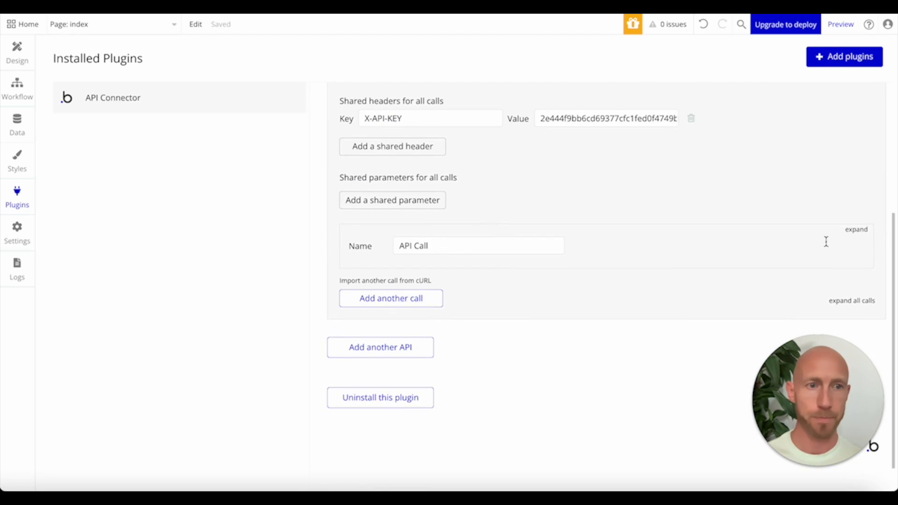
left_click(856, 229)
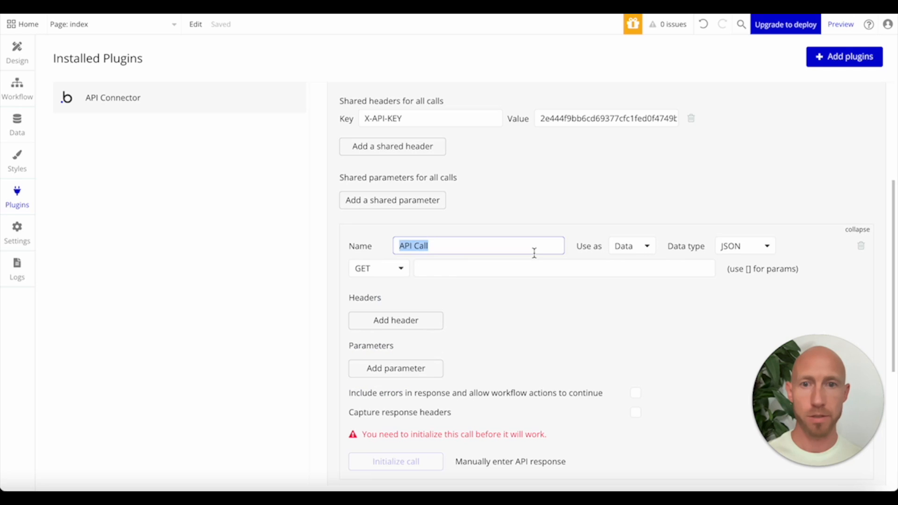
type("Imagine")
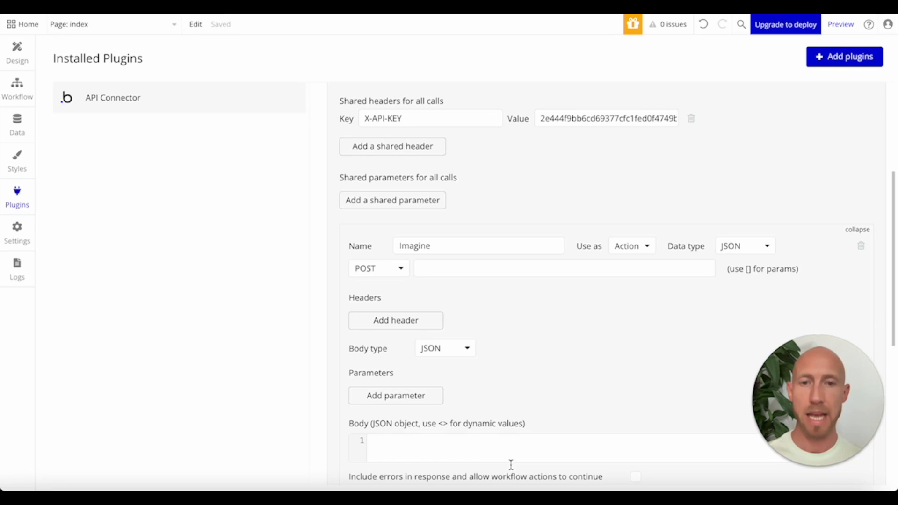
type("https://api.midjourneyapi.xyz/mj/v2/imagine")
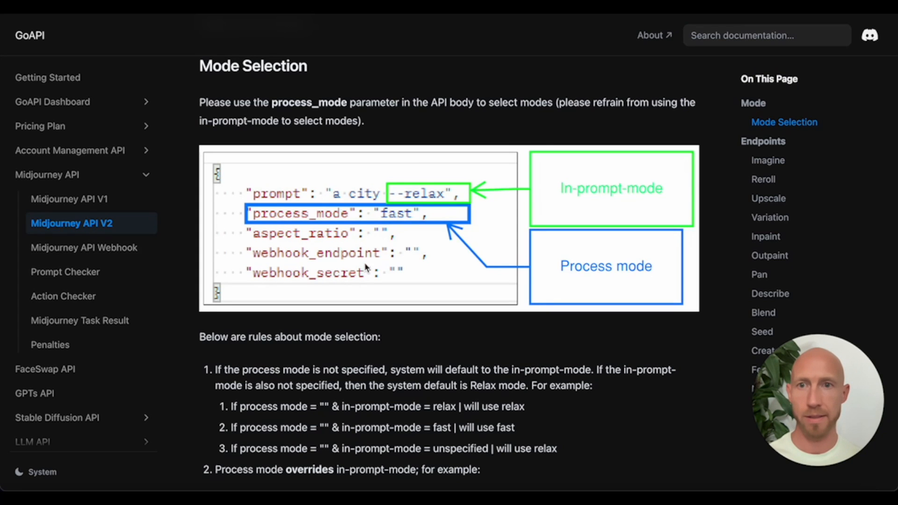
scroll("up", 3)
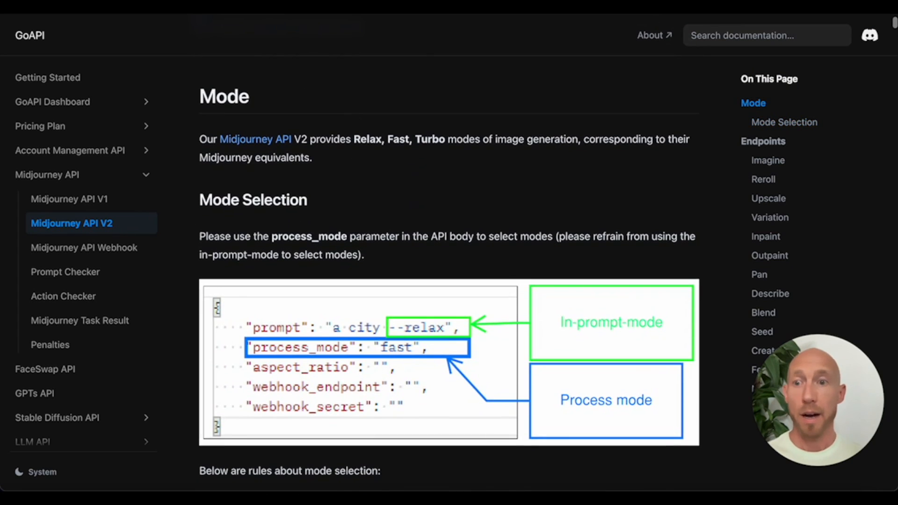
scroll("up", 3)
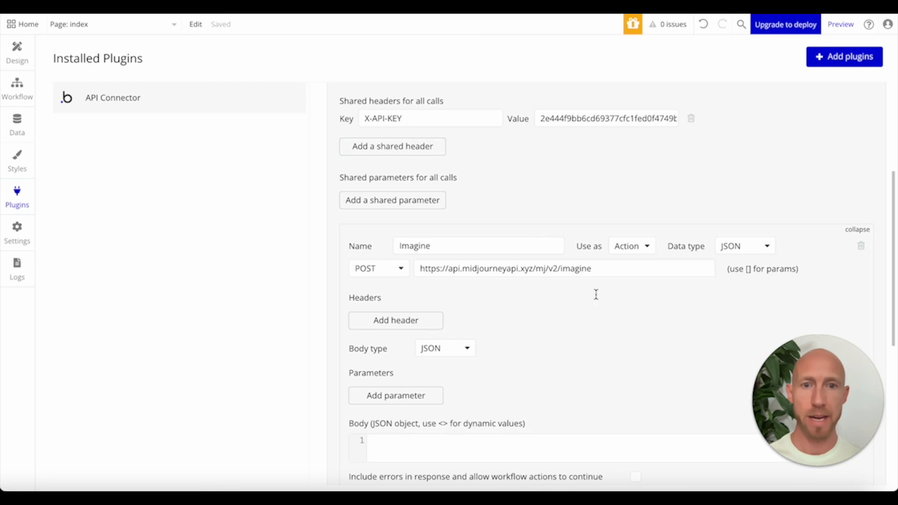
- Add the JSON body with <prompt>, <ar>, <mode> and <userid> placeholders
scroll("down", 3)
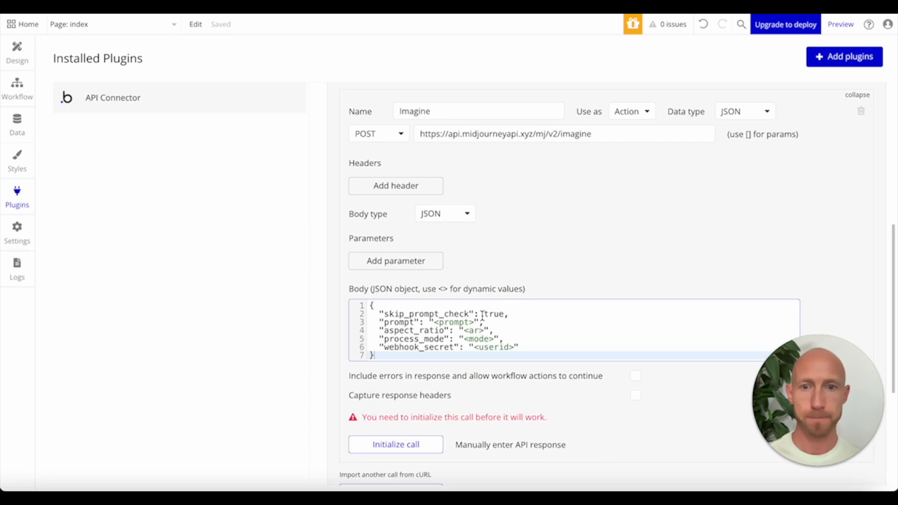
left_click(395, 260)
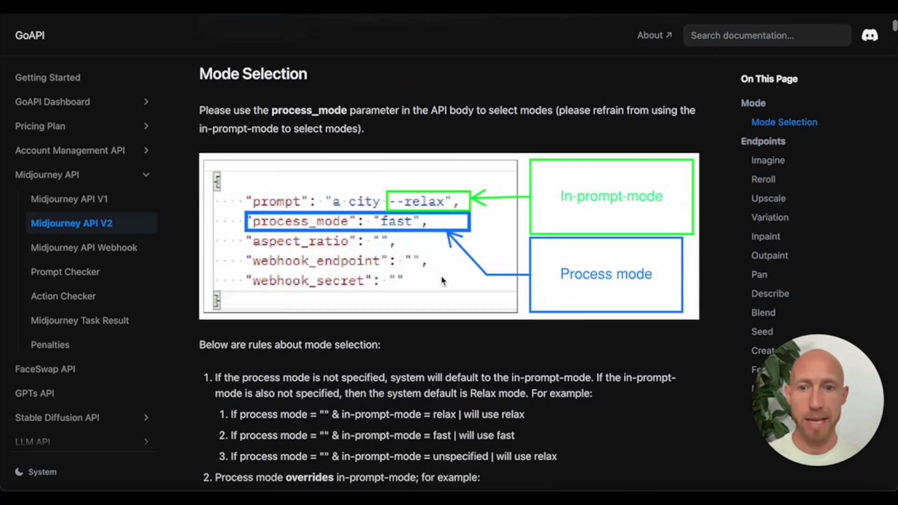
- Open the Midjourney API V2 Imagine docs and scroll to the request parameters table
left_click(767, 160)
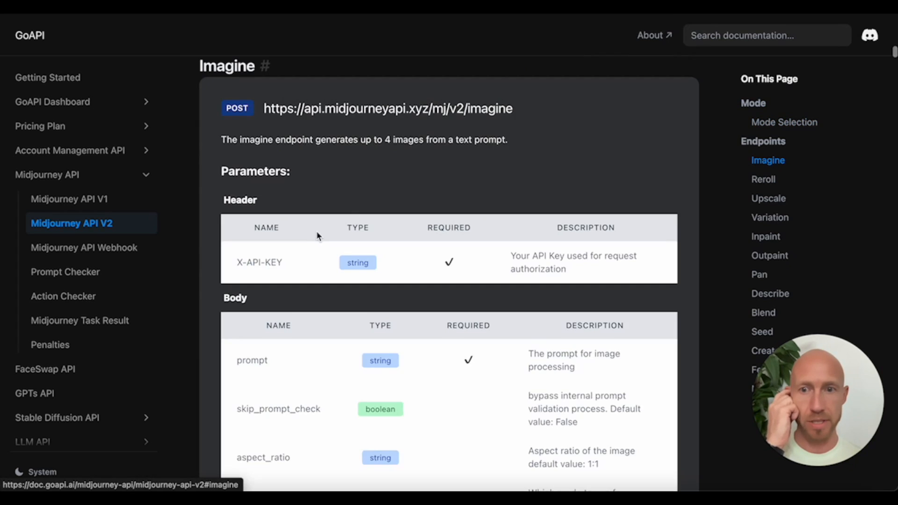
scroll("down", 3)
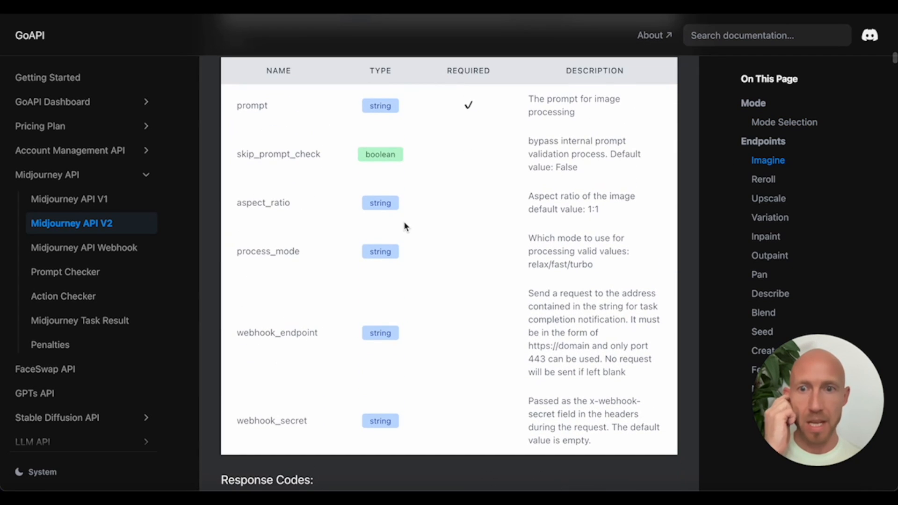
double_click(262, 203)
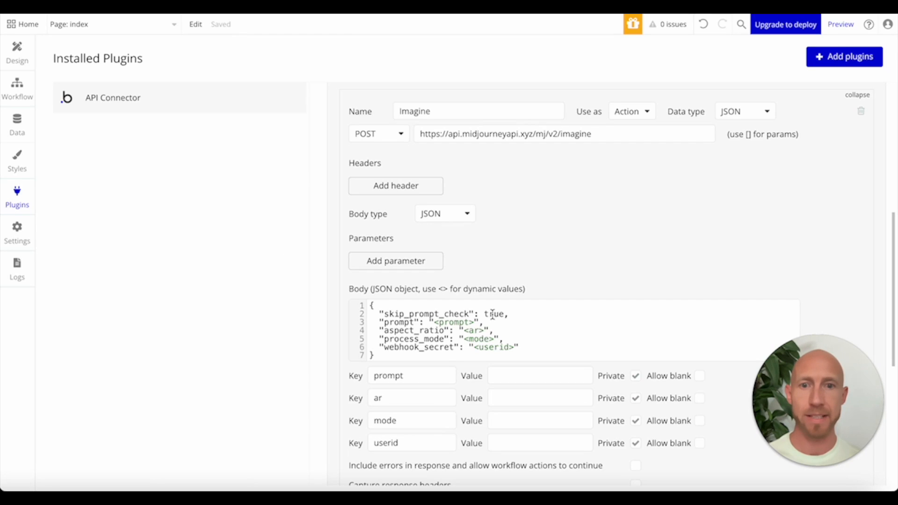
- Enter mode 'fast' and ar '16:9', and uncheck Private for userid, ar and mode
double_click(453, 322)
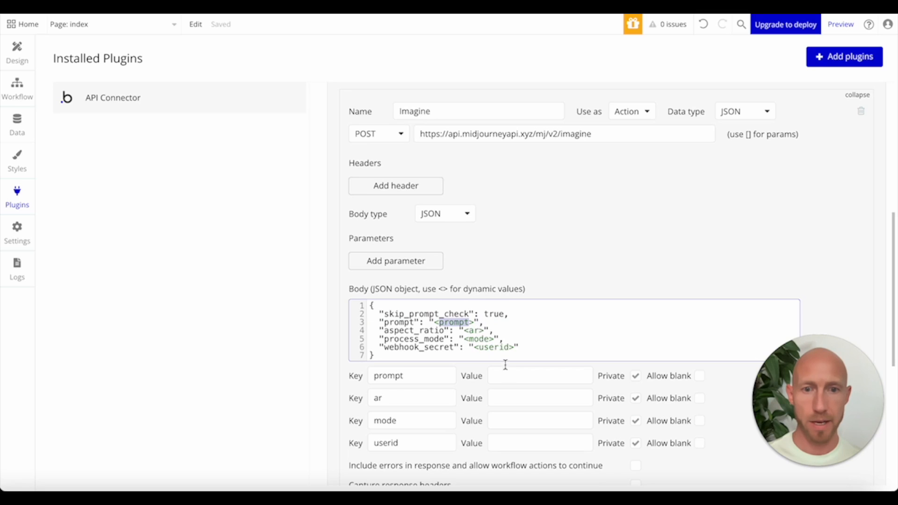
type("fast")
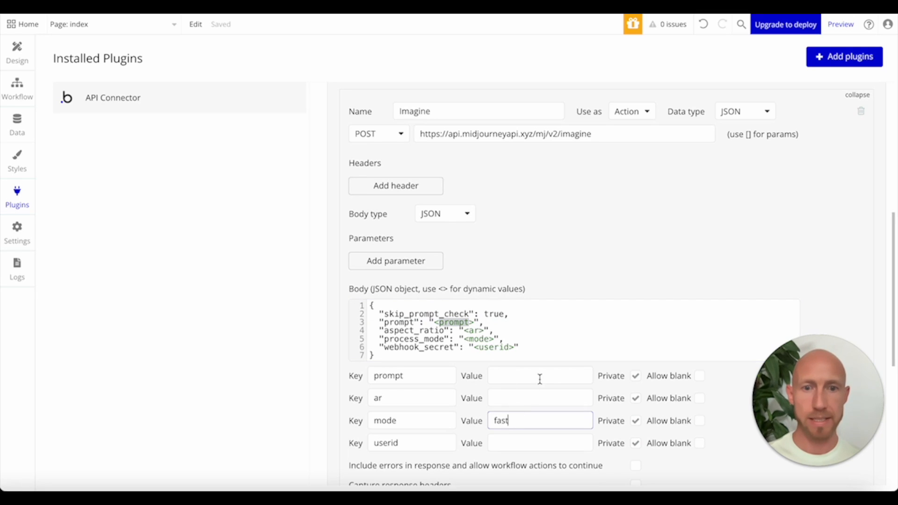
type("16:9")
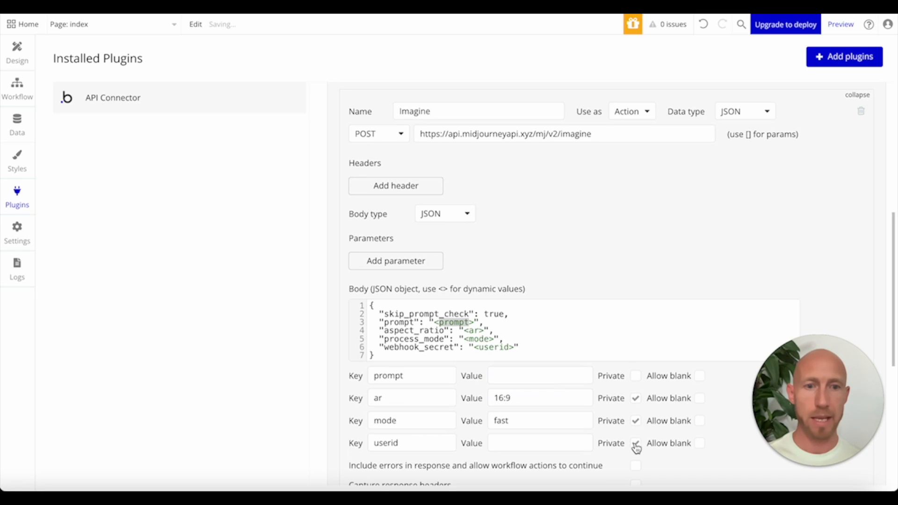
left_click(635, 443)
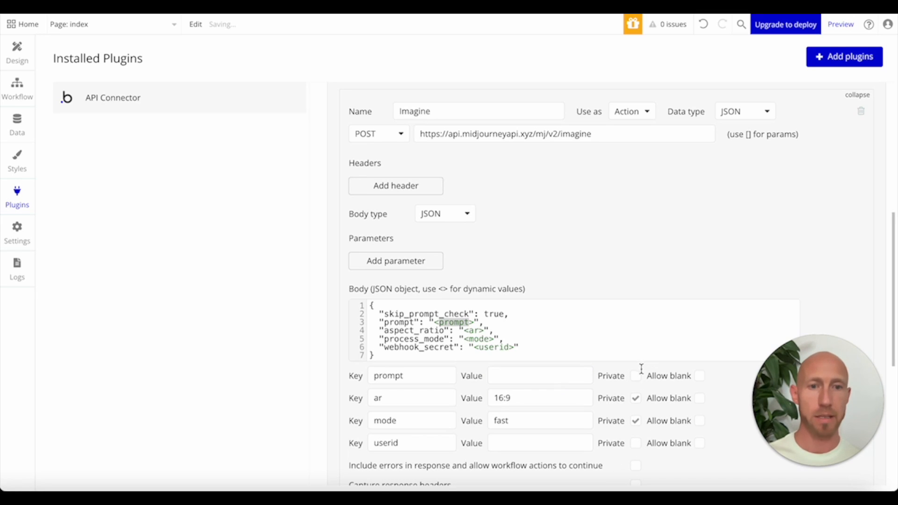
left_click(538, 421)
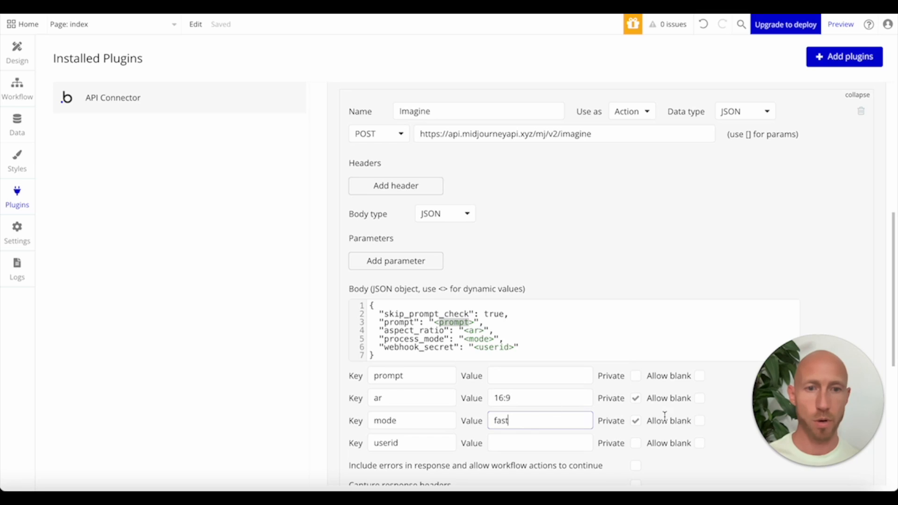
left_click(635, 420)
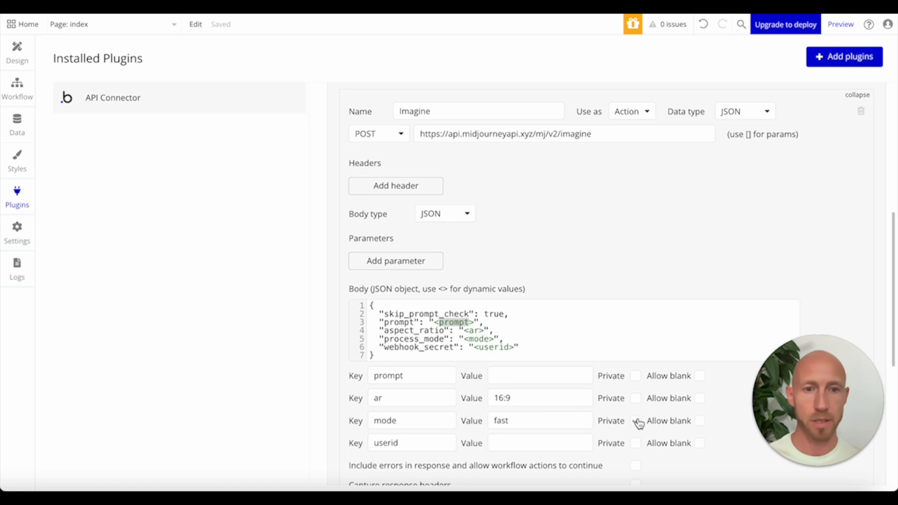
left_click(538, 375)
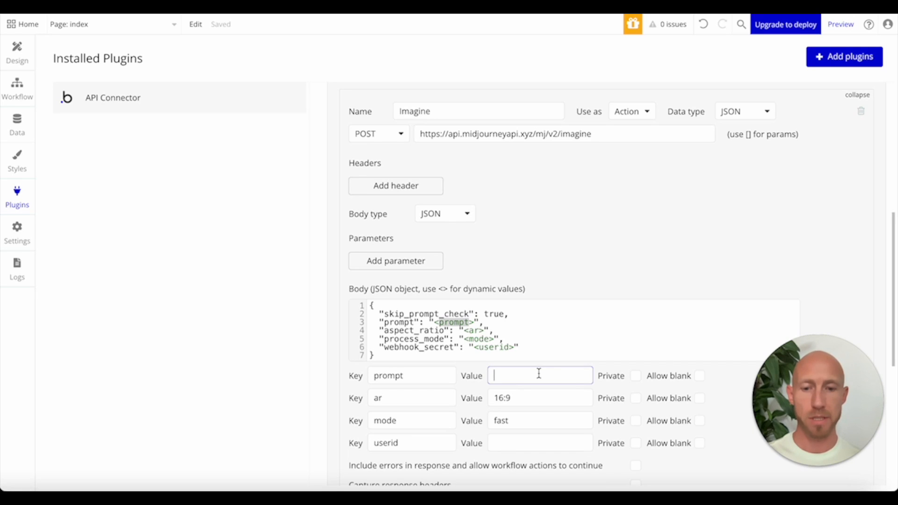
- Enter 'a flying squirrel' as the prompt value and 'test' as userid
type("a flying")
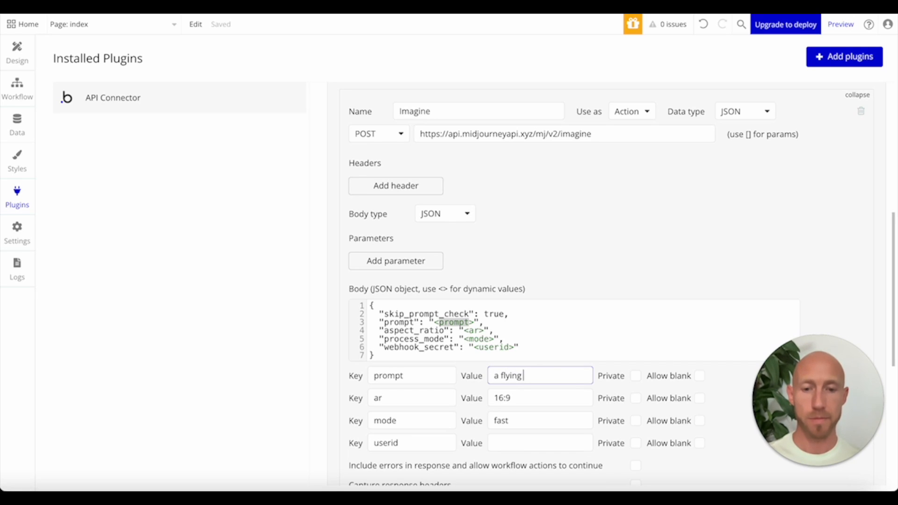
type("squirrel")
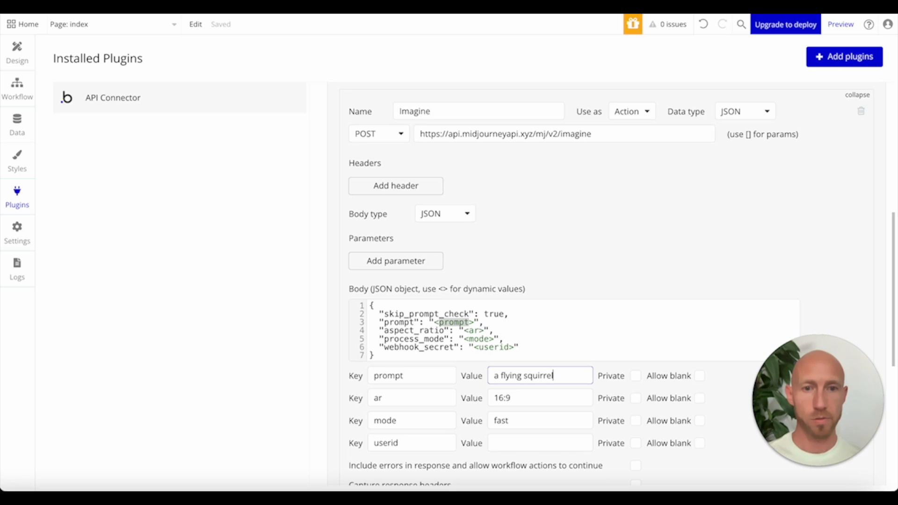
type("test")
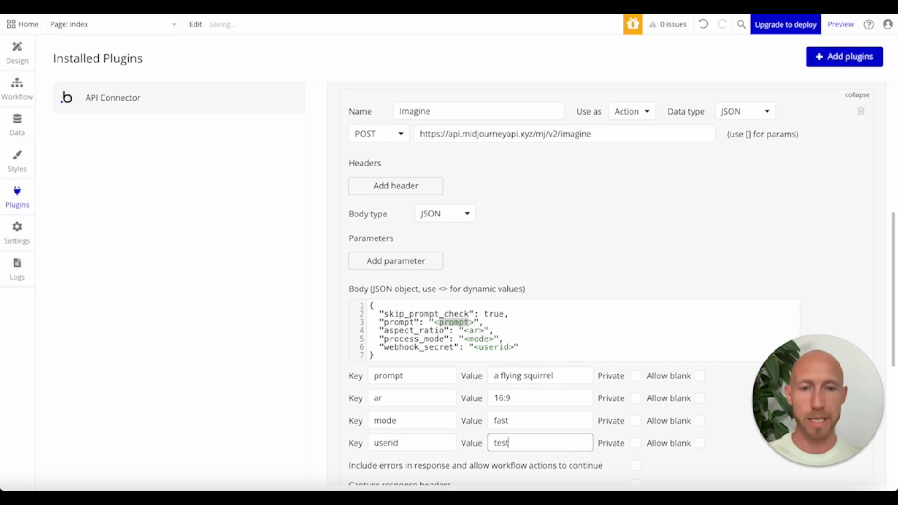
- Change the userid value to 'useridgoeshere' and run Initialize call on Imagine
type("userid")
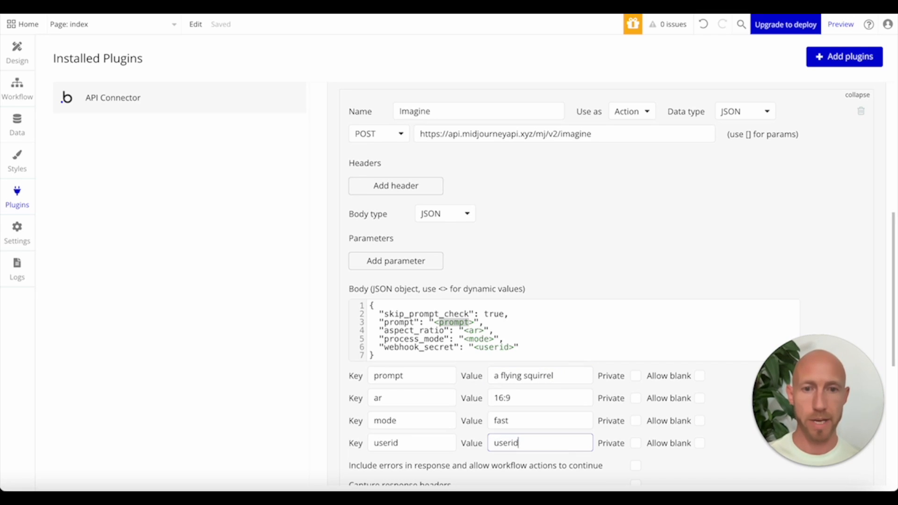
type("goeshere")
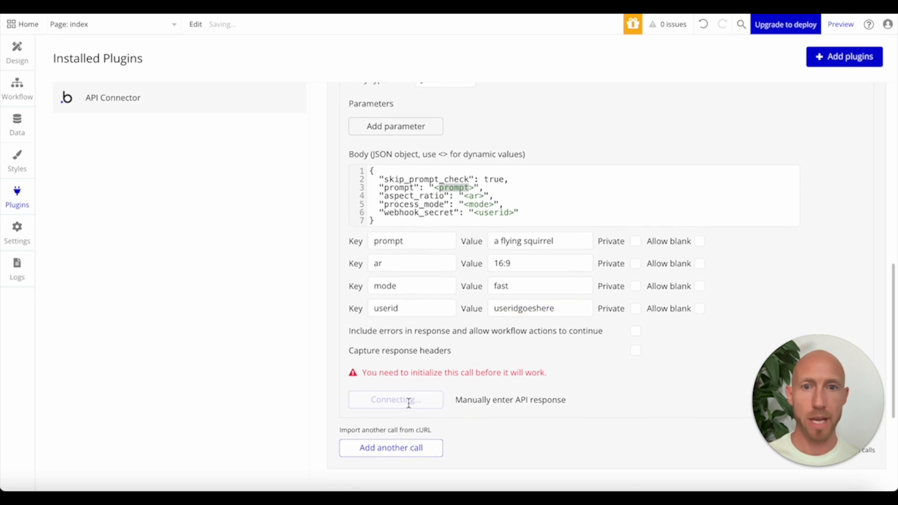
left_click(395, 399)
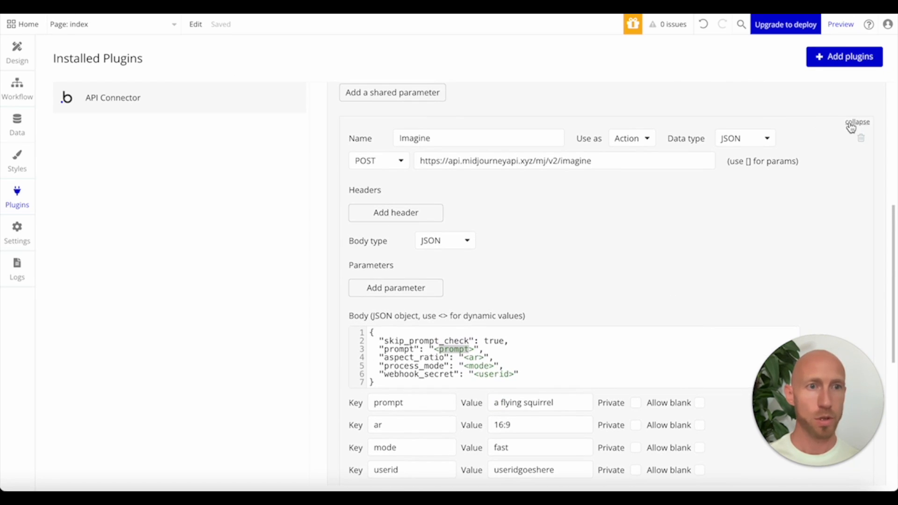
- Collapse Imagine, then add a second call named Fetch using the POST method
left_click(857, 122)
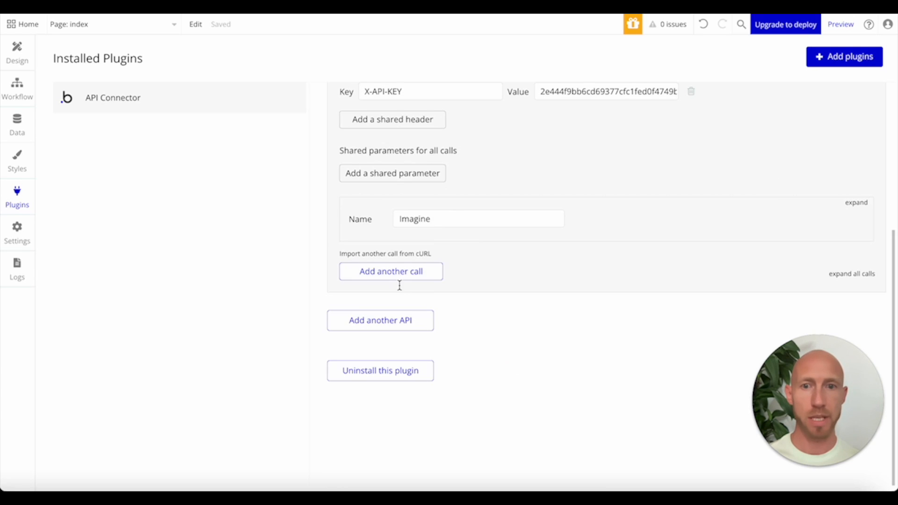
left_click(390, 271)
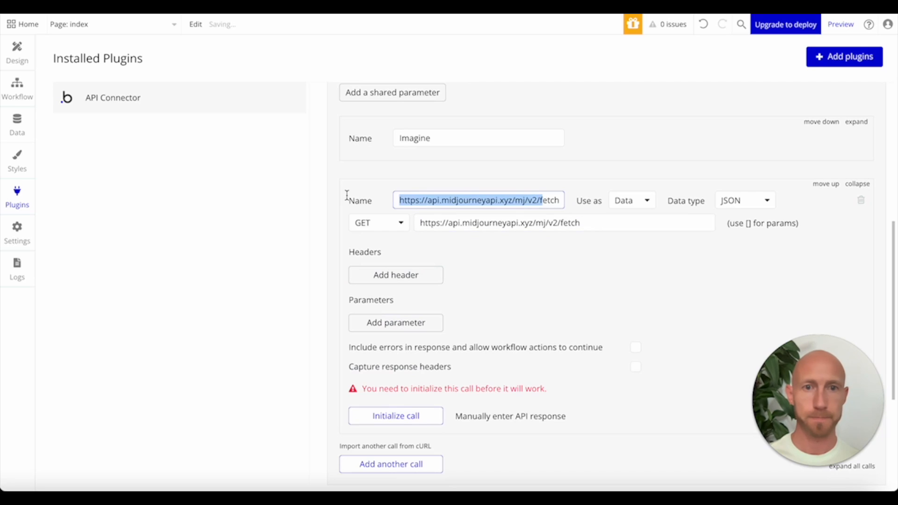
type("Fetch")
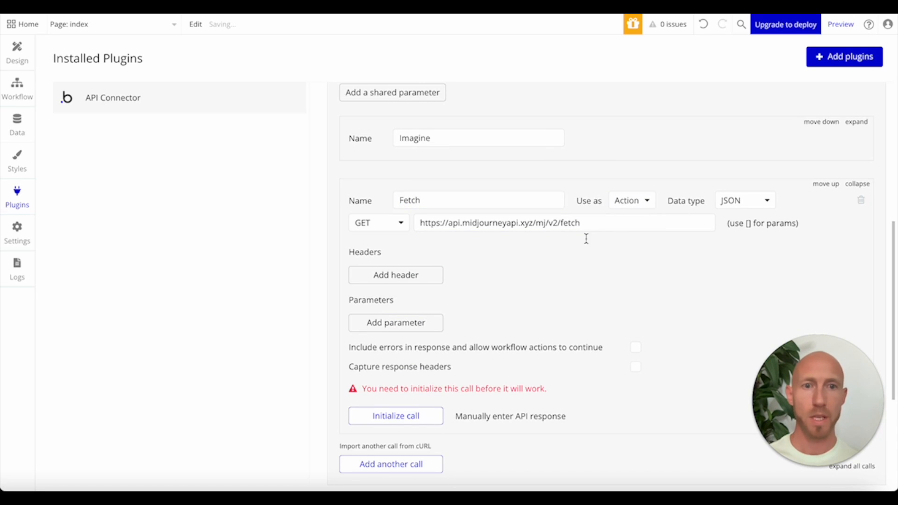
left_click(378, 223)
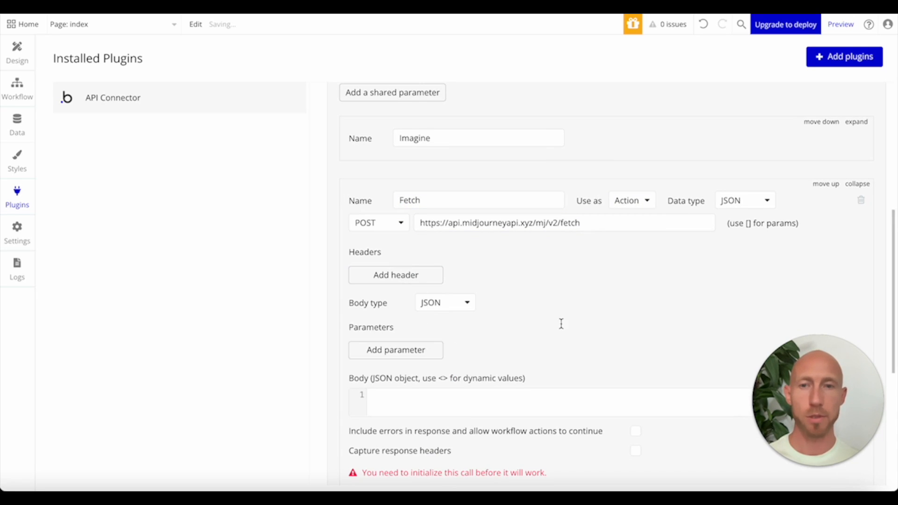
left_click(840, 23)
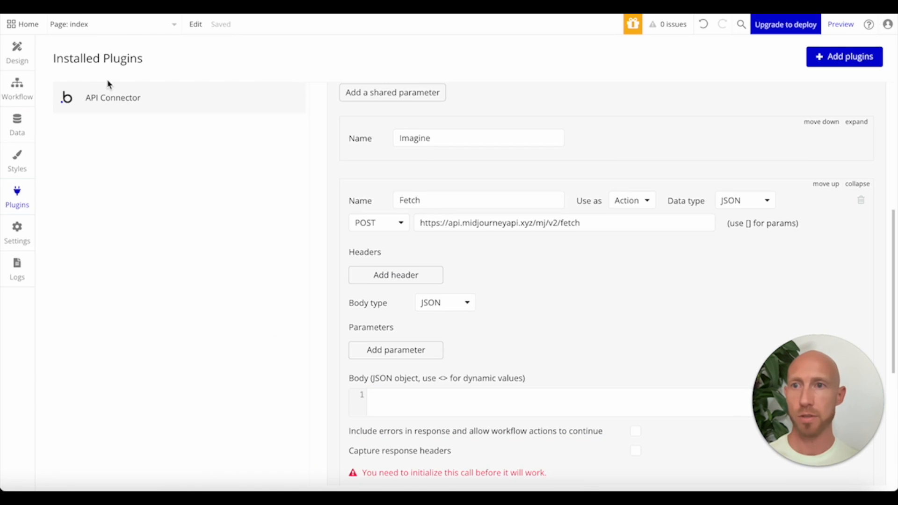
left_click(111, 24)
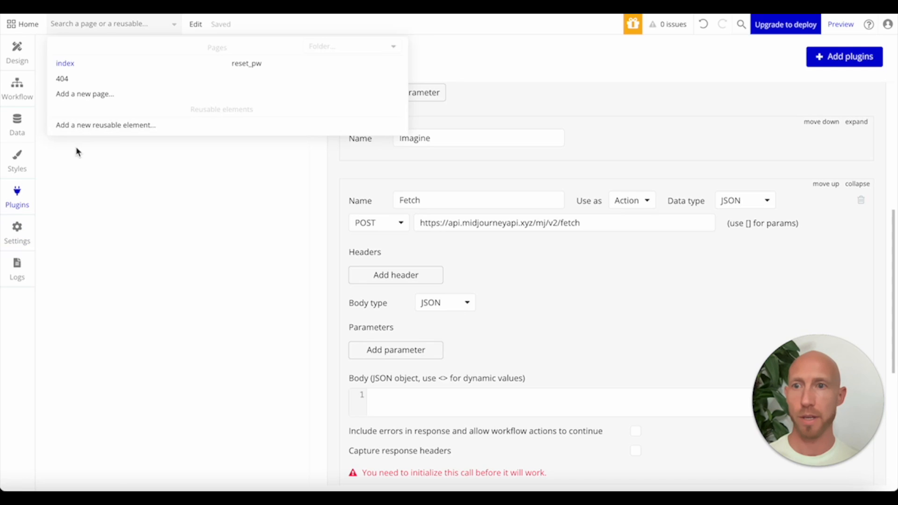
left_click(17, 232)
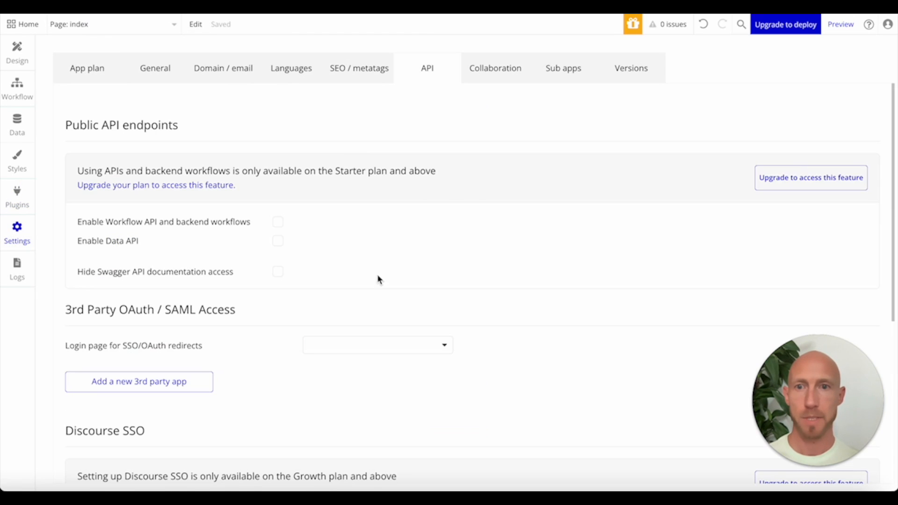
mouse_move(810, 177)
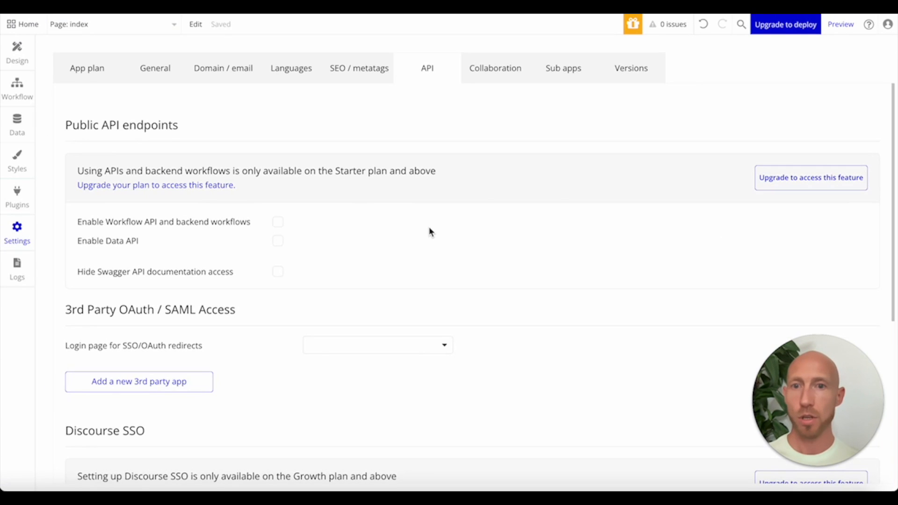
left_click(18, 50)
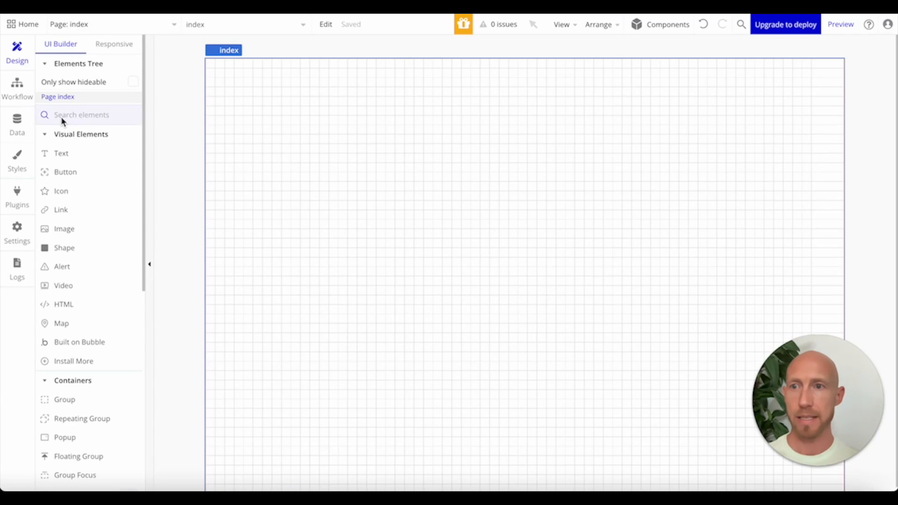
left_click(16, 195)
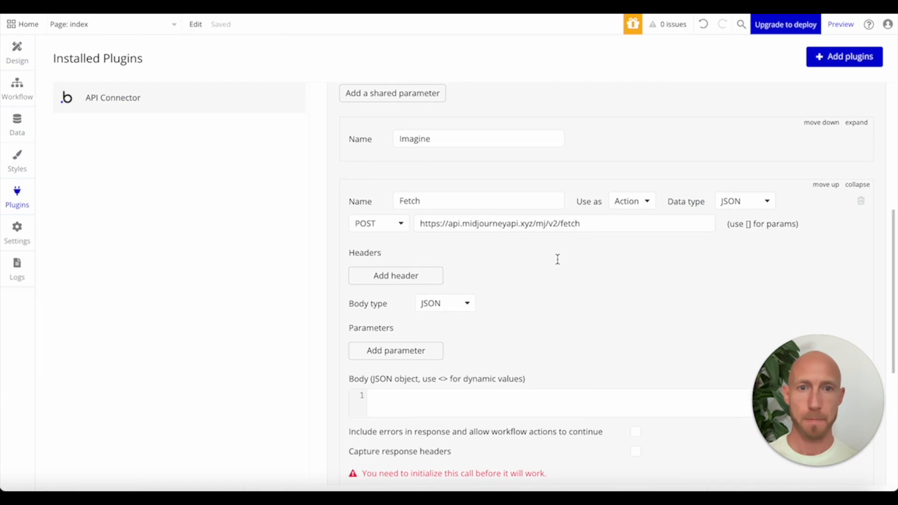
scroll("down", 3)
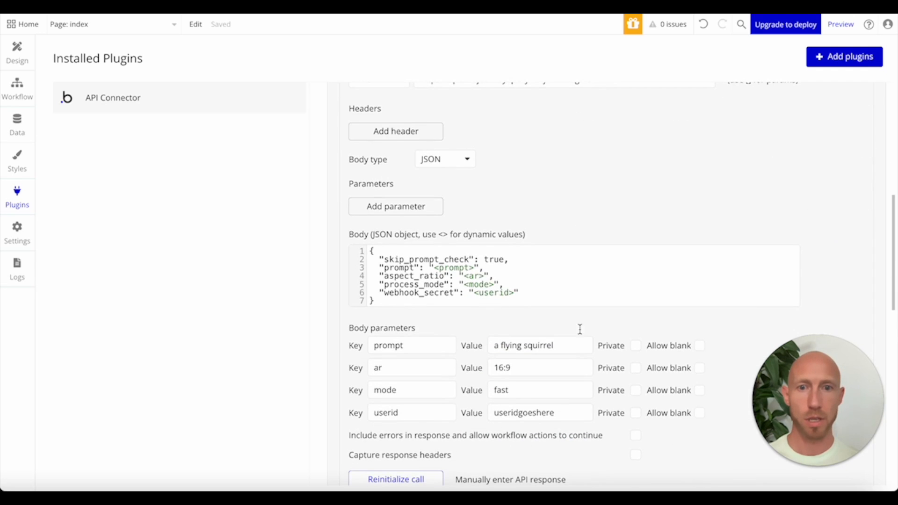
mouse_move(579, 329)
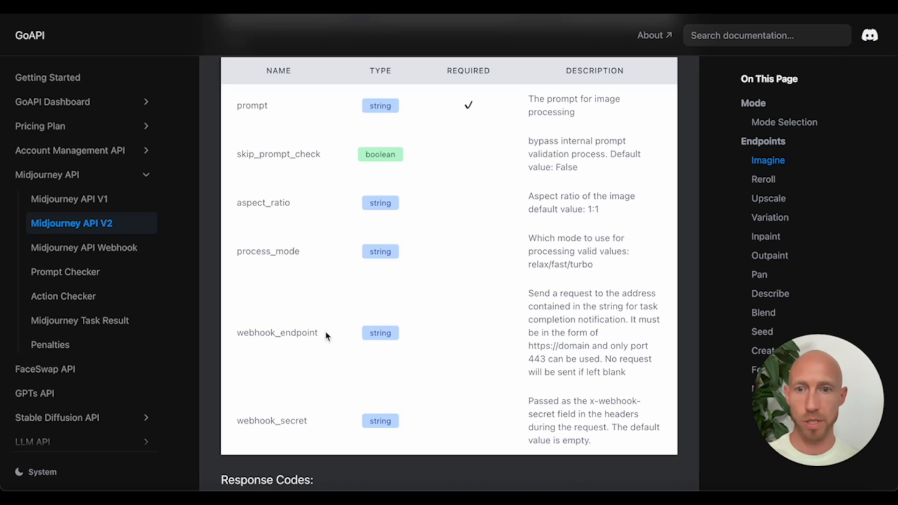
mouse_move(320, 352)
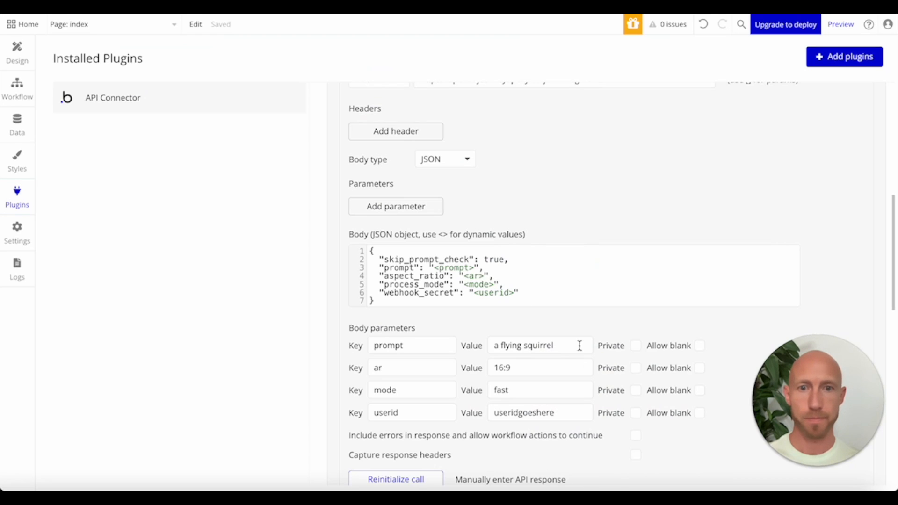
- Add a "webhook_endpoint": "URL" line to the request's JSON body
left_click(504, 284)
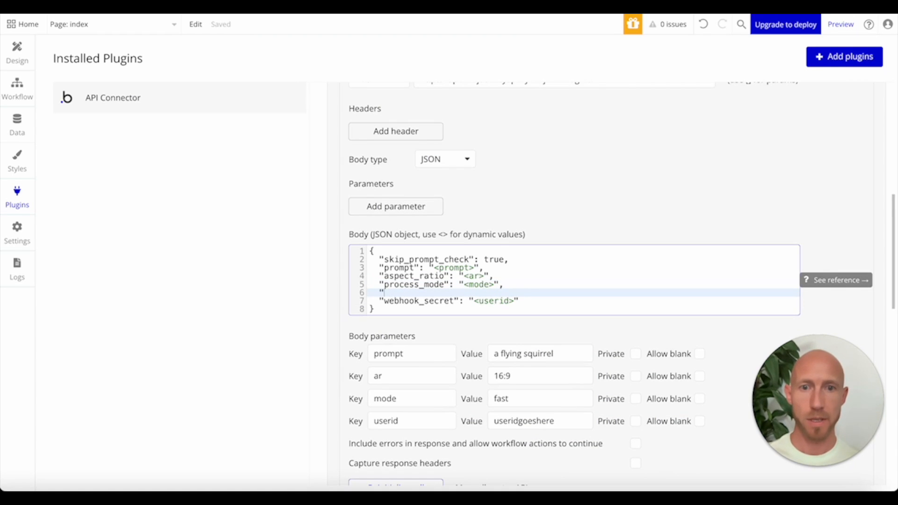
type("webhook_endpoint\":")
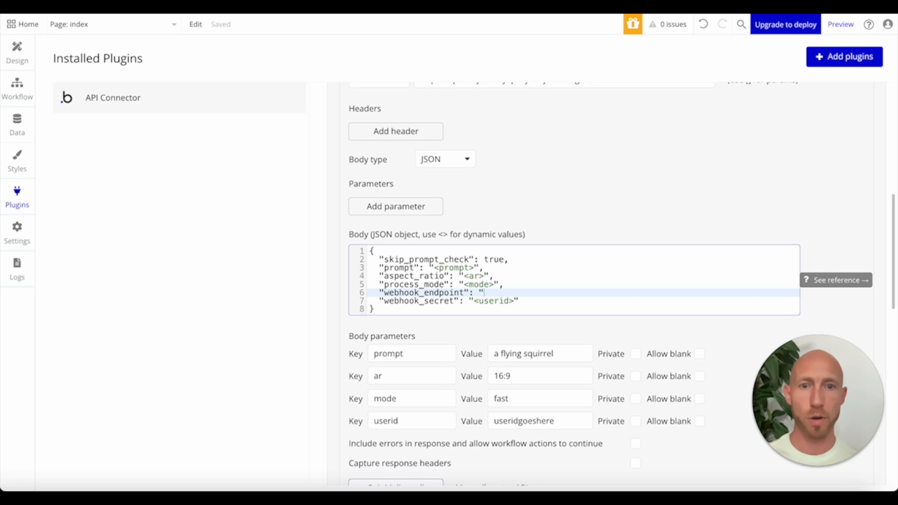
type("URL")
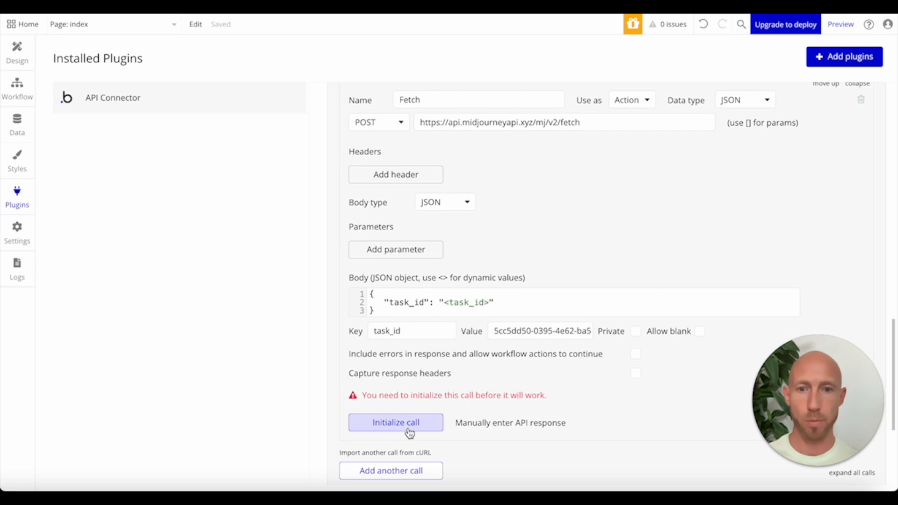
- Initialize the Fetch call to /mj/v2/fetch using a sample task_id value
left_click(395, 421)
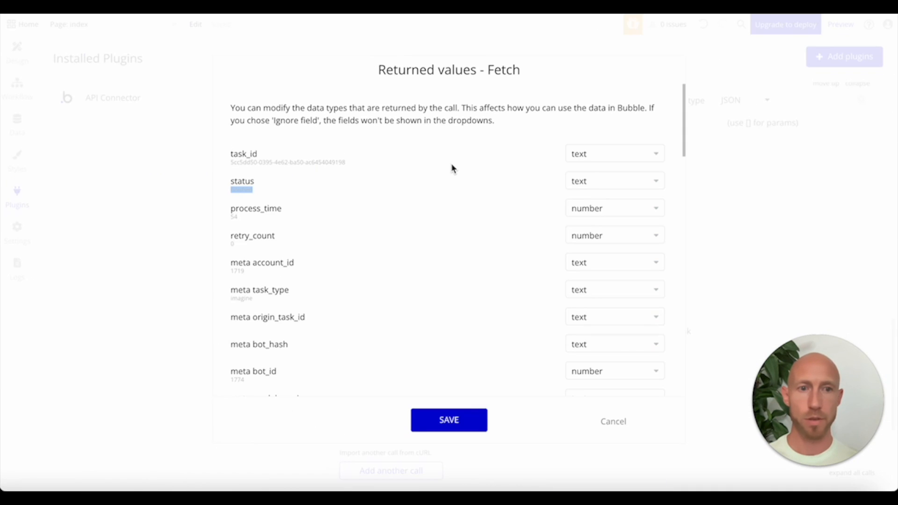
mouse_move(618, 180)
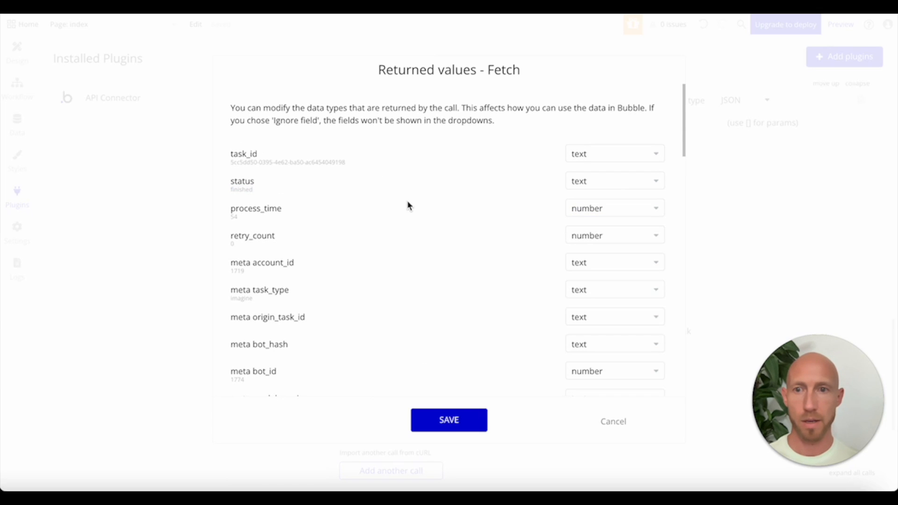
- Review image_url in the Fetch call's raw data, then save the returned value types
scroll("down", 3)
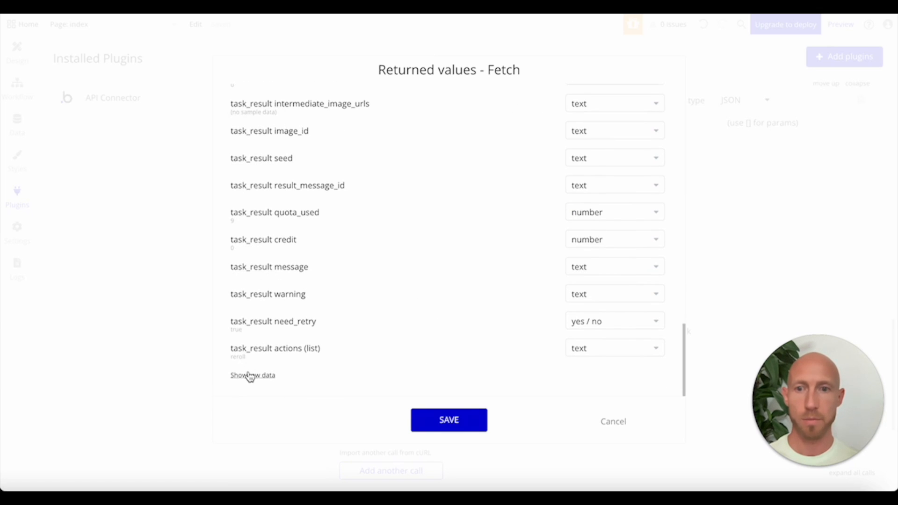
left_click(252, 375)
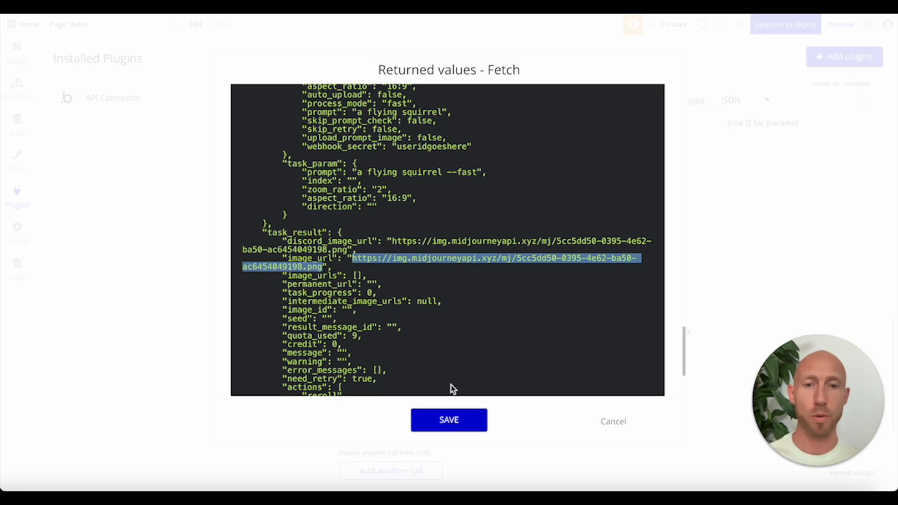
left_click(448, 420)
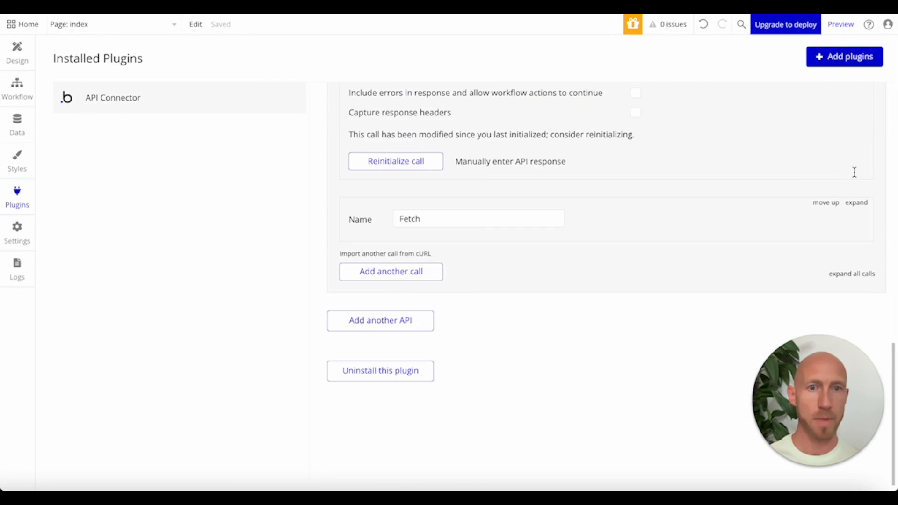
- Collapse the API calls and switch to Design to draw Image A, 600 px wide
scroll("up", 3)
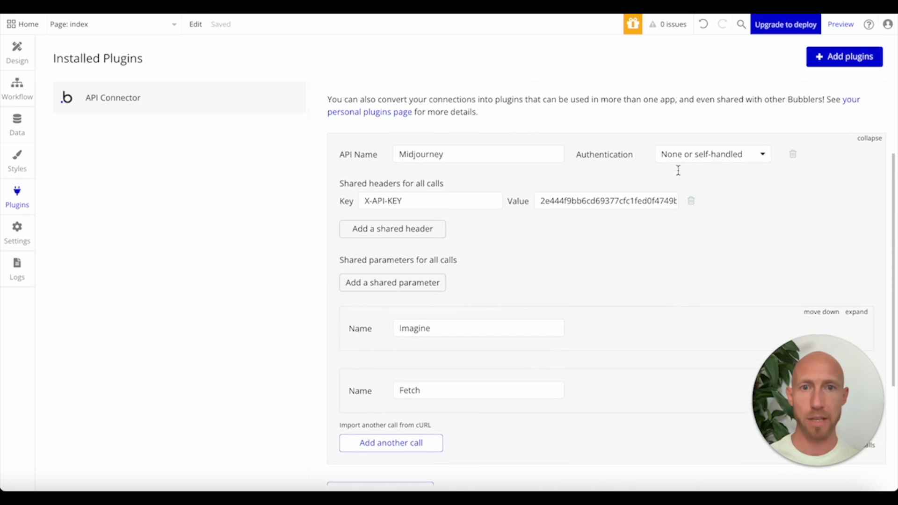
left_click(18, 52)
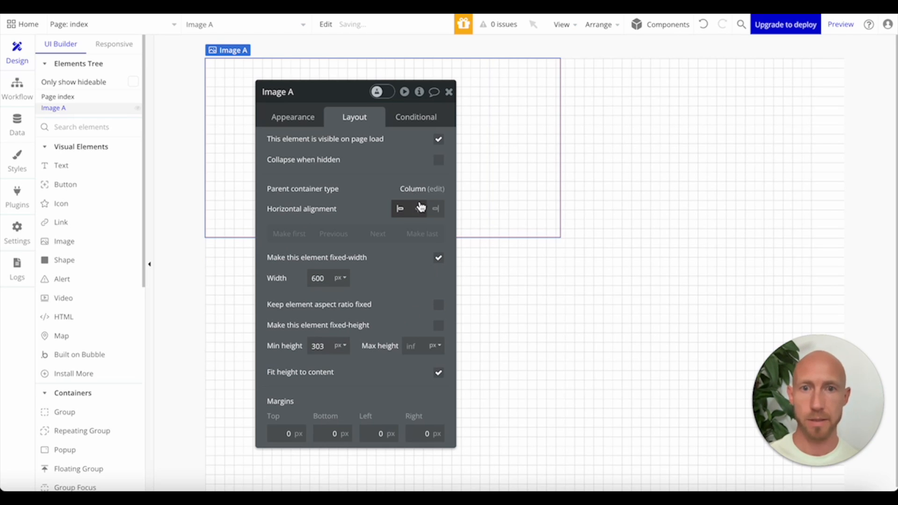
- Center-align Image A, with top margin 40 and min height 300, then close its editor
left_click(417, 208)
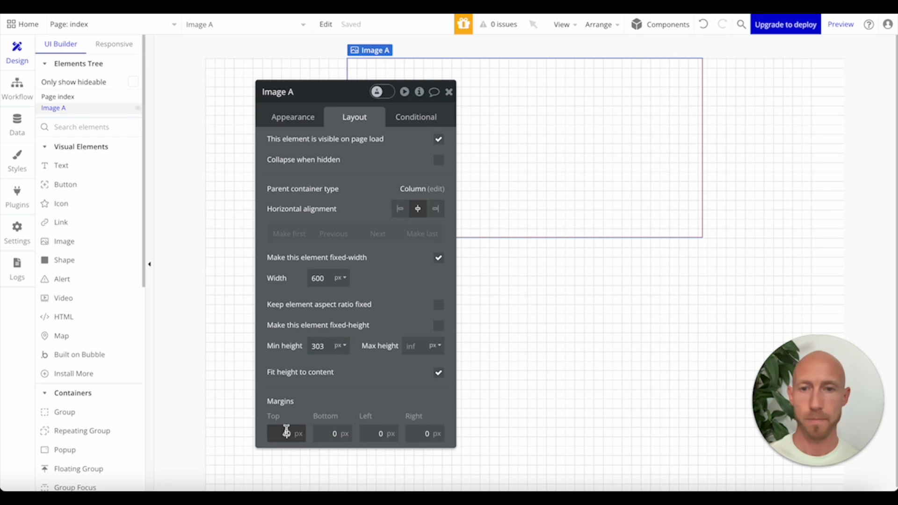
type("40")
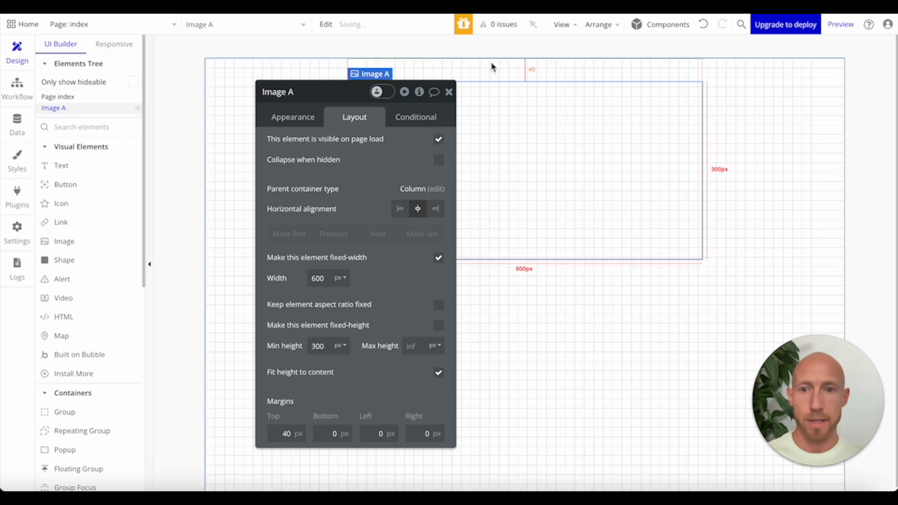
left_click(449, 92)
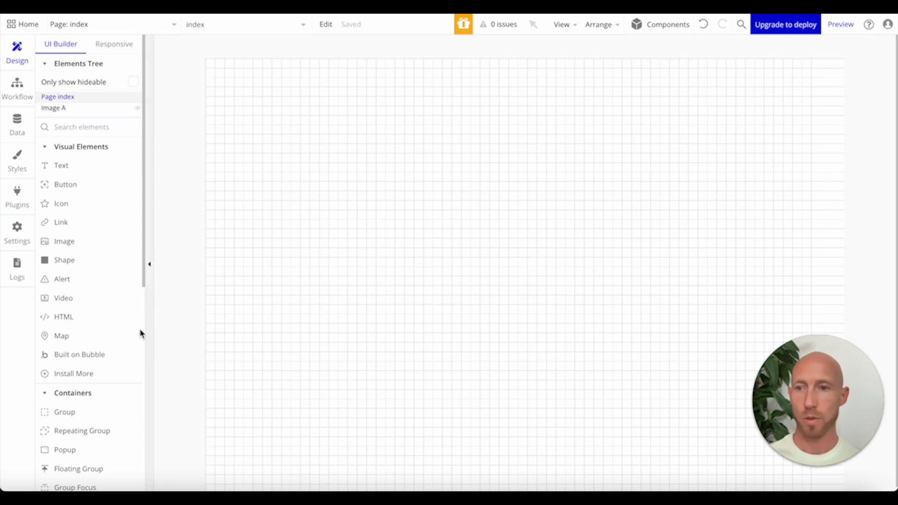
- Add a centered 400x60 input with placeholder 'Type your prompt here...' and a Send It button
scroll("down", 3)
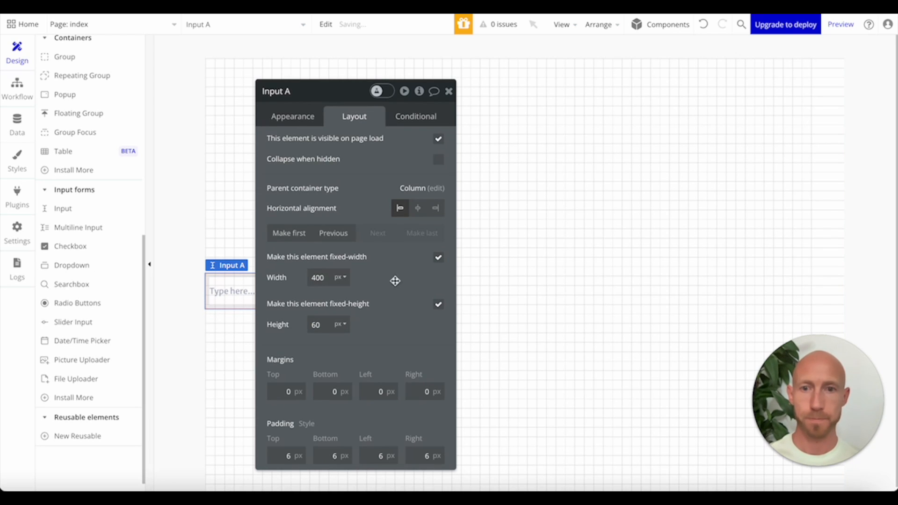
left_click(418, 207)
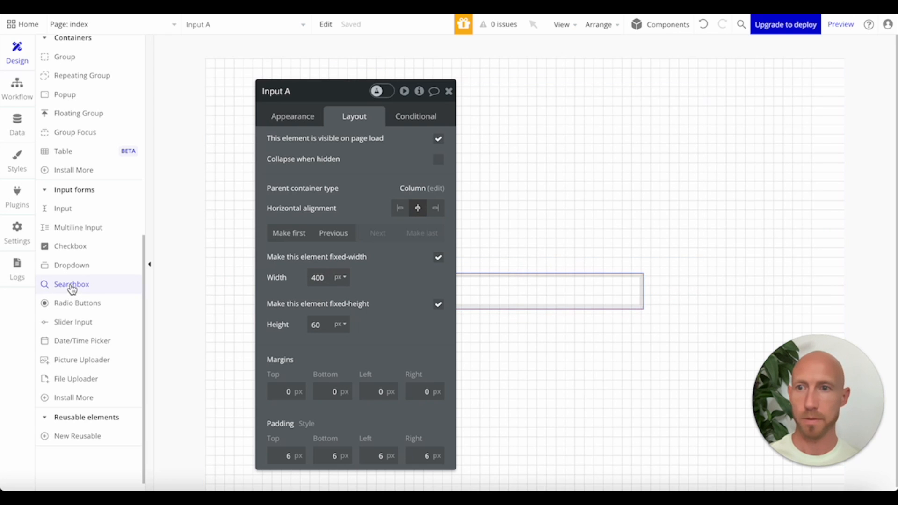
scroll("up", 3)
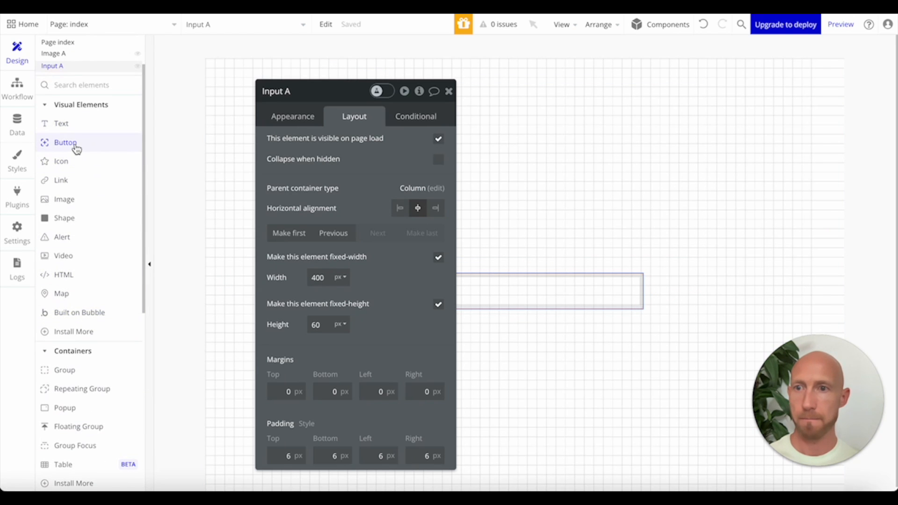
left_click(64, 142)
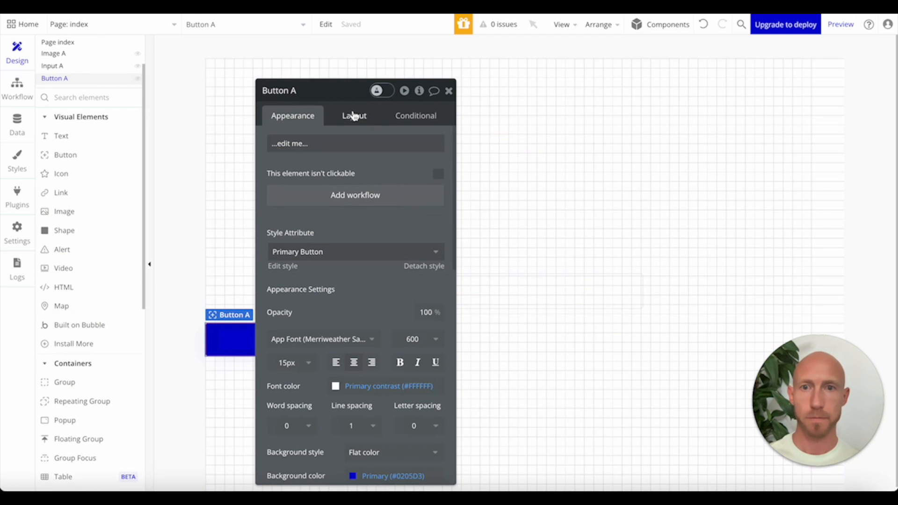
left_click(353, 115)
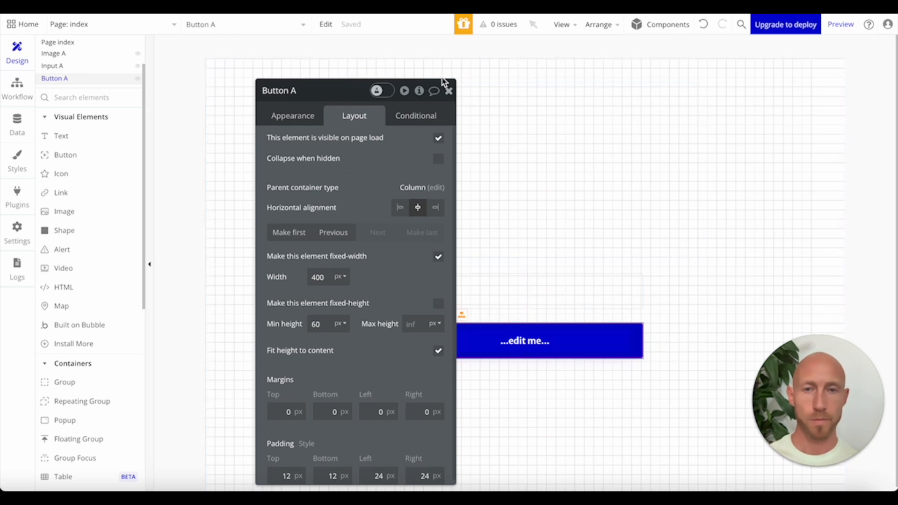
left_click(292, 115)
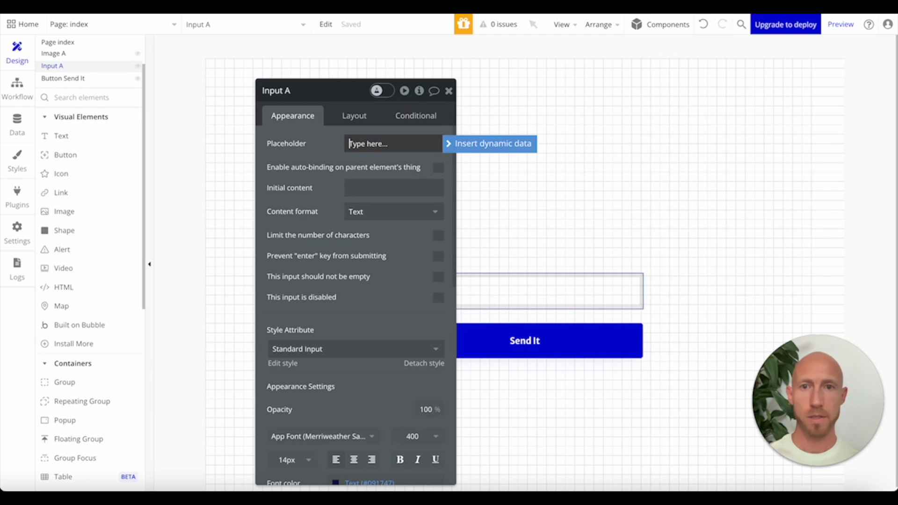
type("Type your prompt here...")
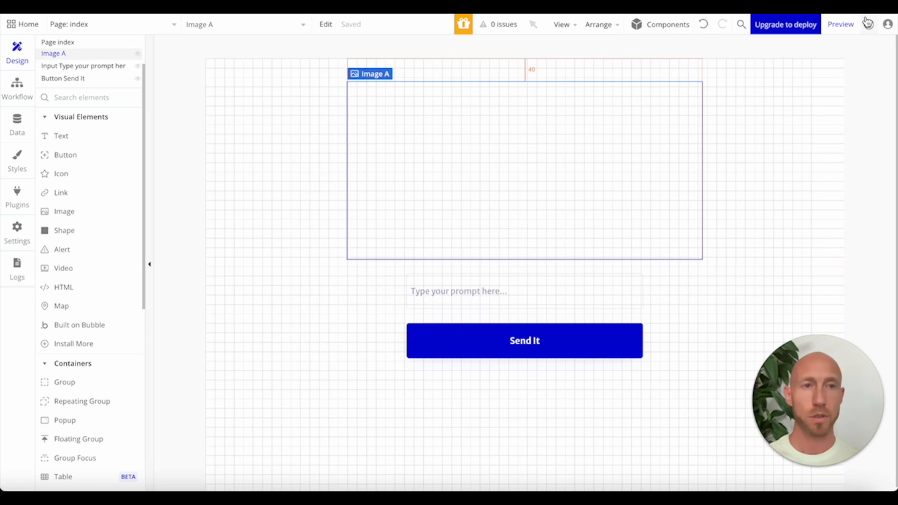
- Preview the page, then give Image A a solid 1 px border in #6B6B6B at 30%
left_click(840, 24)
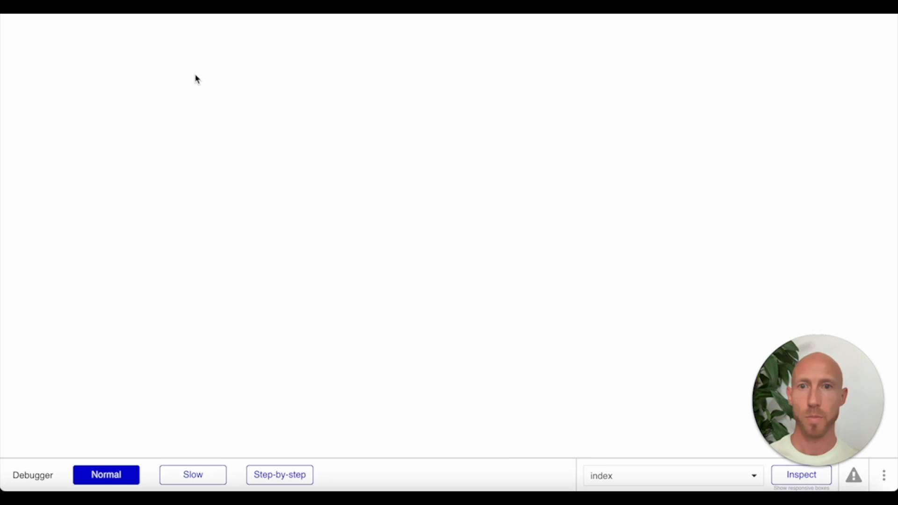
mouse_move(252, 186)
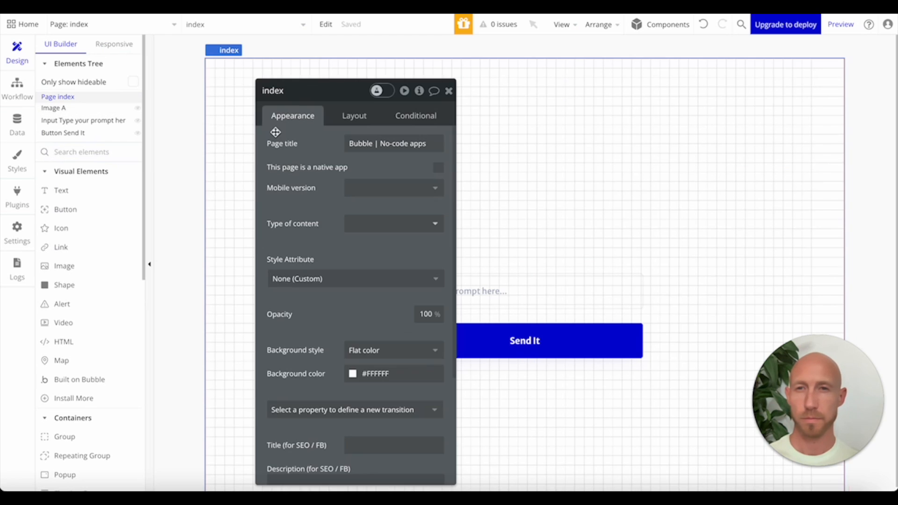
left_click(54, 107)
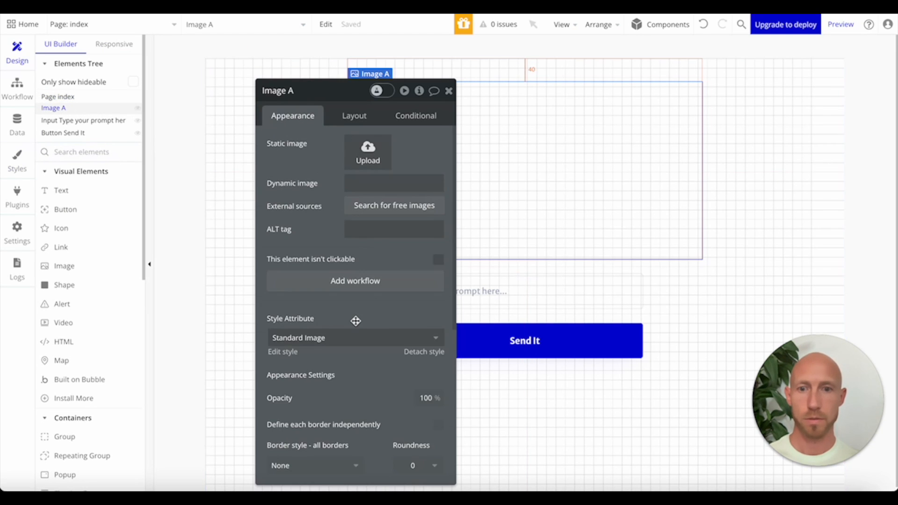
left_click(354, 115)
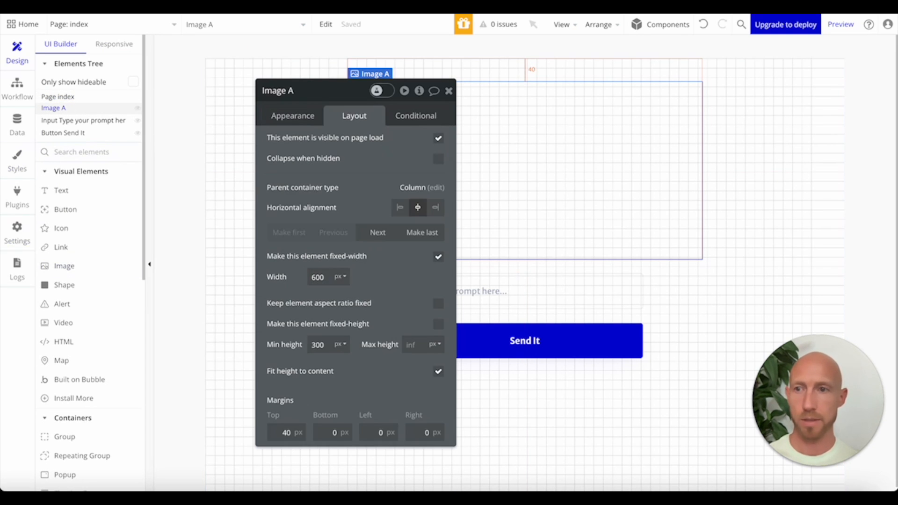
left_click(292, 115)
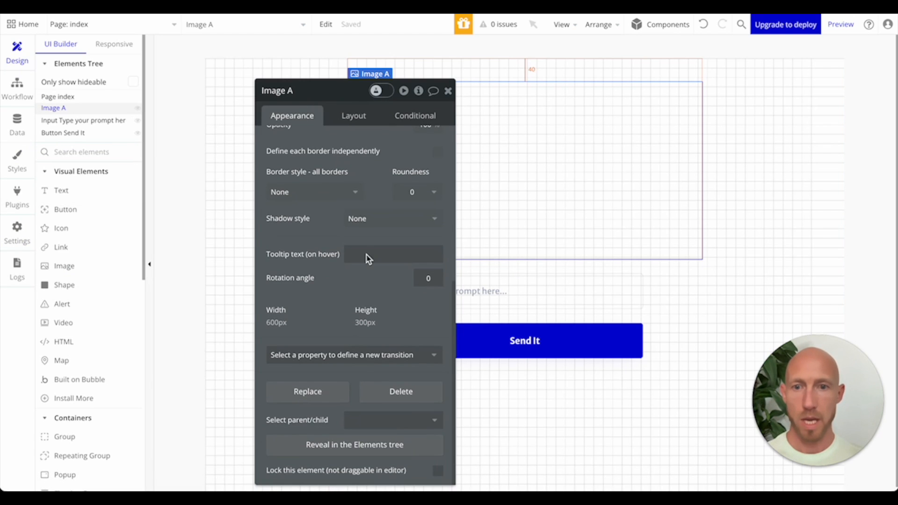
scroll("up", 3)
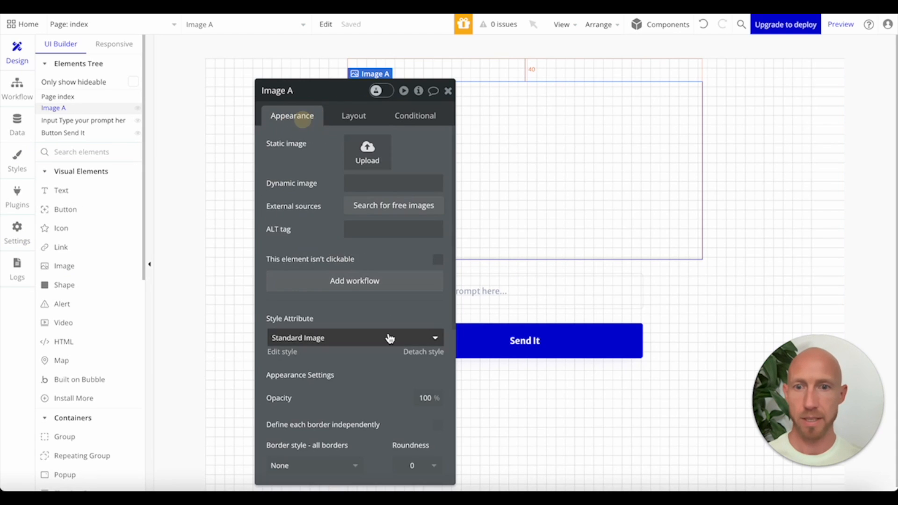
scroll("down", 3)
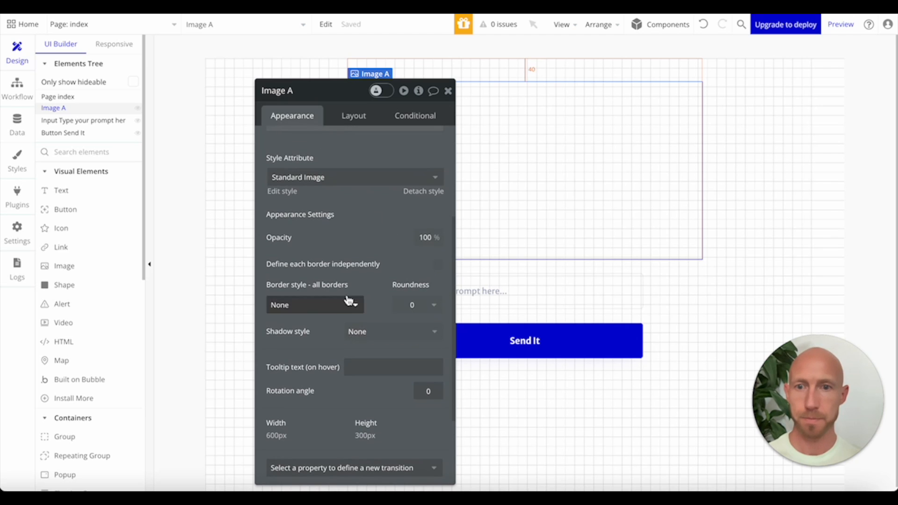
left_click(314, 305)
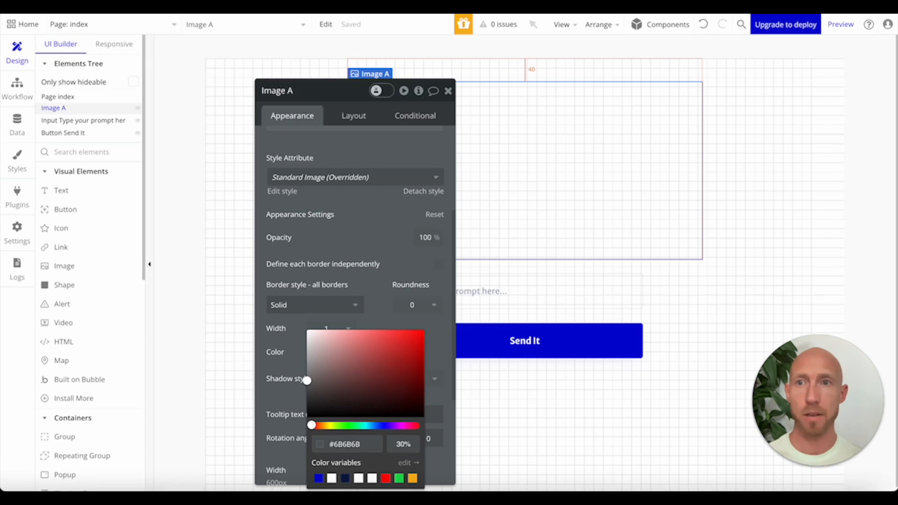
- Add a Midjourney - Imagine action to the Send It workflow
left_click(17, 123)
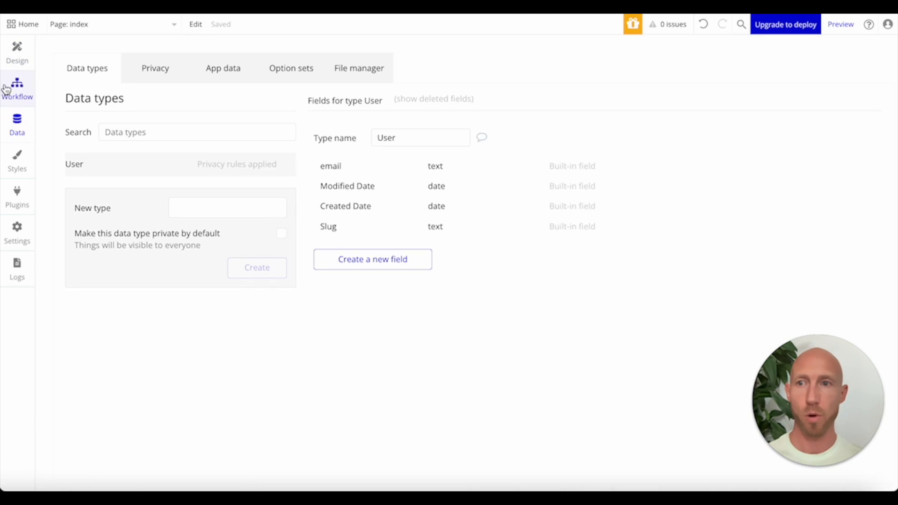
left_click(18, 50)
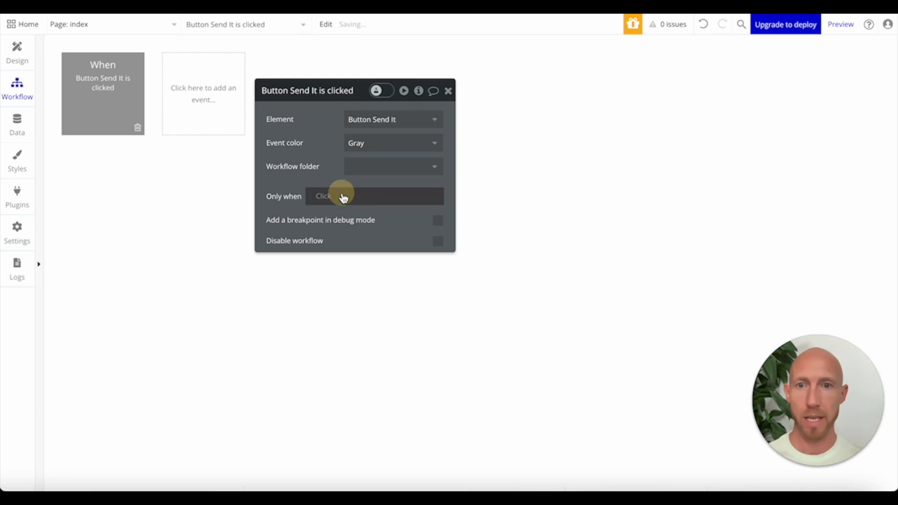
type("imag")
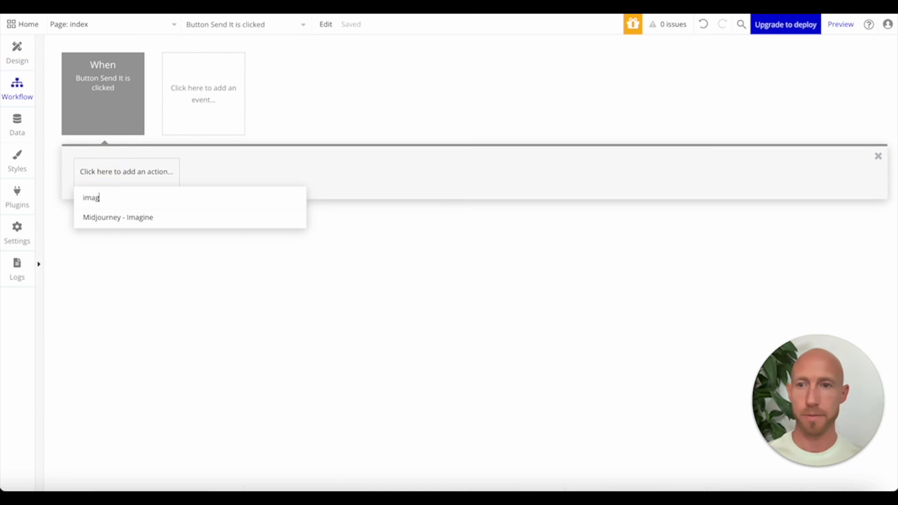
left_click(117, 217)
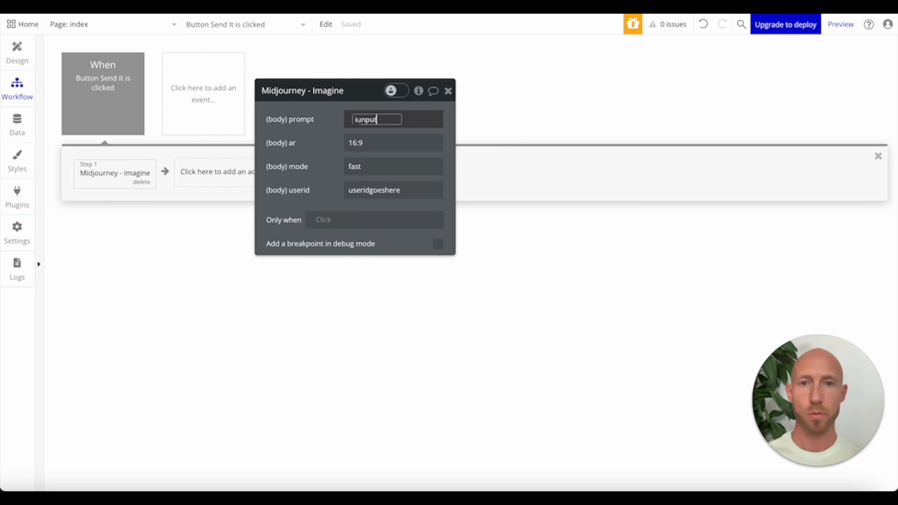
- Set the Imagine prompt to the Input's value and userid to Current User's unique id
type("input")
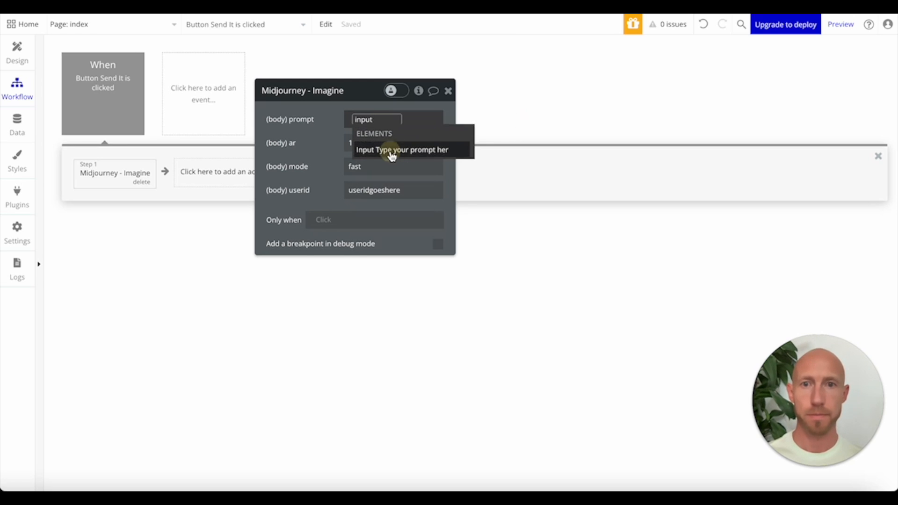
left_click(402, 149)
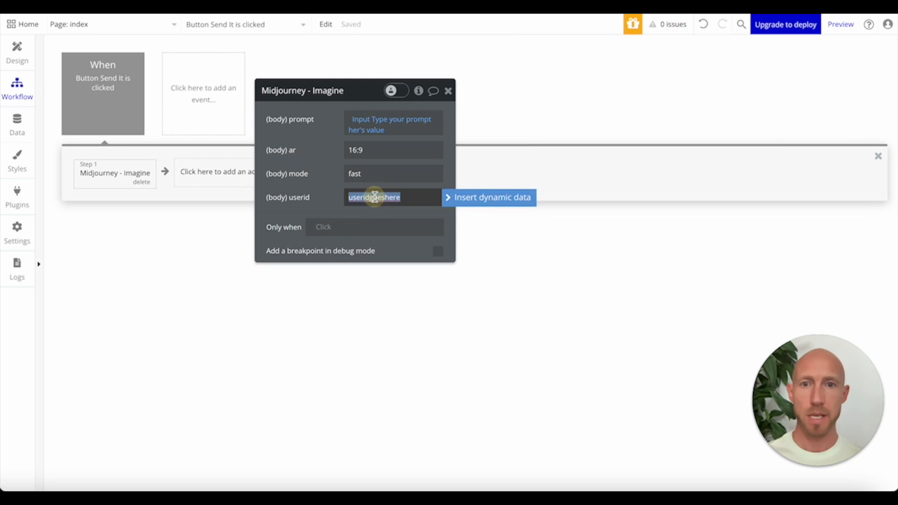
left_click(488, 197)
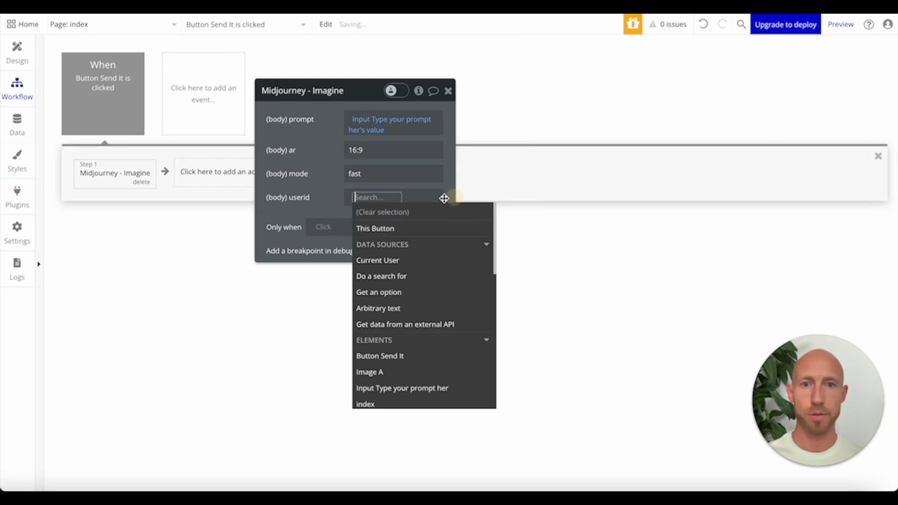
left_click(377, 260)
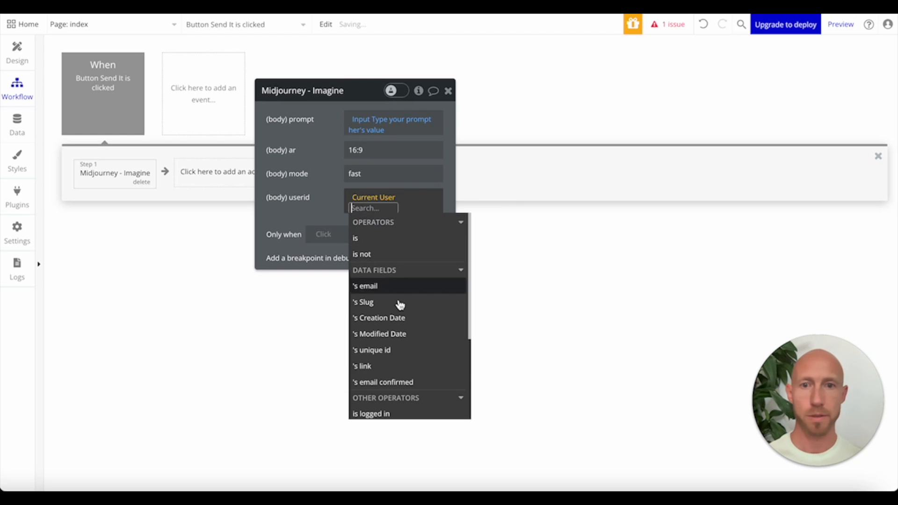
left_click(371, 349)
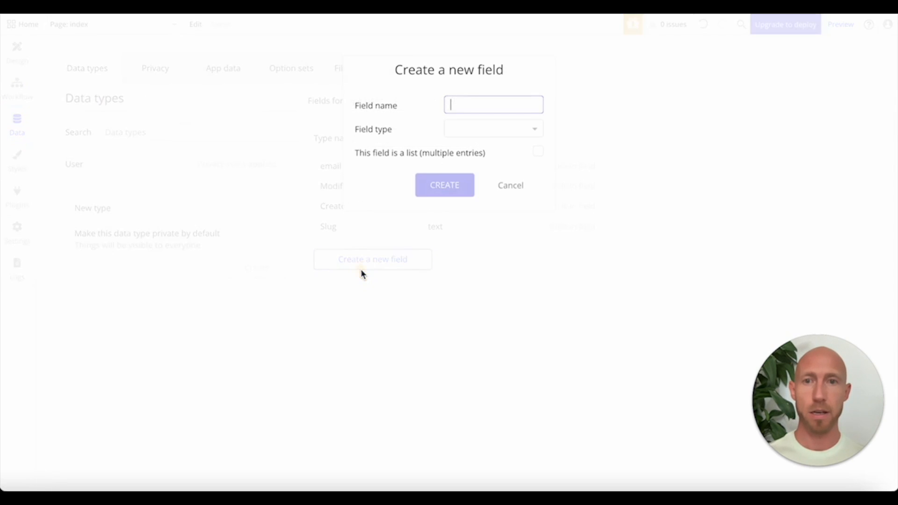
- Create User fields 'Final Image' (image) and 'TaskID' (text) in the Data tab
type("Imag")
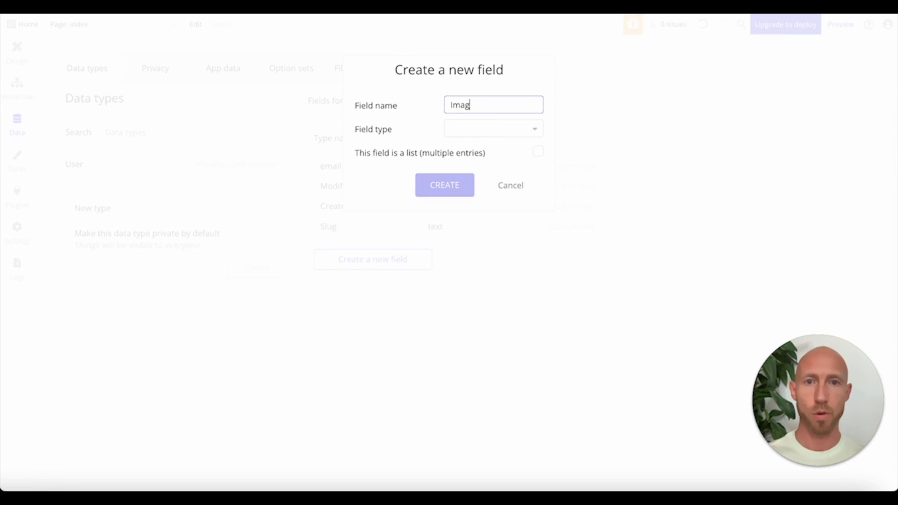
type("ine")
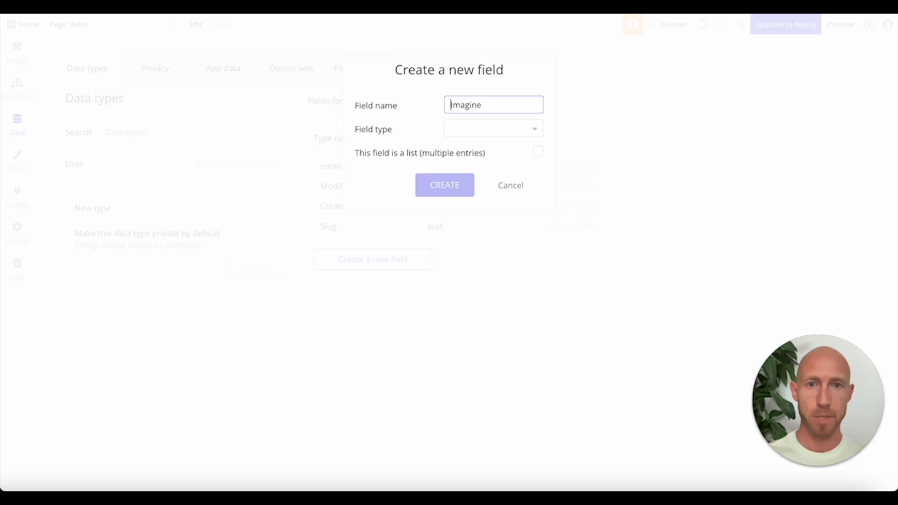
type("Final Image")
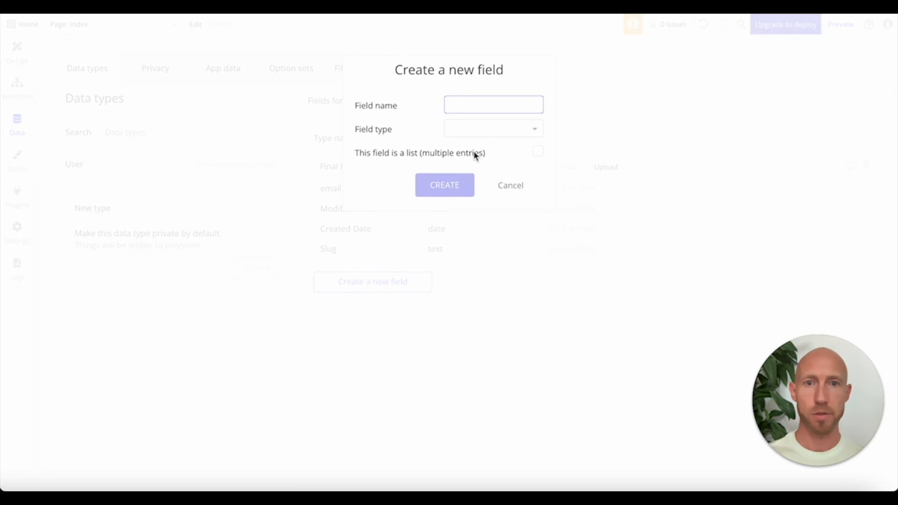
left_click(491, 128)
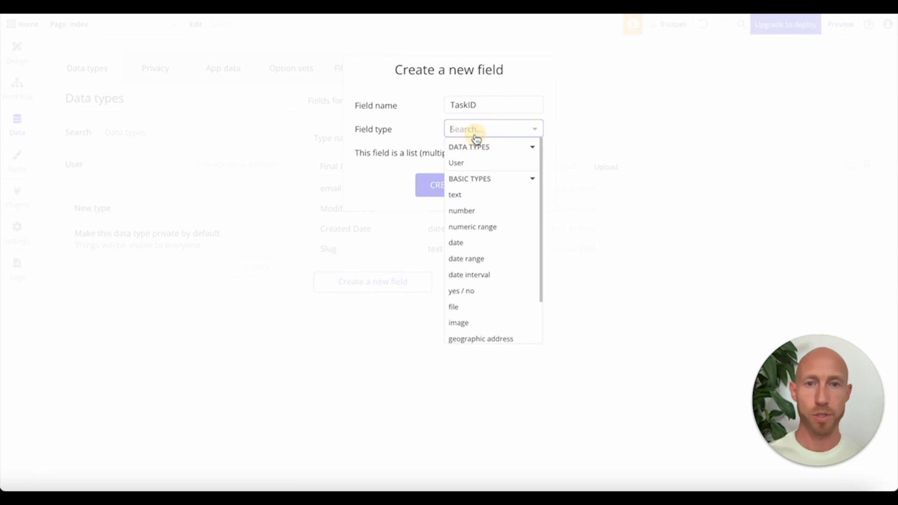
left_click(455, 194)
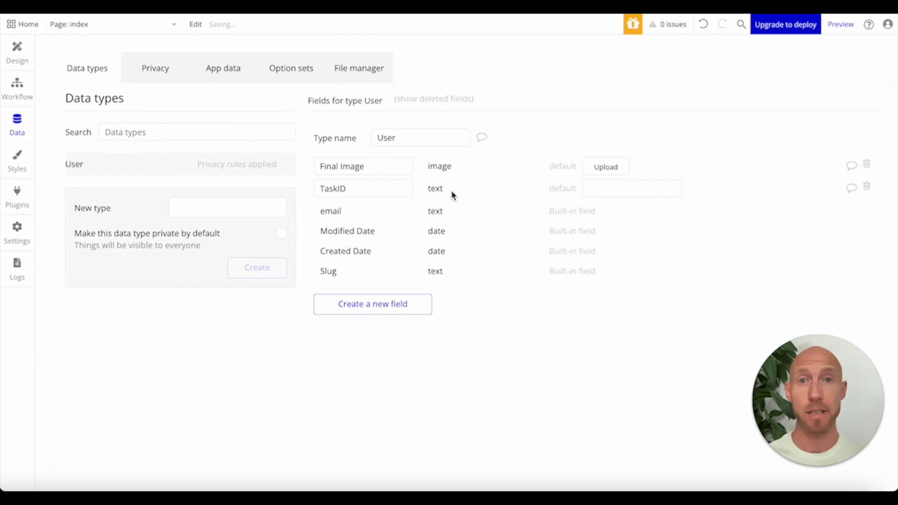
mouse_move(518, 147)
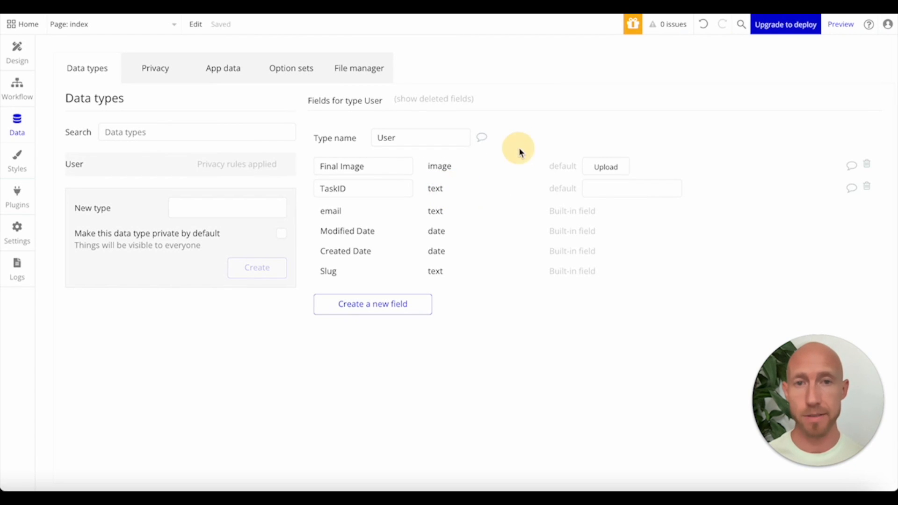
mouse_move(274, 119)
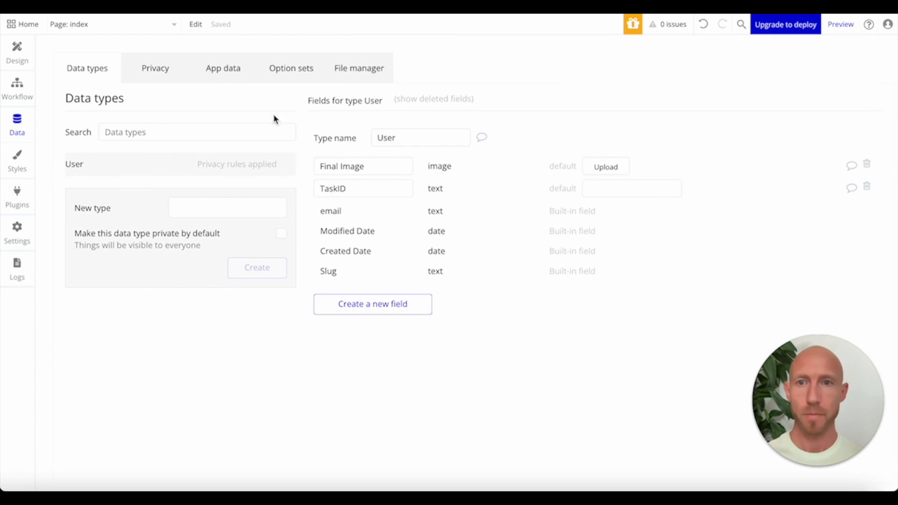
mouse_move(345, 383)
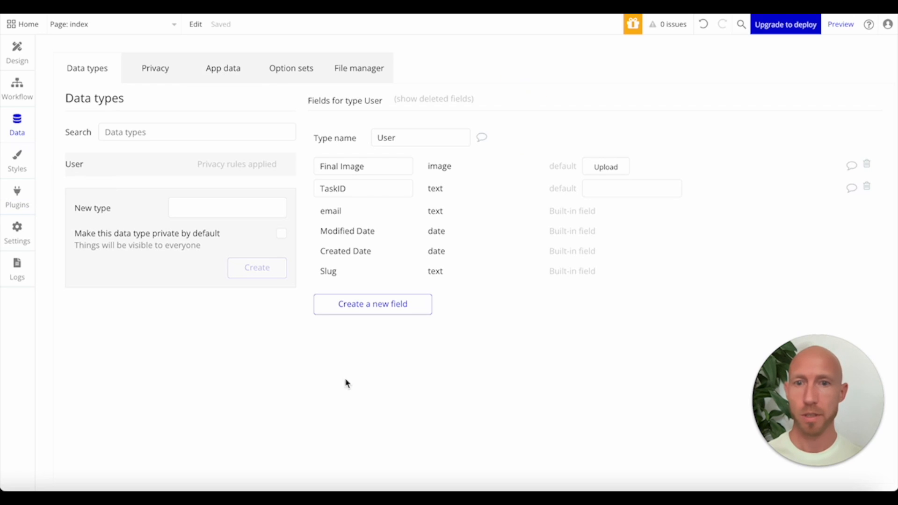
- Return to the Workflow editor showing the Midjourney - Imagine action's settings
left_click(16, 89)
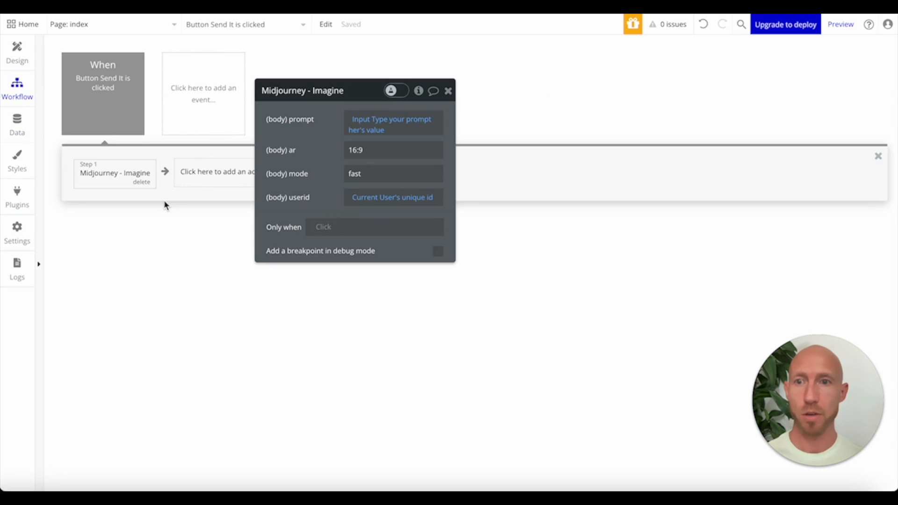
mouse_move(226, 149)
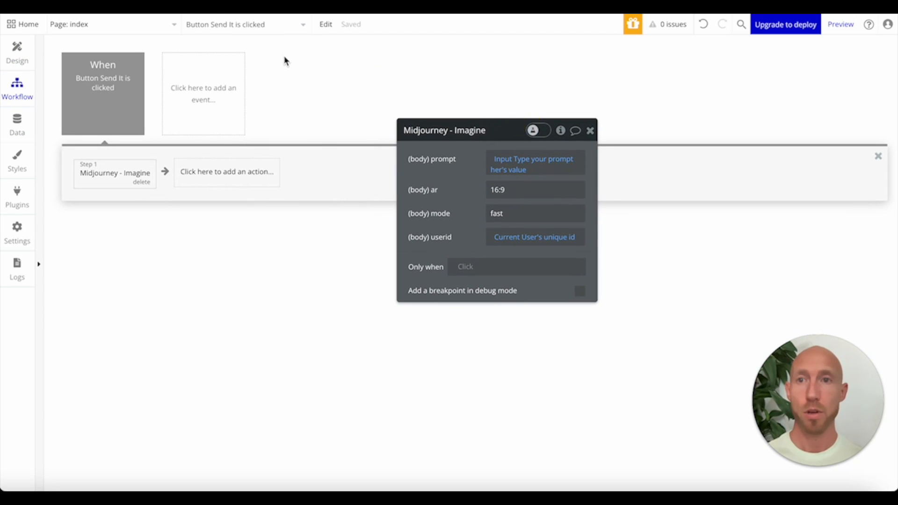
mouse_move(318, 147)
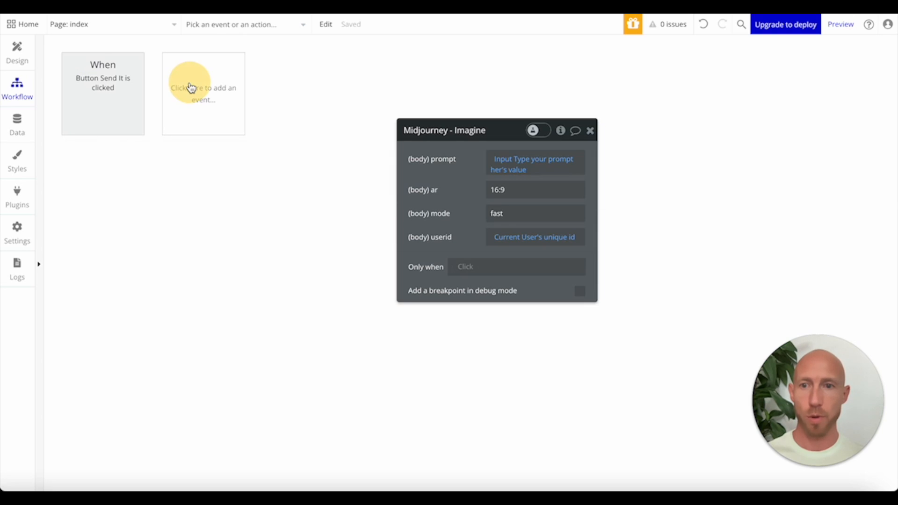
- Create custom event Fetch Try 1 with text parameter TaskId, running Midjourney Fetch with task_id TaskId
left_click(202, 94)
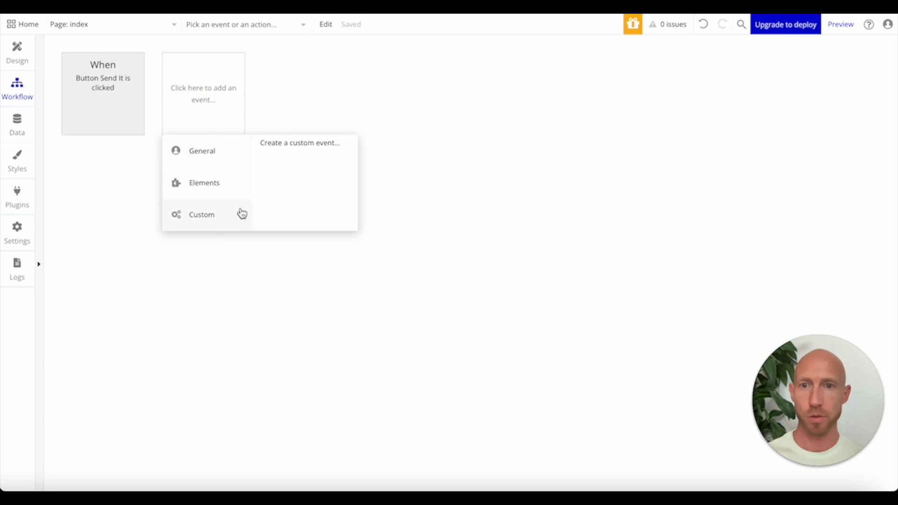
left_click(299, 142)
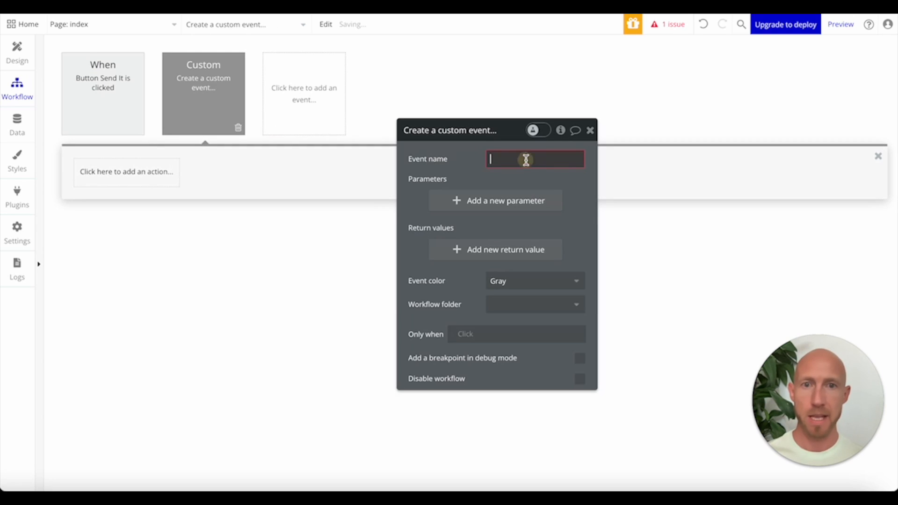
type("Fetch")
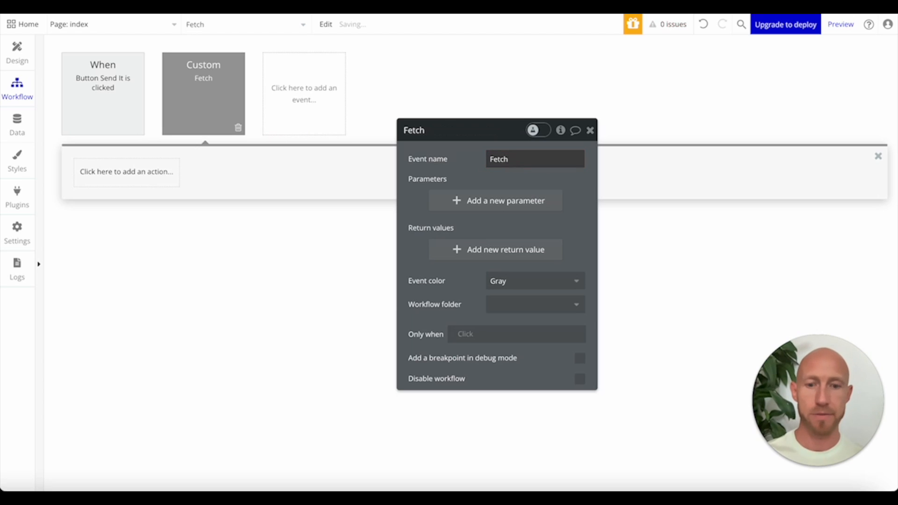
left_click(494, 201)
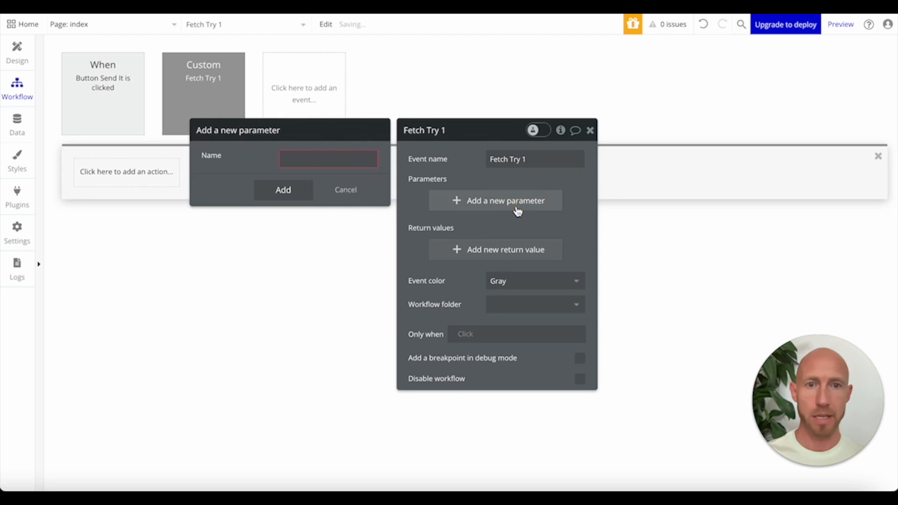
type("TaskId")
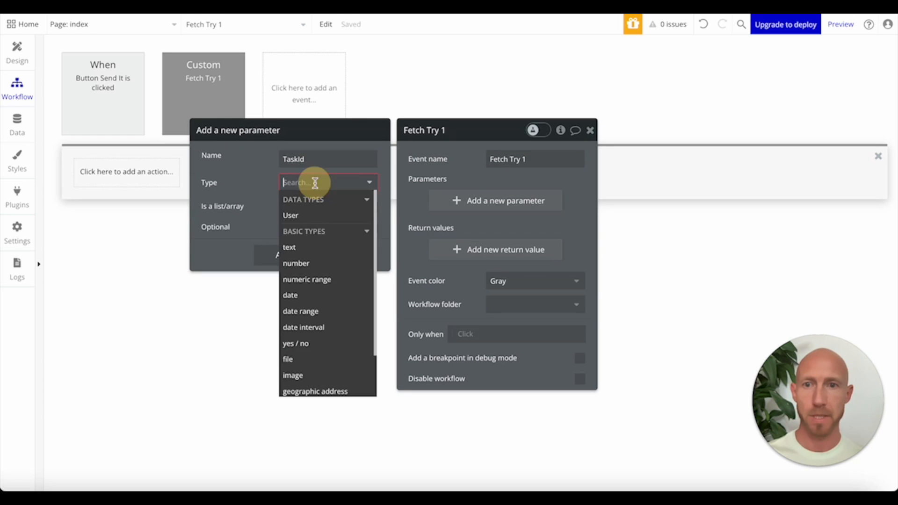
left_click(289, 246)
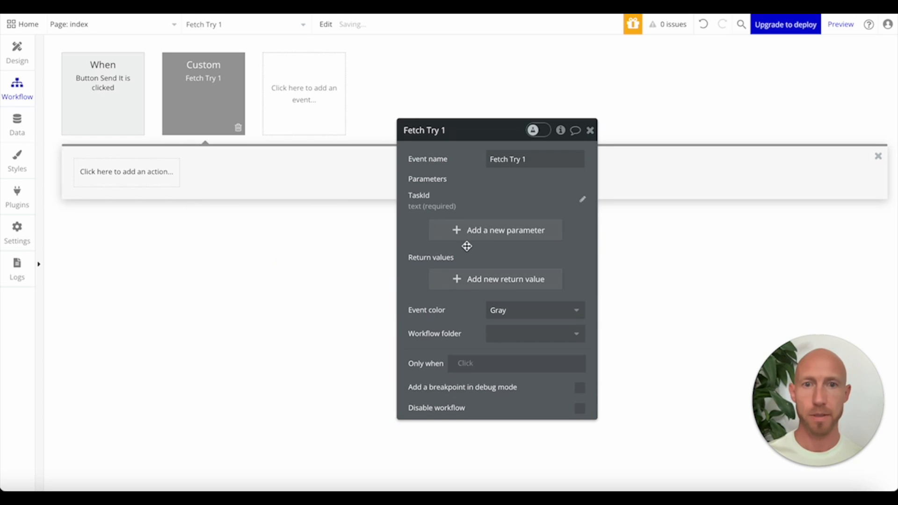
left_click(590, 130)
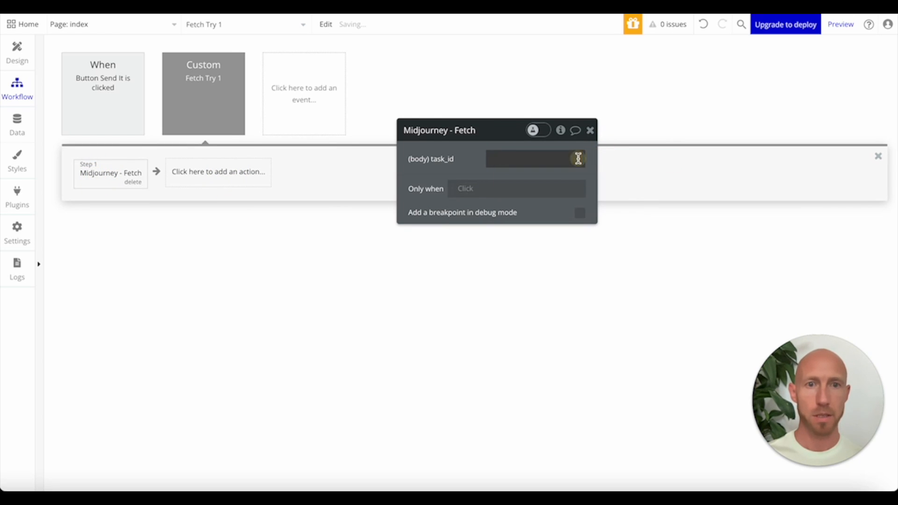
left_click(536, 158)
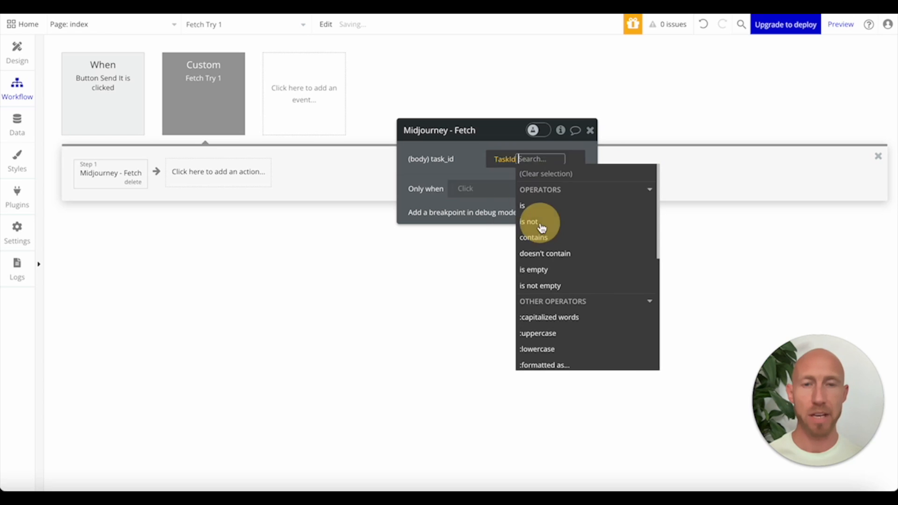
- Copy and paste Fetch Try 1, renaming the duplicate Fetch Try 2
right_click(203, 93)
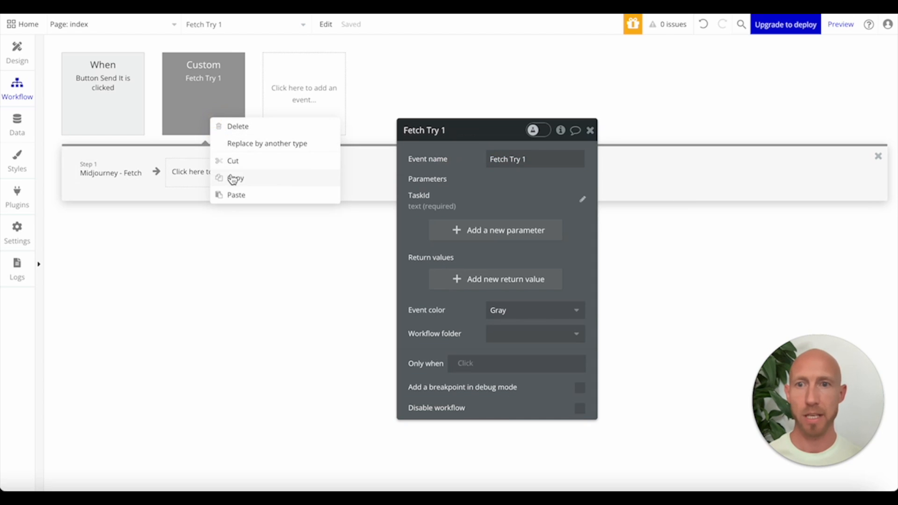
left_click(235, 178)
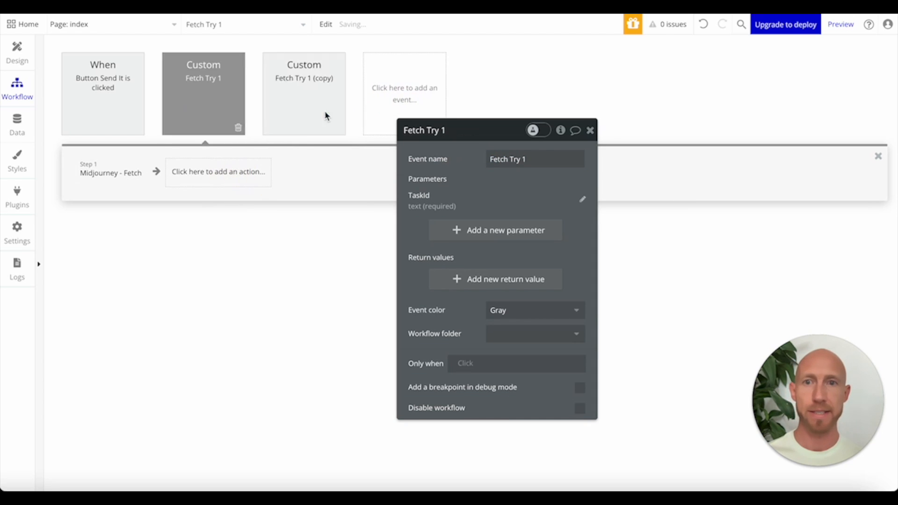
left_click(304, 94)
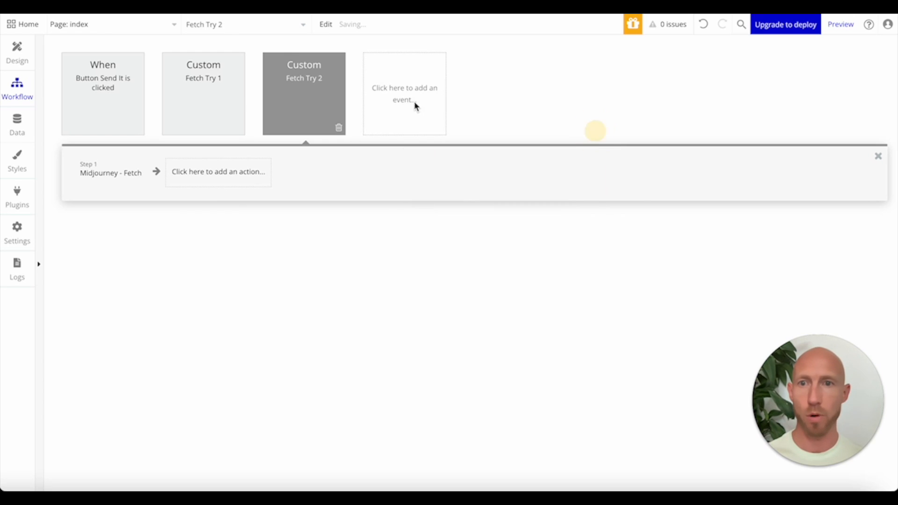
- Have Send It schedule Fetch Try 1 with step 1's task_id after a 15-second delay
left_click(203, 94)
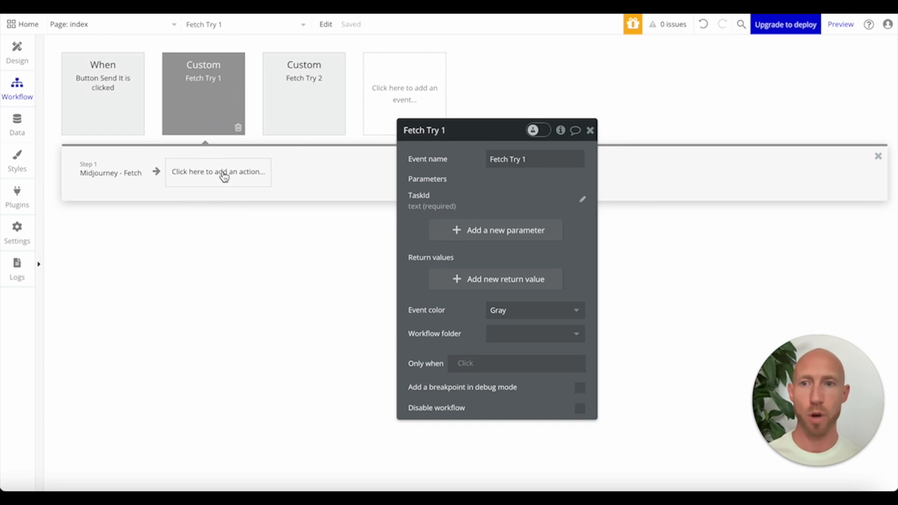
left_click(103, 94)
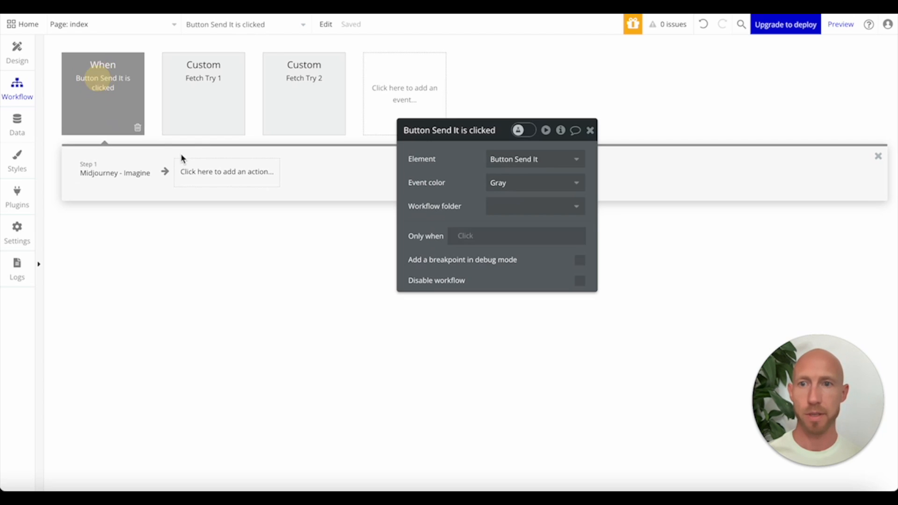
type("sch")
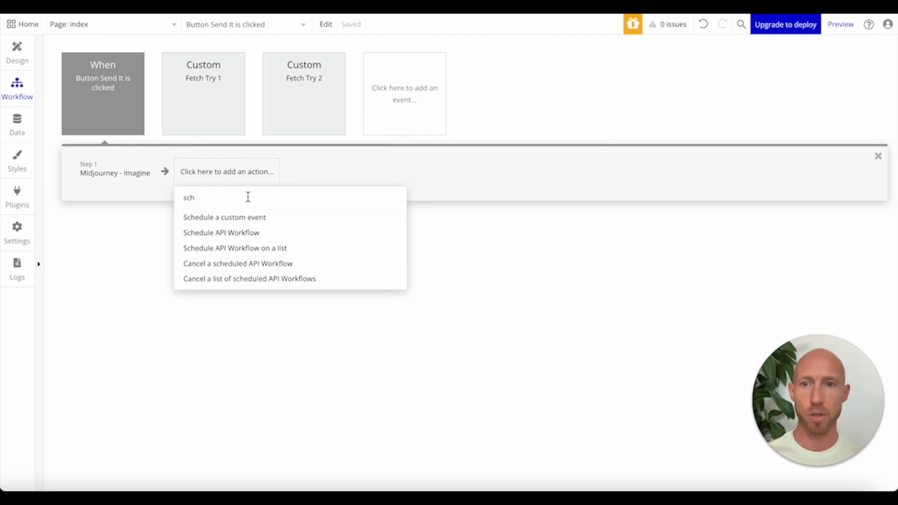
left_click(224, 217)
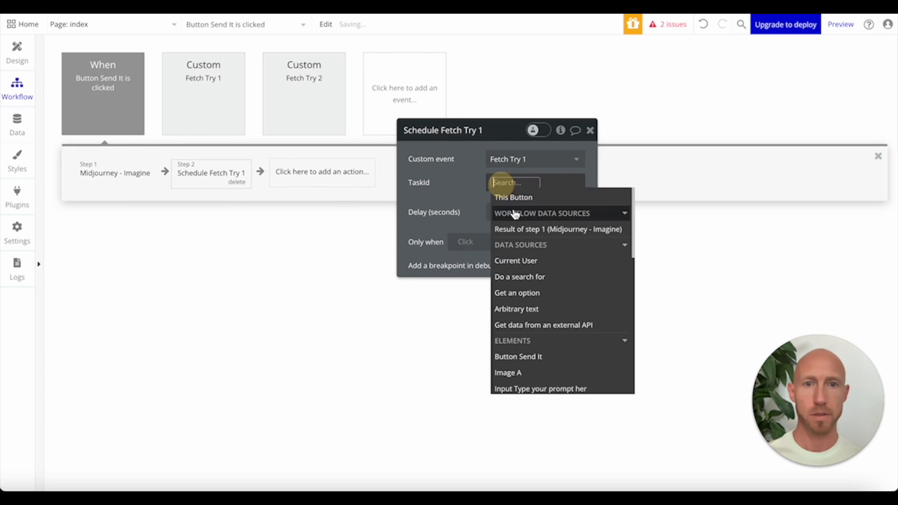
left_click(557, 228)
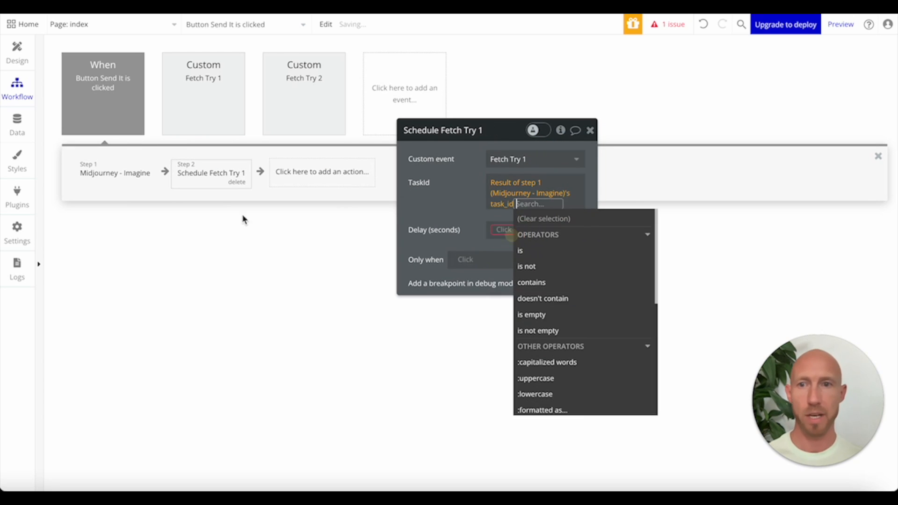
left_click(510, 230)
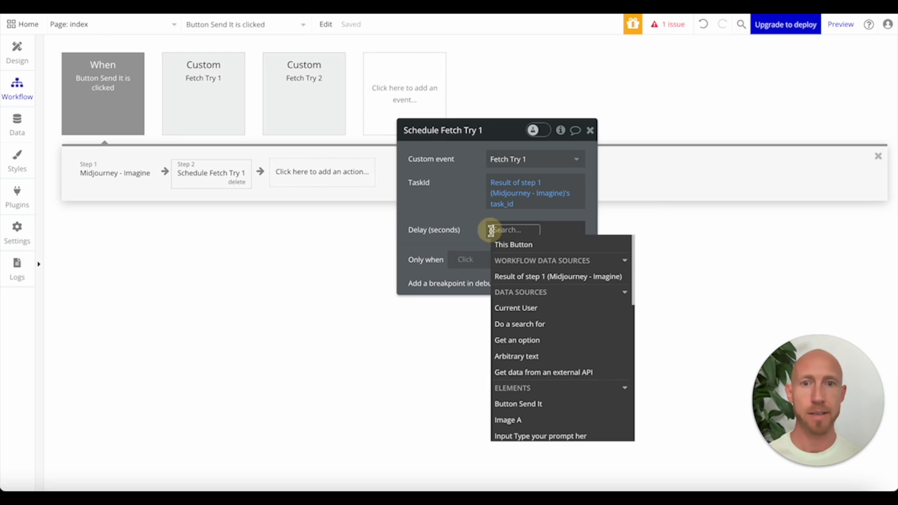
type("15")
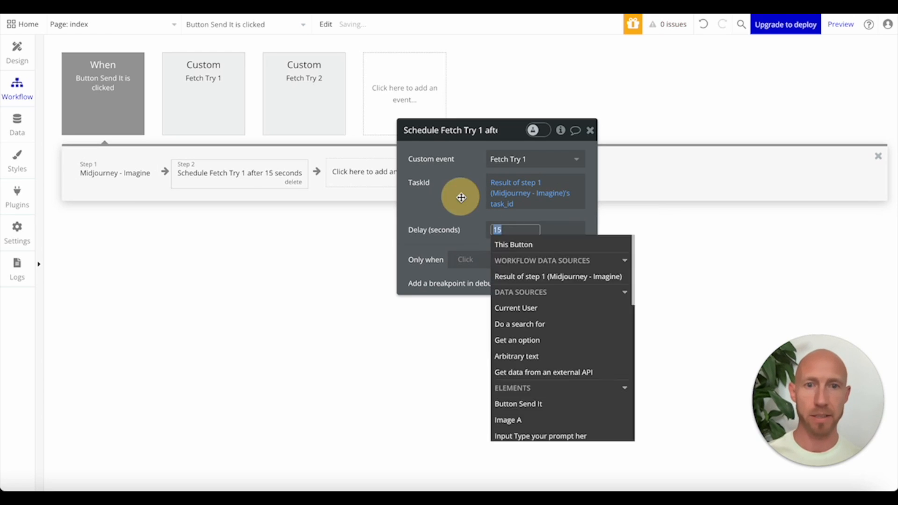
- In Fetch Try 1, add a user update setting Final Image to the result's image_url
left_click(202, 93)
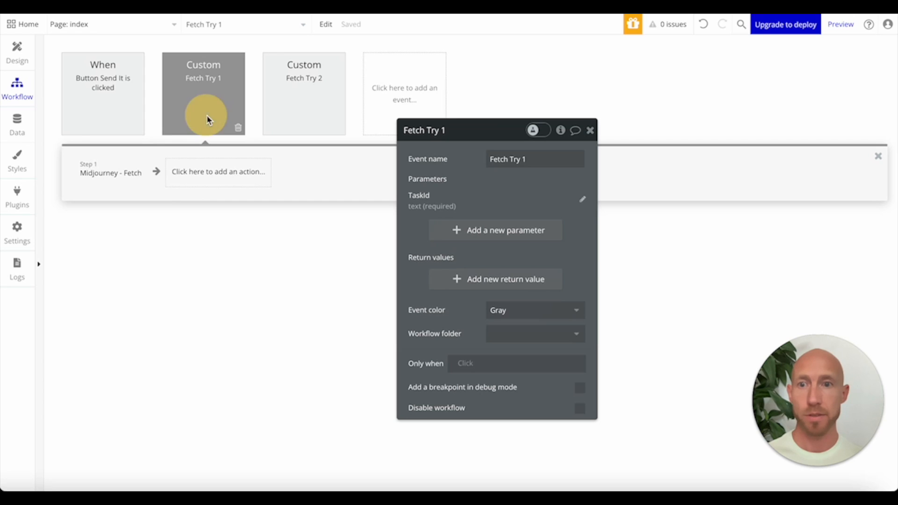
left_click(111, 172)
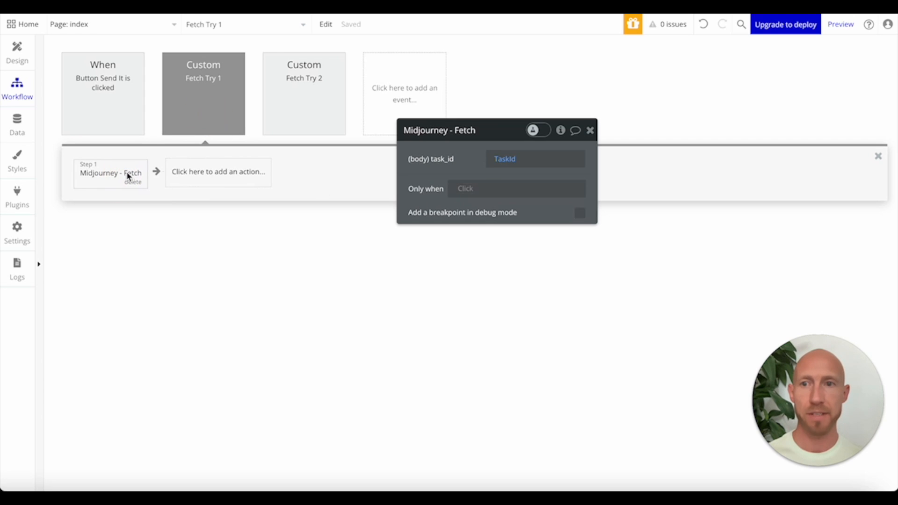
mouse_move(223, 181)
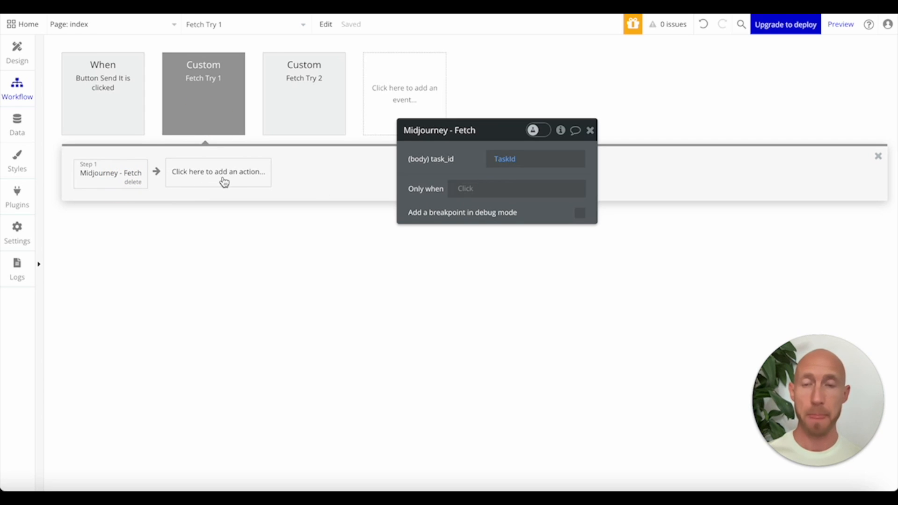
left_click(217, 171)
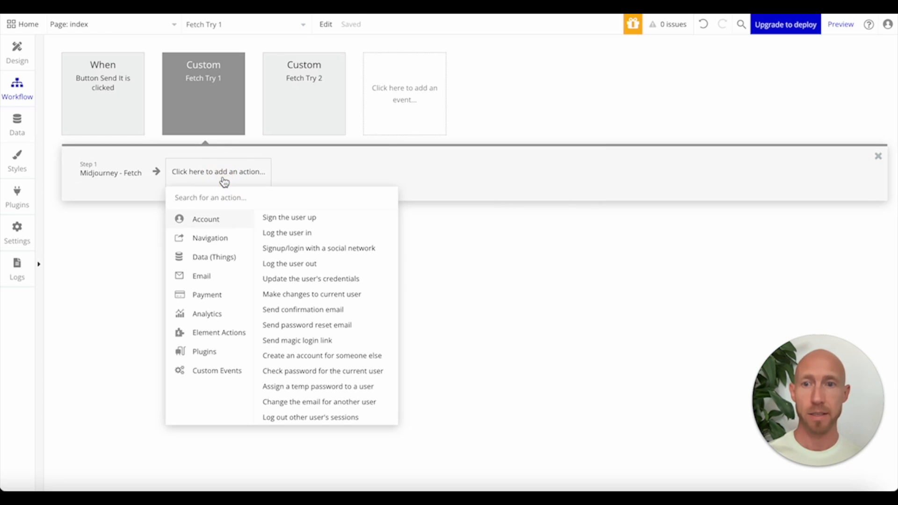
mouse_move(309, 279)
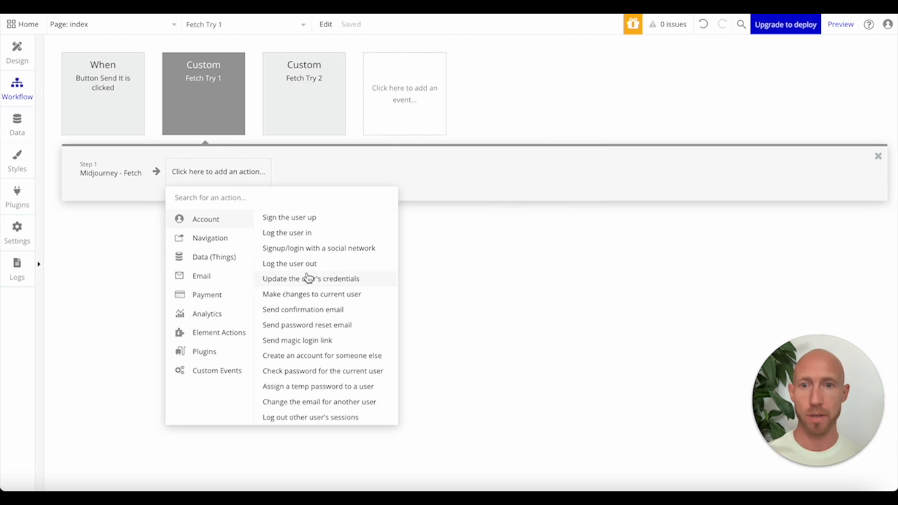
left_click(311, 294)
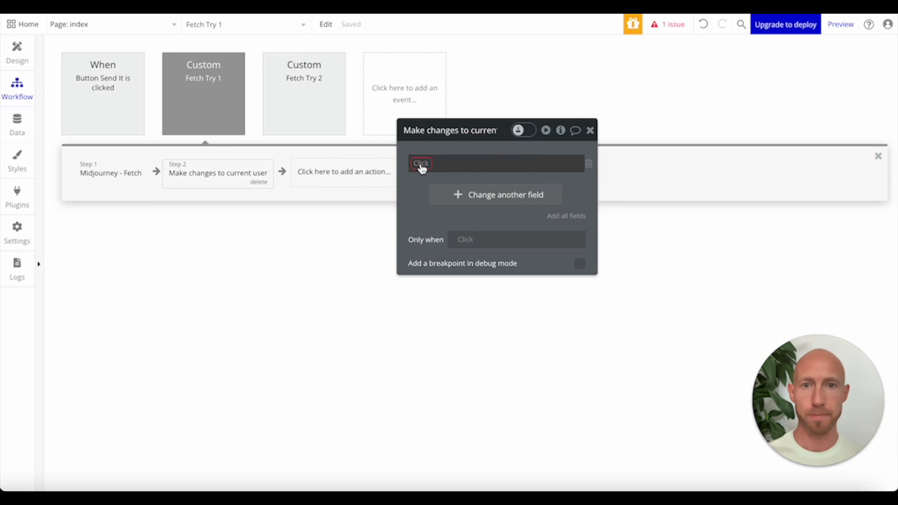
left_click(421, 164)
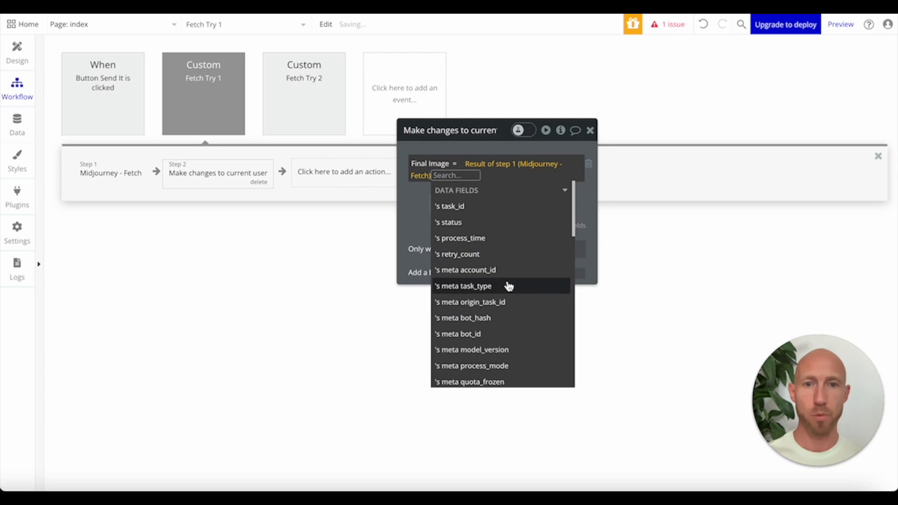
type("im")
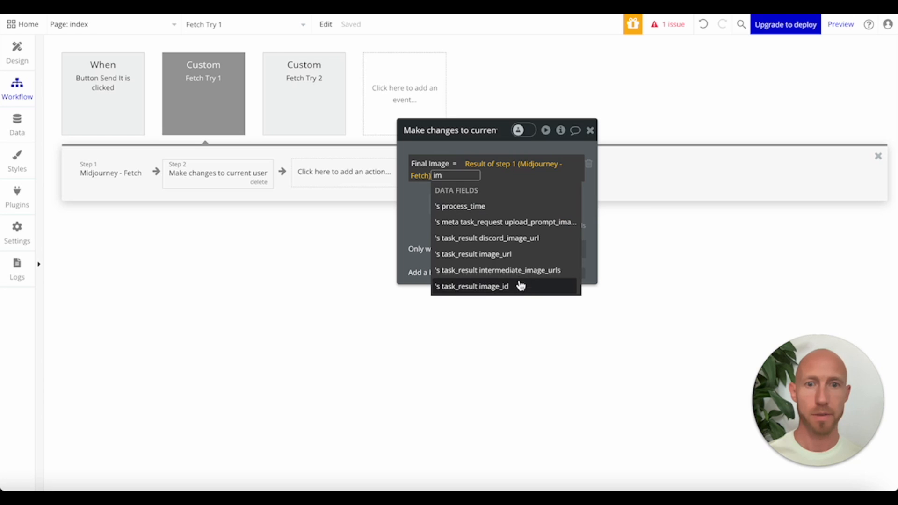
left_click(472, 254)
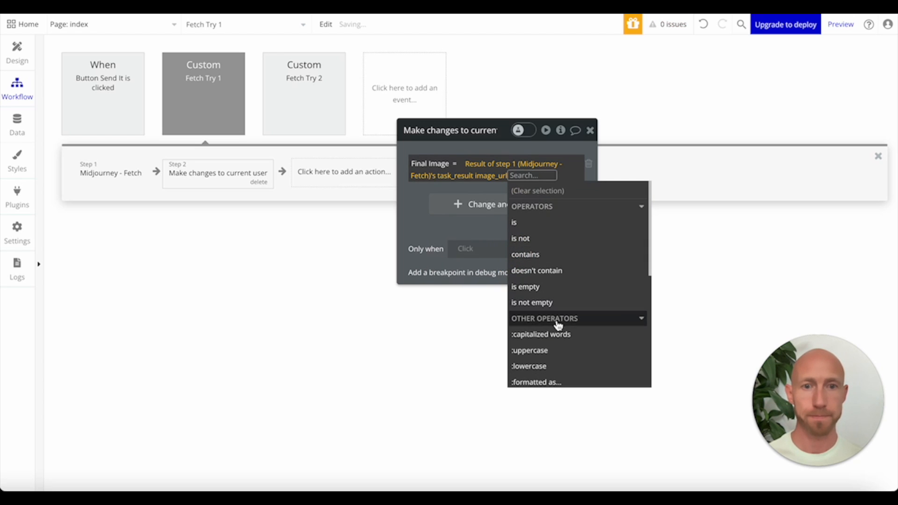
- Start an Only when condition on step 1's result status
scroll("down", 3)
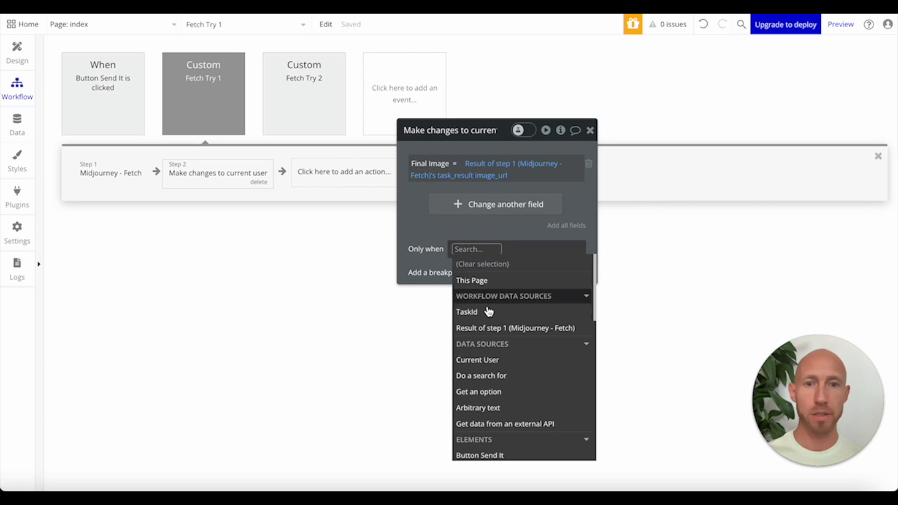
left_click(515, 327)
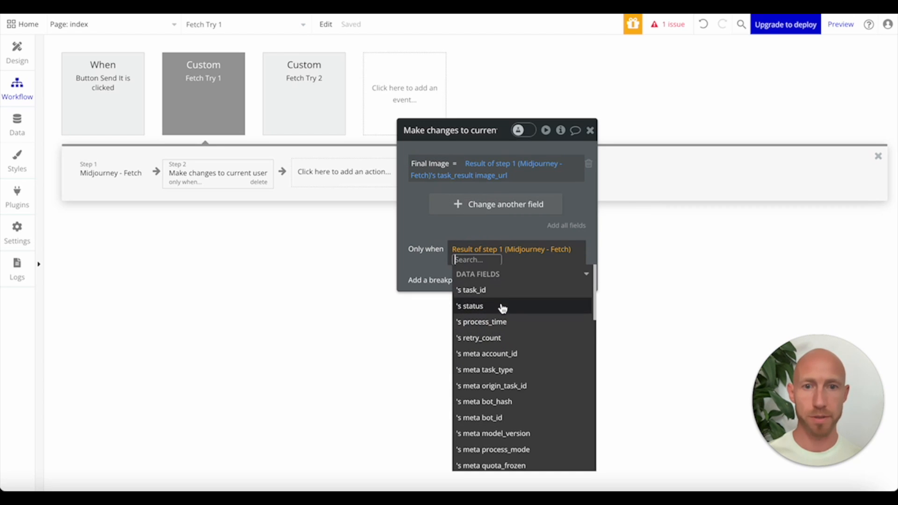
left_click(469, 306)
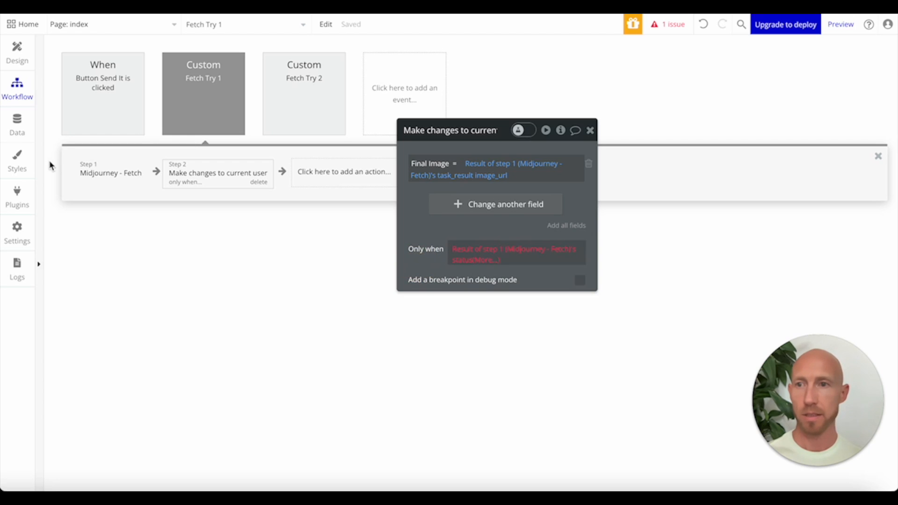
left_click(17, 196)
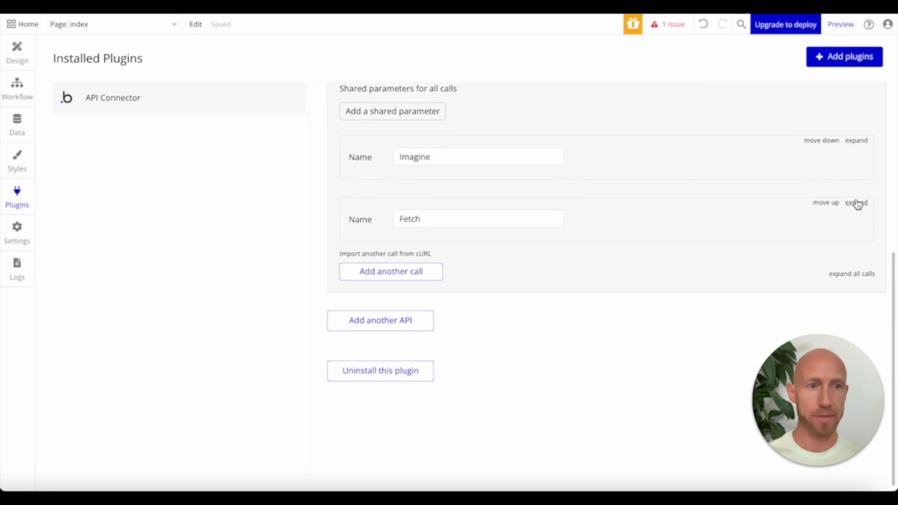
left_click(856, 202)
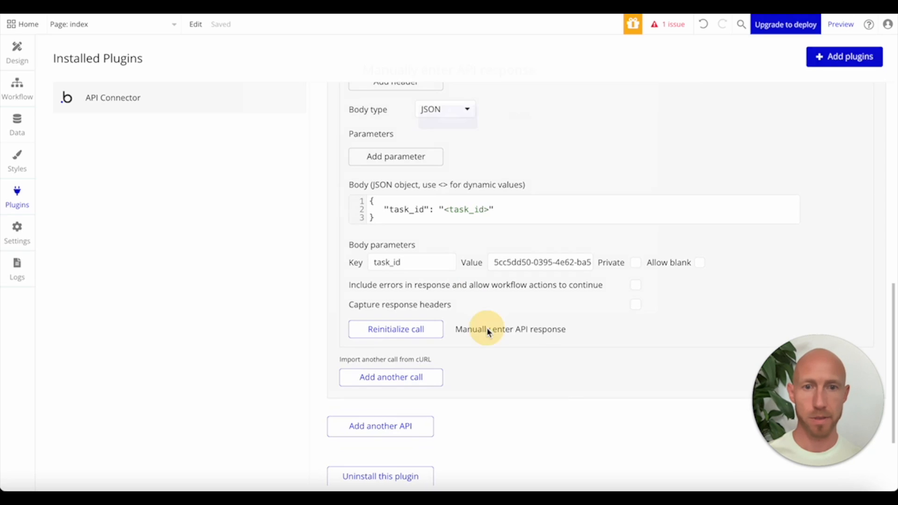
left_click(509, 329)
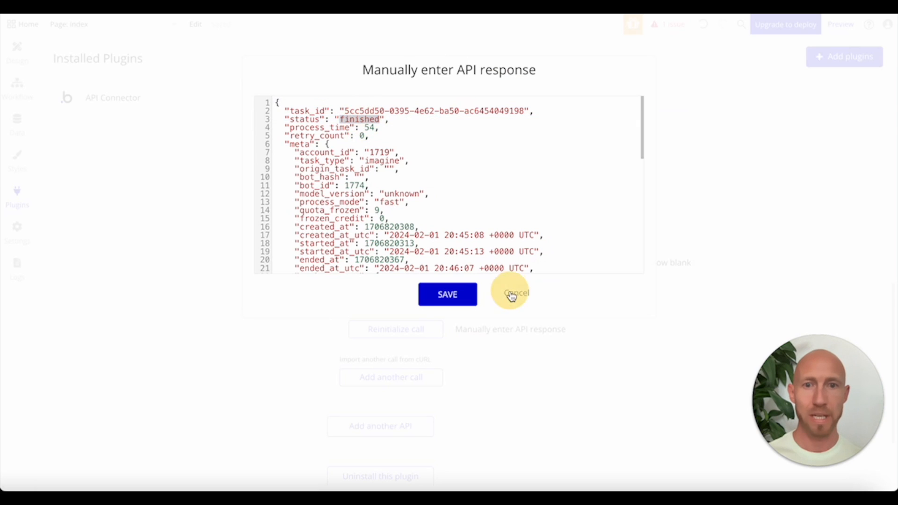
left_click(510, 293)
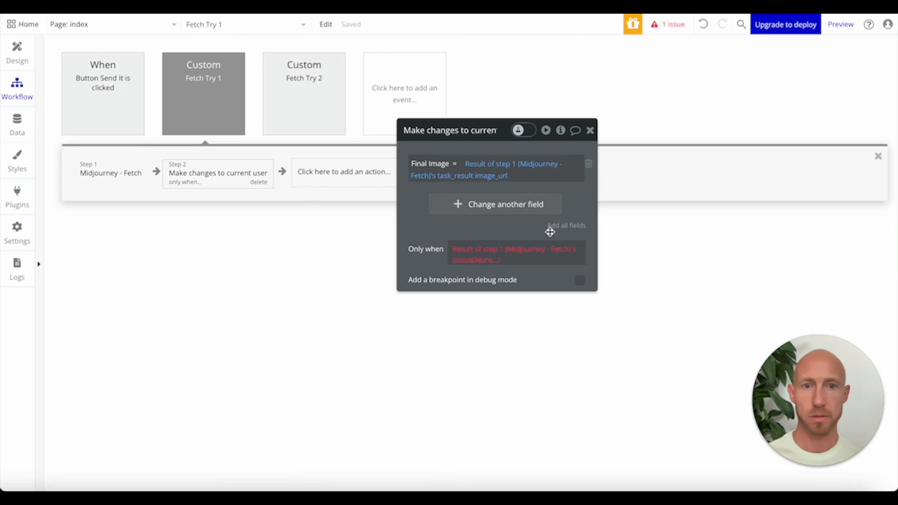
- Complete the condition as step 1's status is finished for the Final Image update
left_click(513, 255)
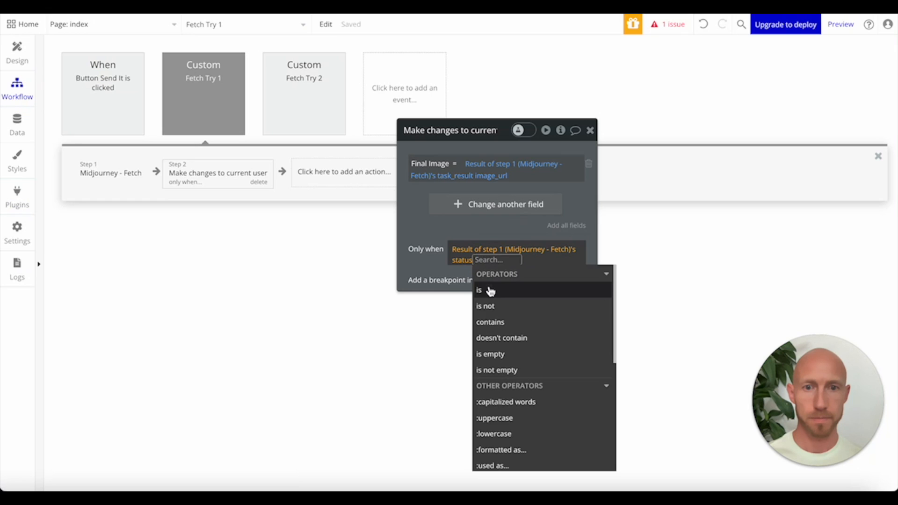
left_click(479, 289)
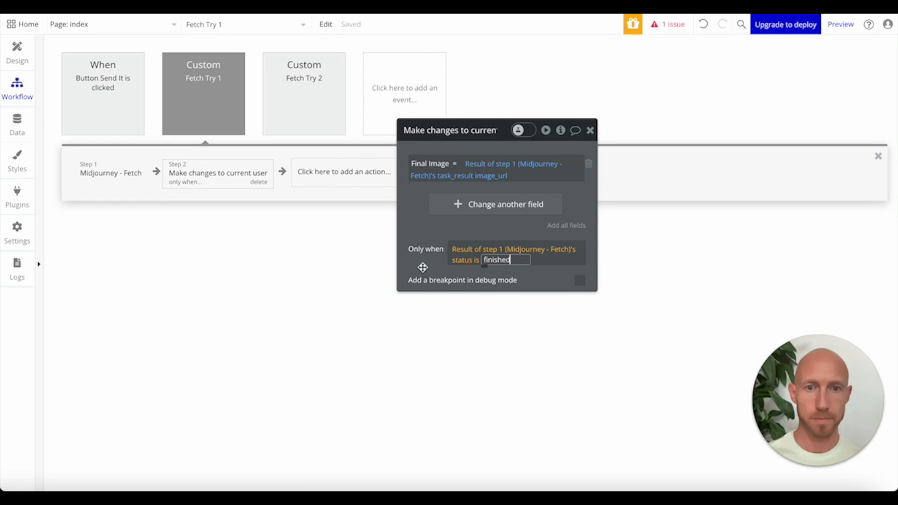
left_click(329, 228)
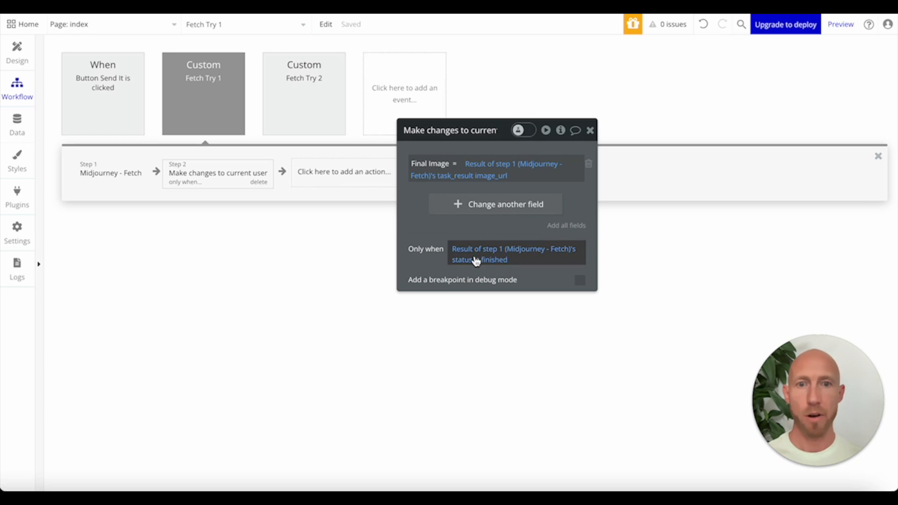
mouse_move(304, 192)
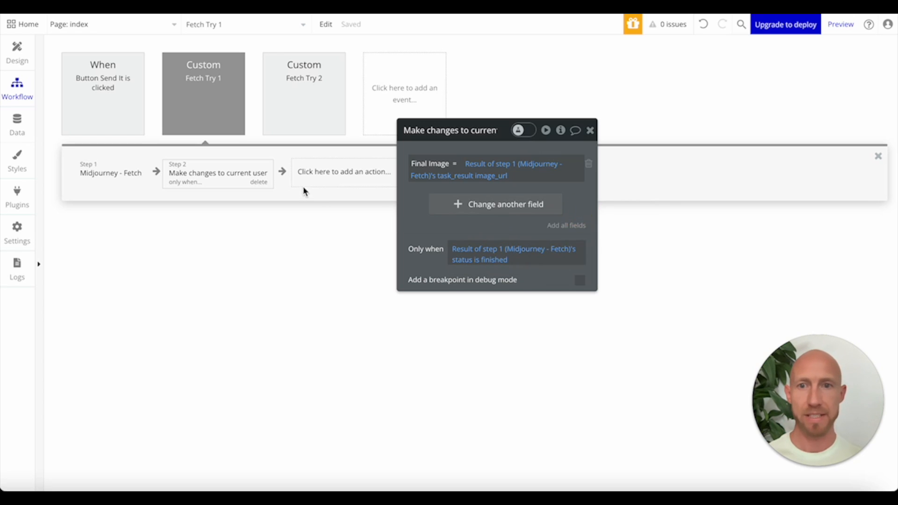
left_click(344, 172)
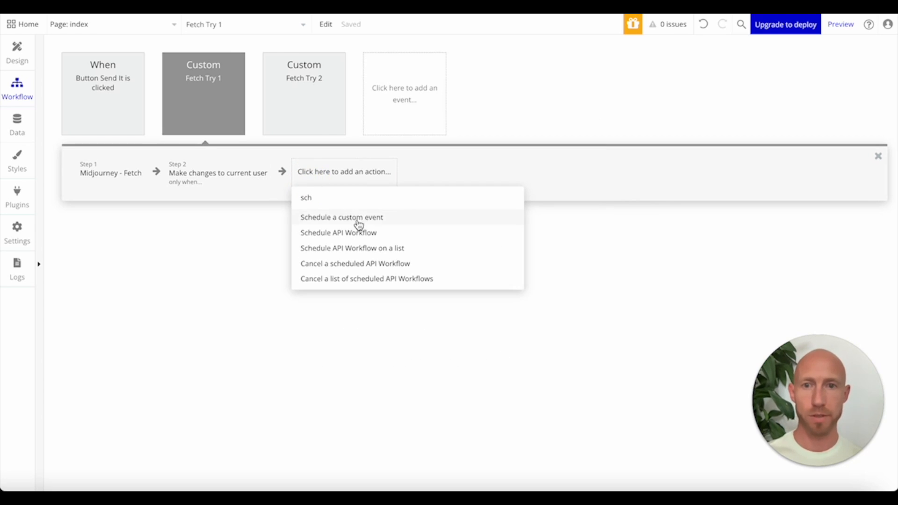
- Schedule Fetch Try 2 after 5 seconds with the TaskId, only when status is not finished
left_click(341, 217)
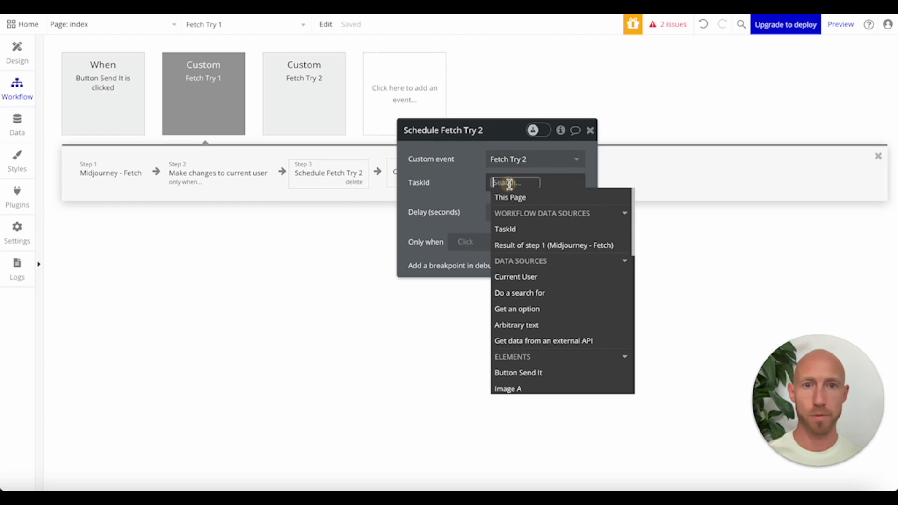
left_click(504, 229)
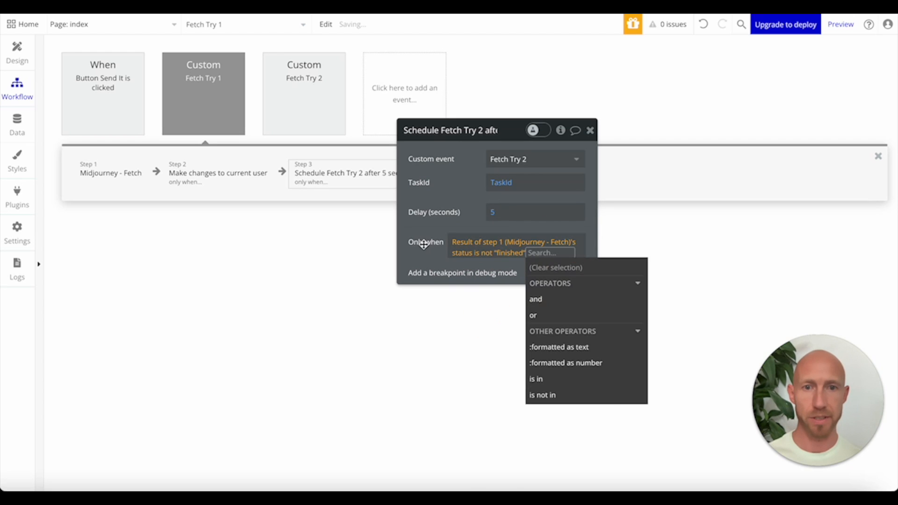
left_click(289, 115)
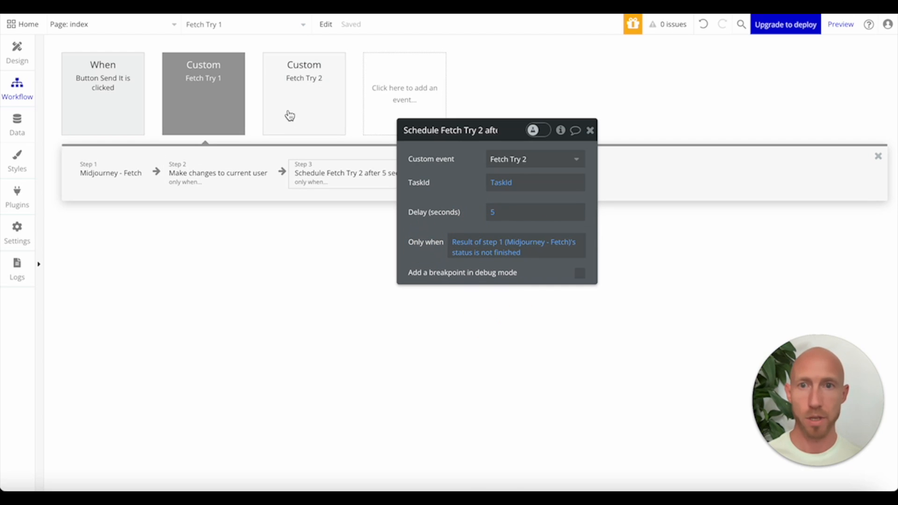
left_click(202, 93)
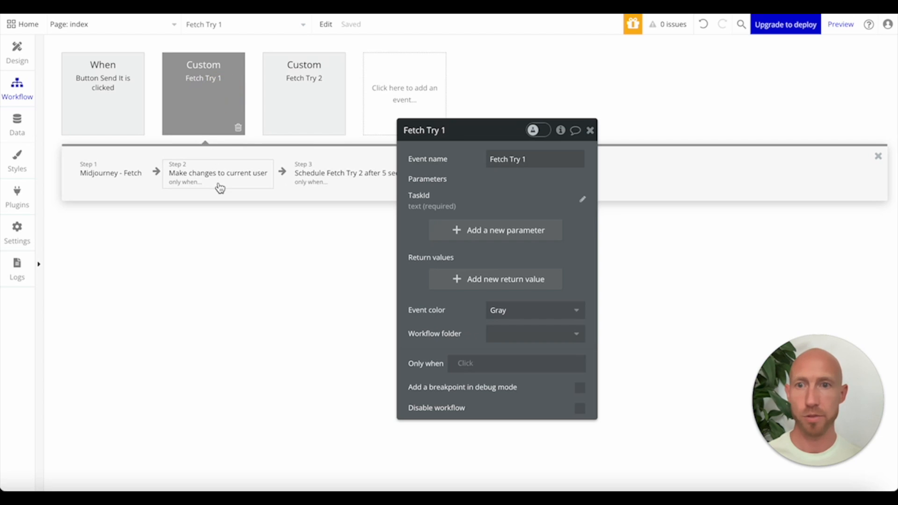
left_click(304, 94)
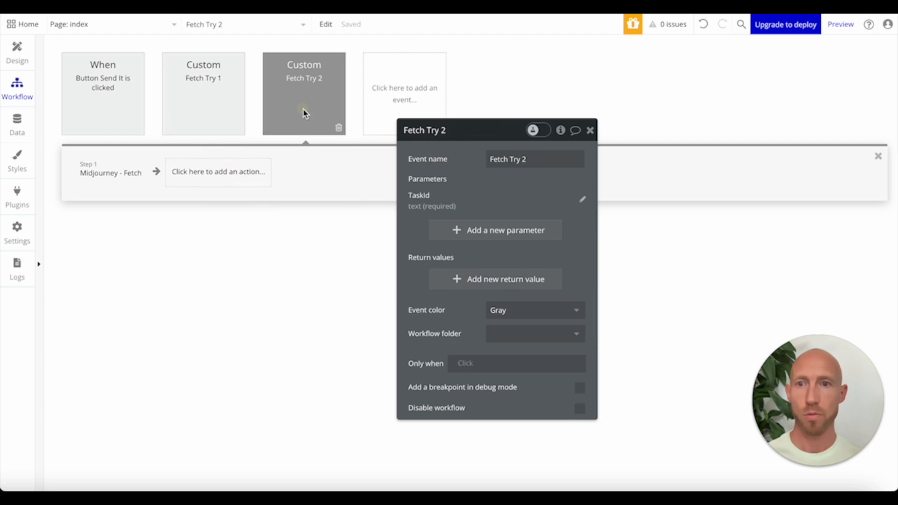
- In Fetch Try 2, reset Final Image to step 1's result image and rebuild its condition
left_click(111, 173)
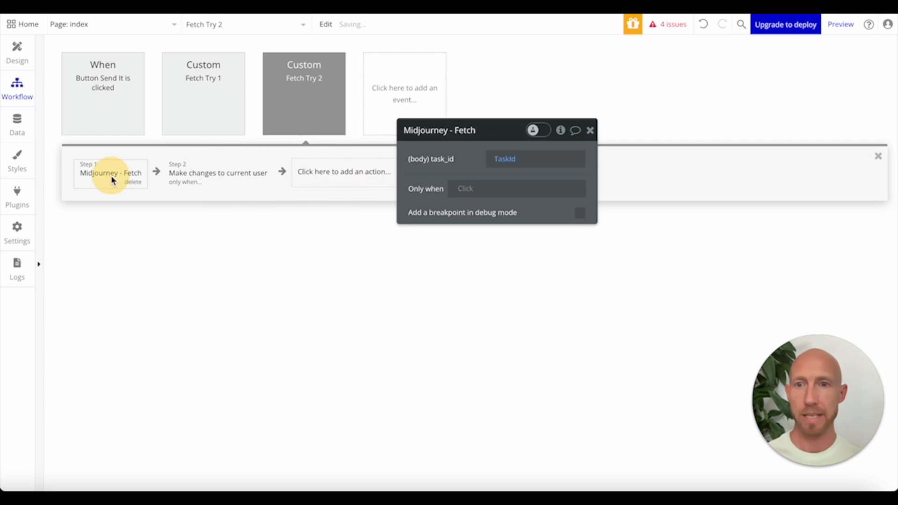
left_click(217, 172)
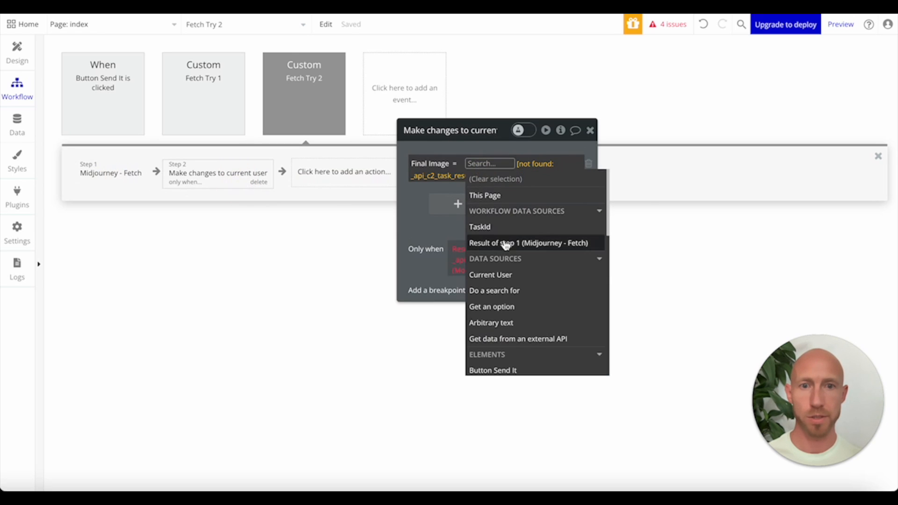
left_click(527, 242)
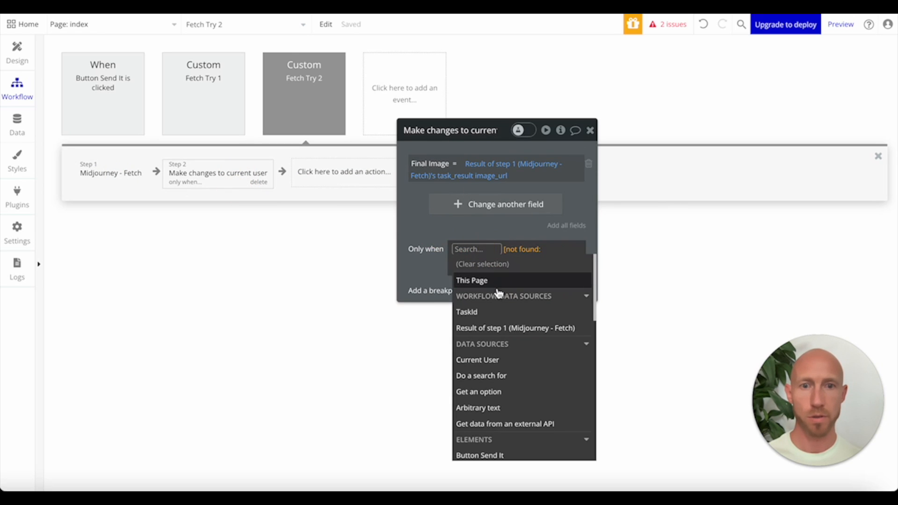
left_click(514, 328)
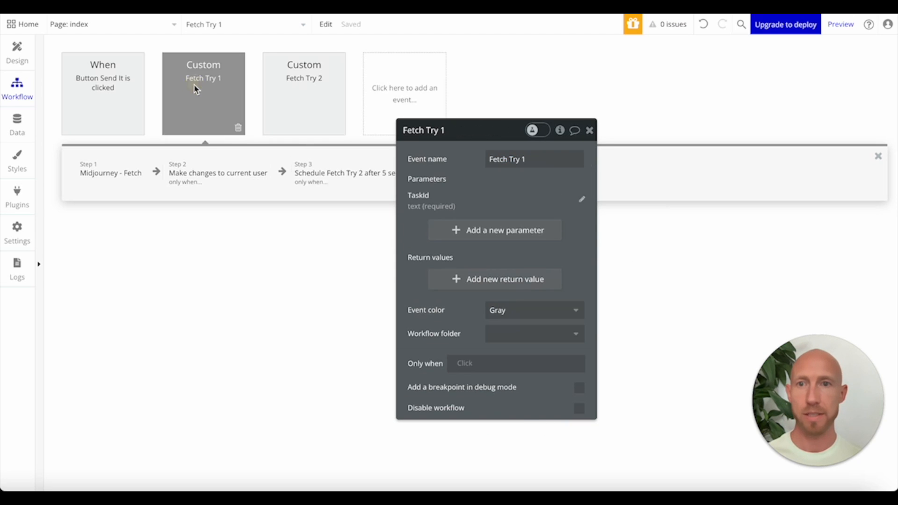
- Paste the scheduling step so Fetch Try 2 schedules Fetch Try 1 while status isn't finished
right_click(344, 171)
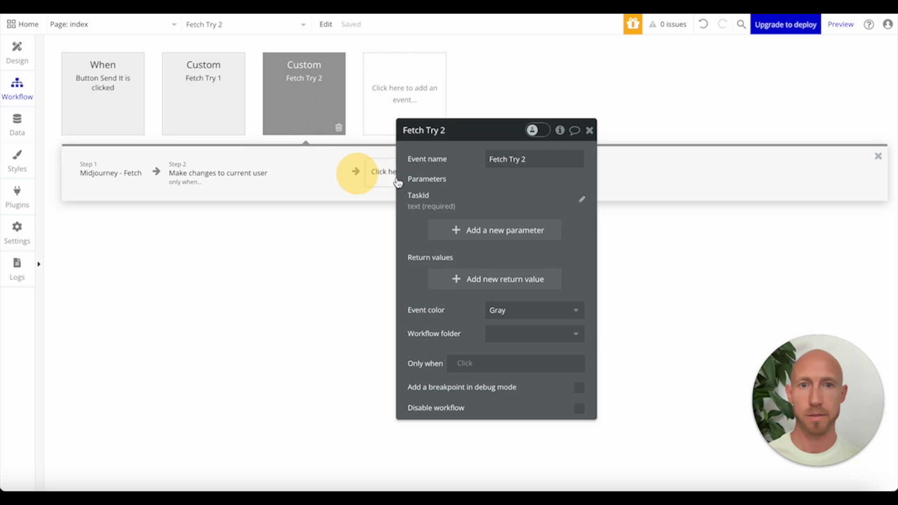
left_click(356, 172)
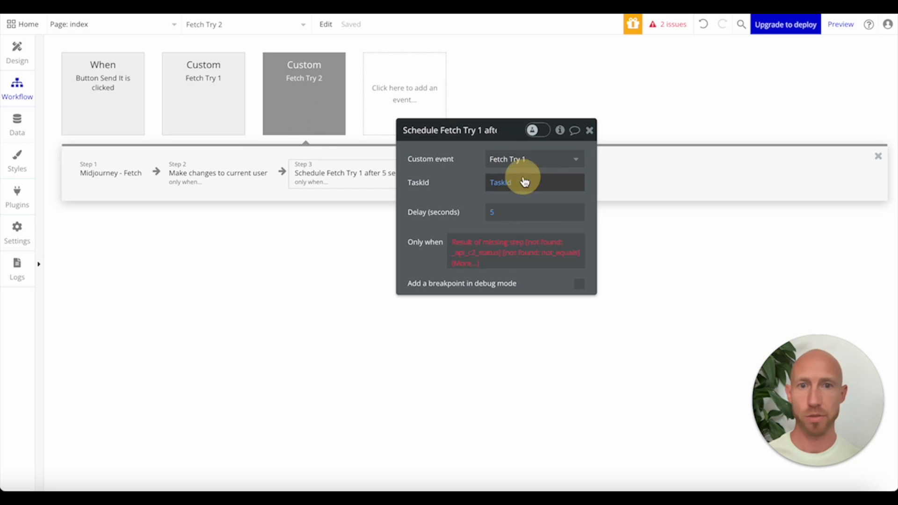
left_click(514, 252)
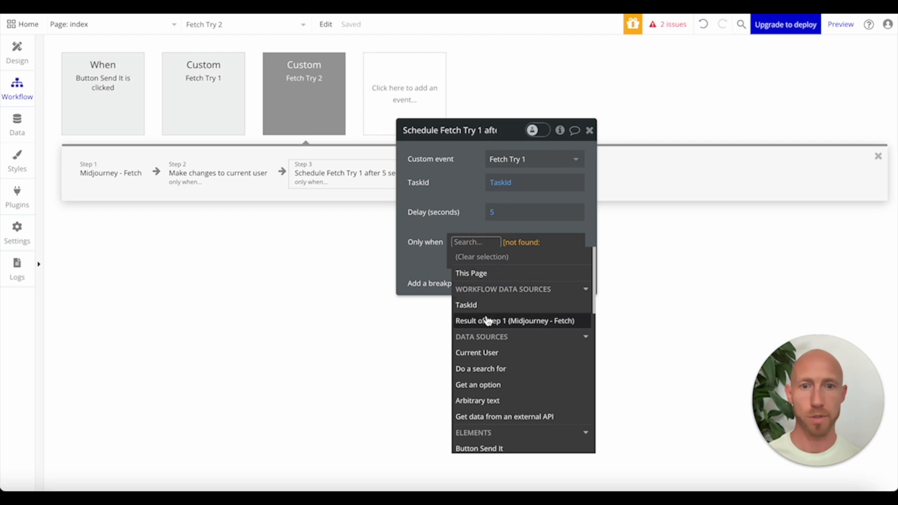
left_click(513, 320)
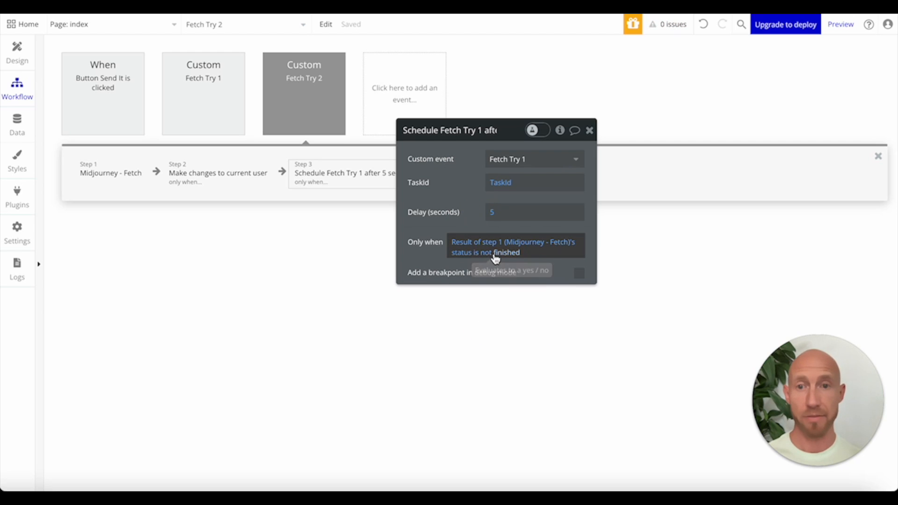
left_click(203, 94)
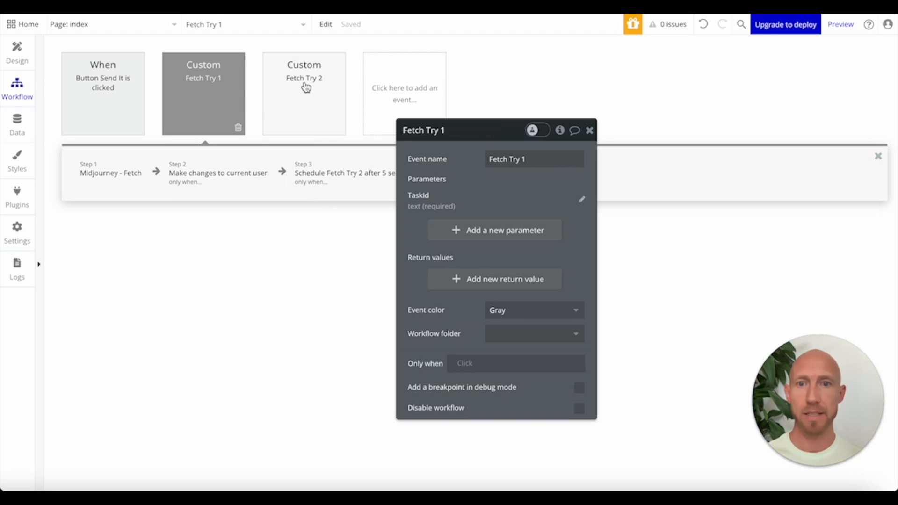
left_click(304, 93)
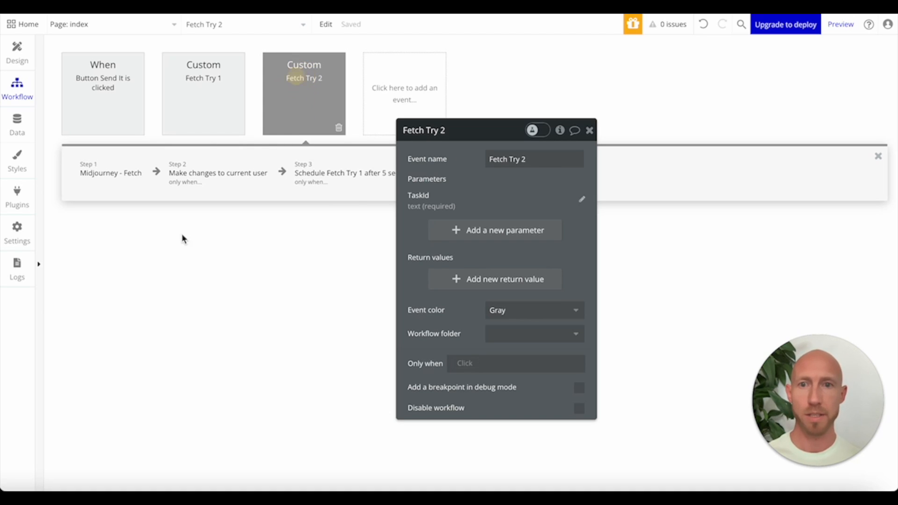
left_click(217, 173)
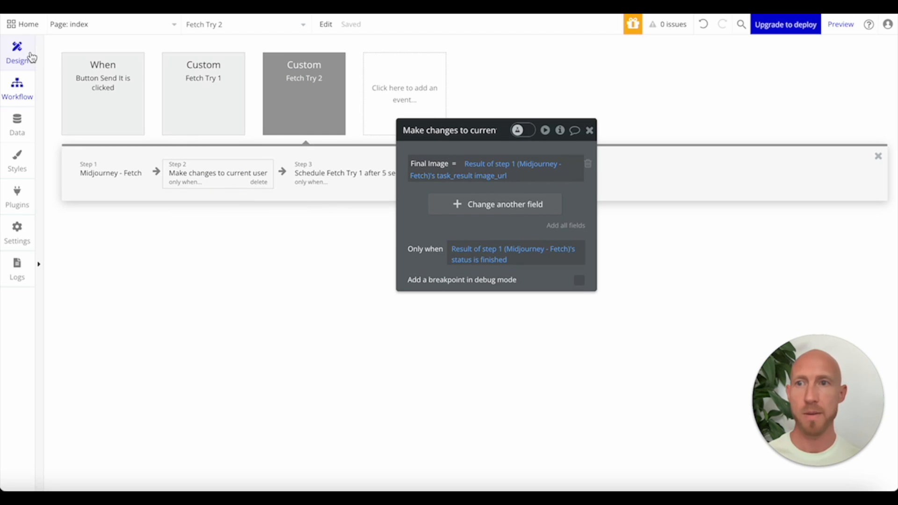
- Set Image A's dynamic image to Current User's Final Image, then view the empty All Users data
left_click(17, 51)
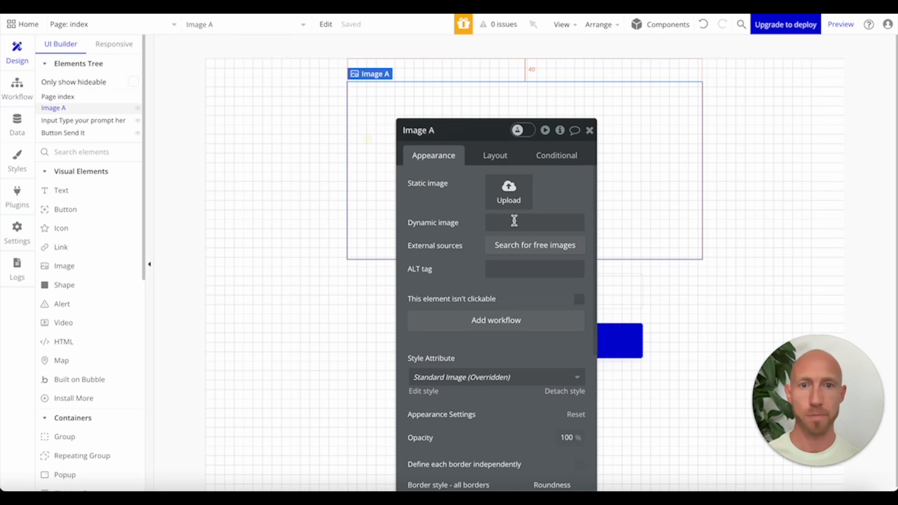
left_click(533, 222)
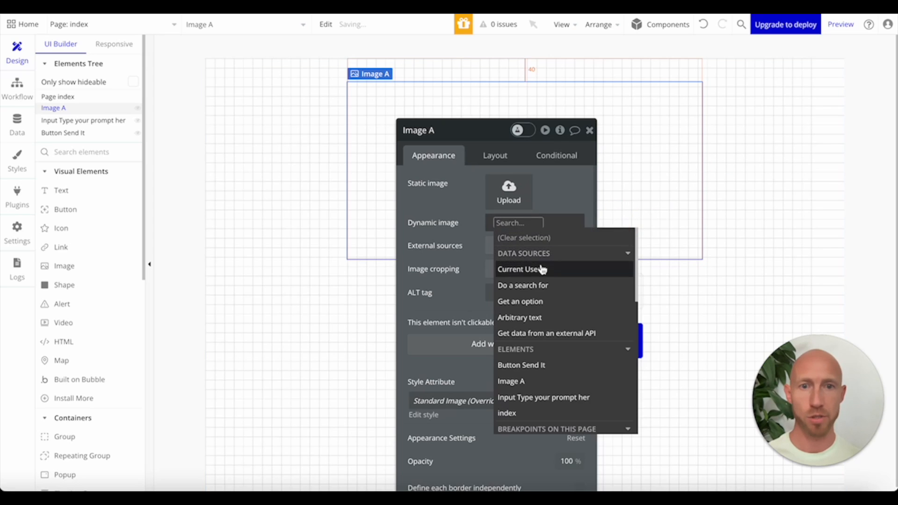
left_click(518, 269)
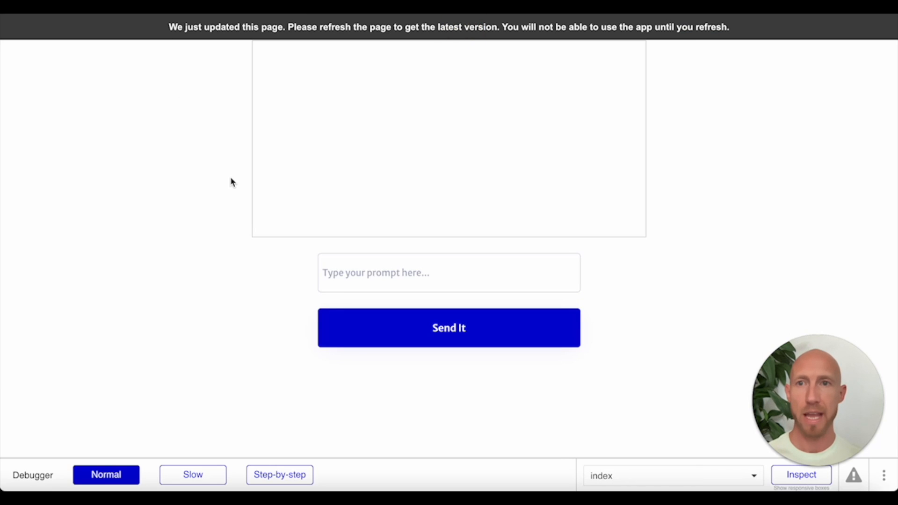
left_click(17, 117)
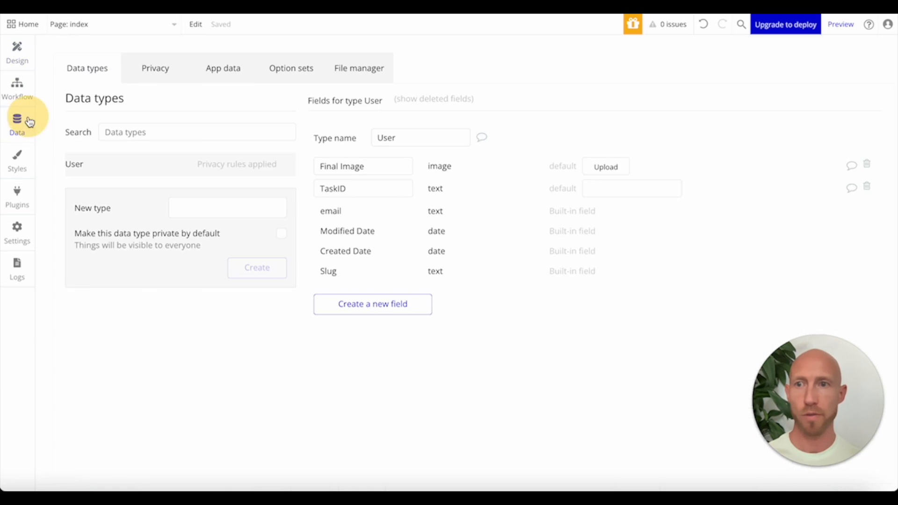
left_click(222, 67)
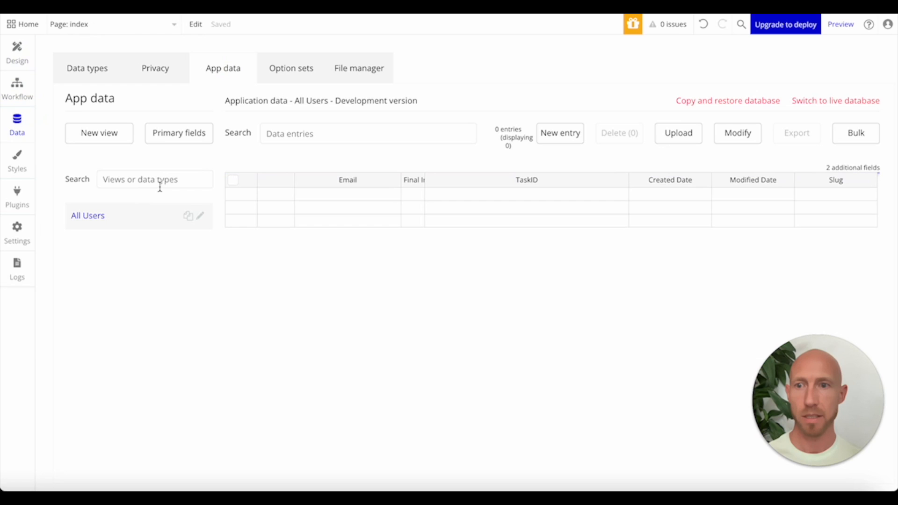
left_click(367, 133)
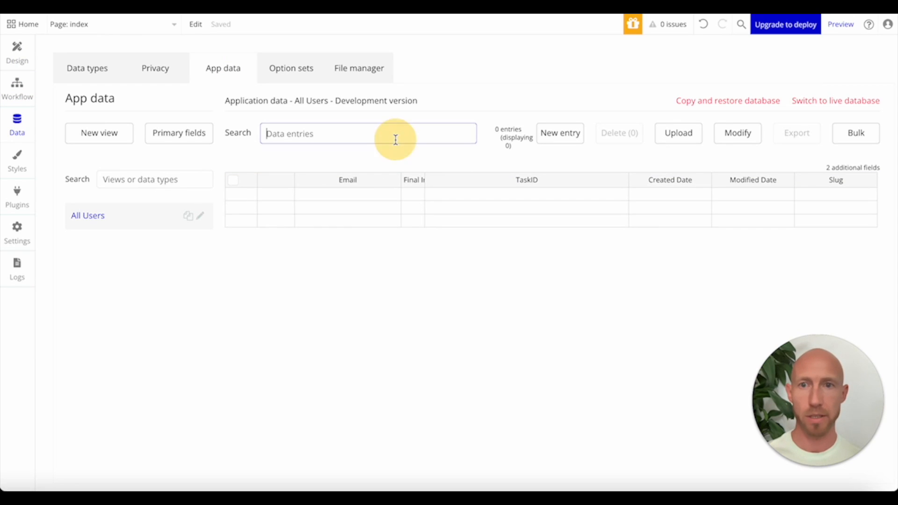
left_click(559, 133)
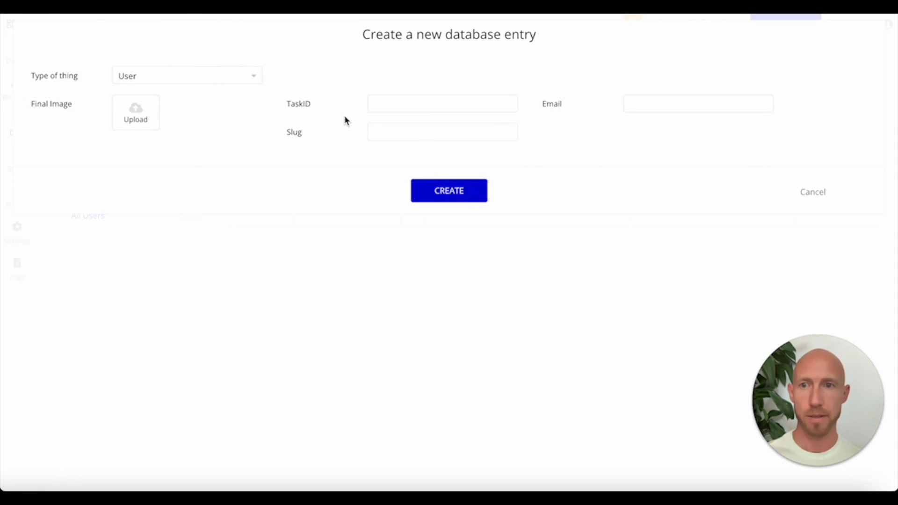
type("test@test.c")
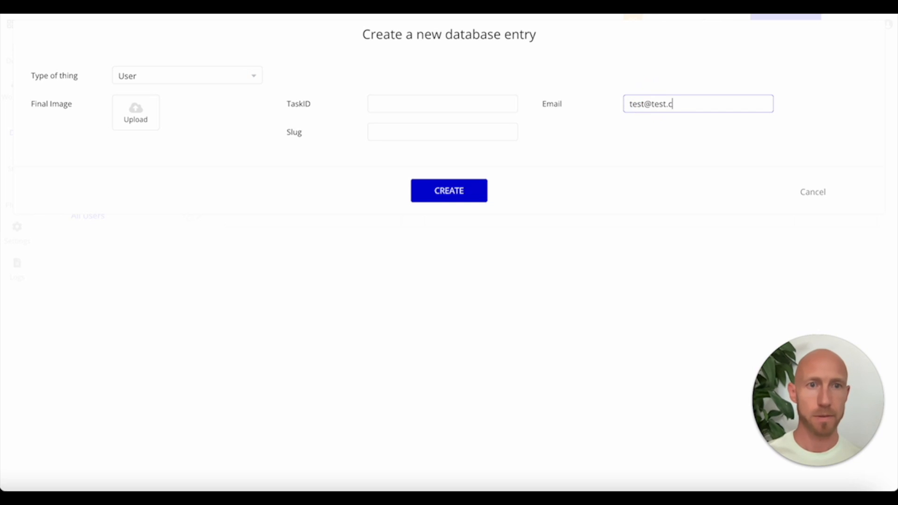
left_click(448, 191)
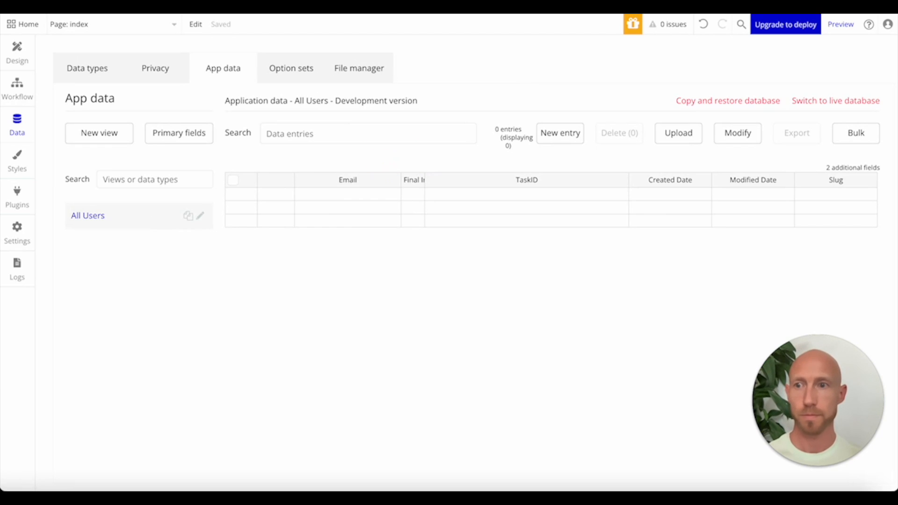
left_click(559, 132)
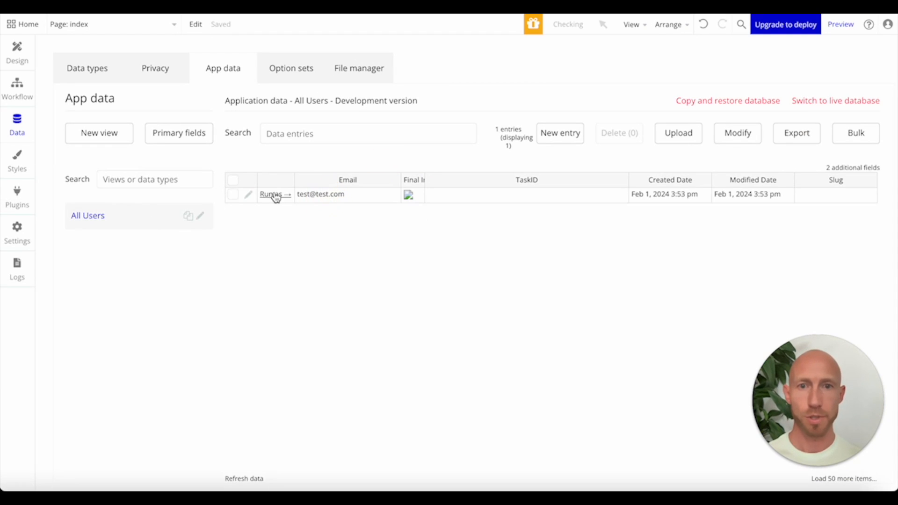
- Run as the test user, send 'exploding star', and dismiss the HTTP 403 token error
left_click(839, 24)
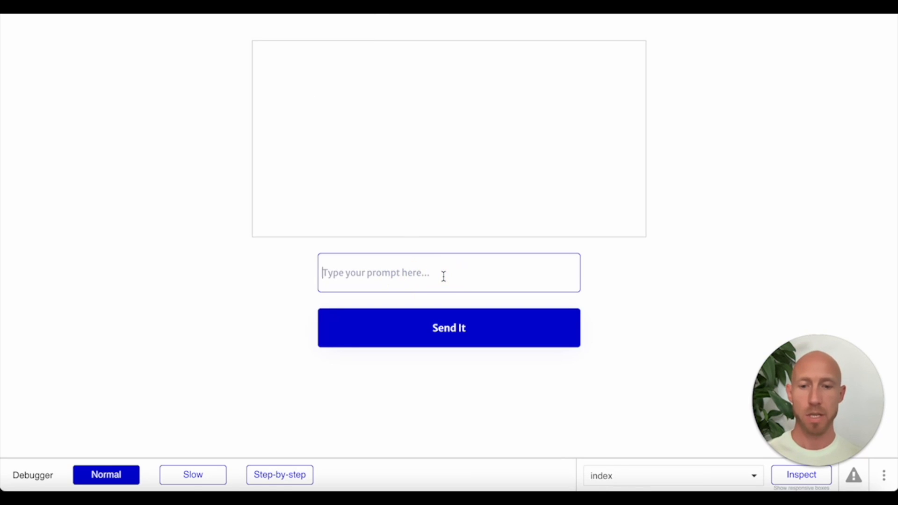
type("explor")
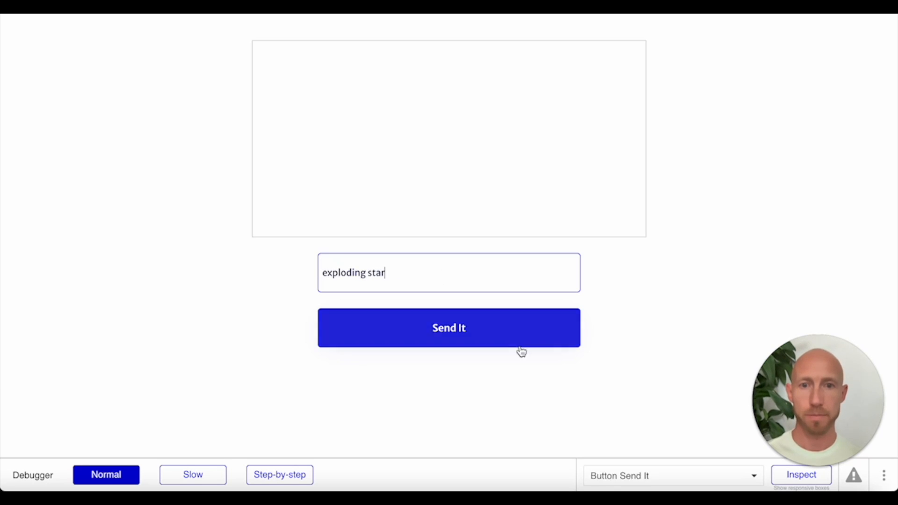
left_click(448, 327)
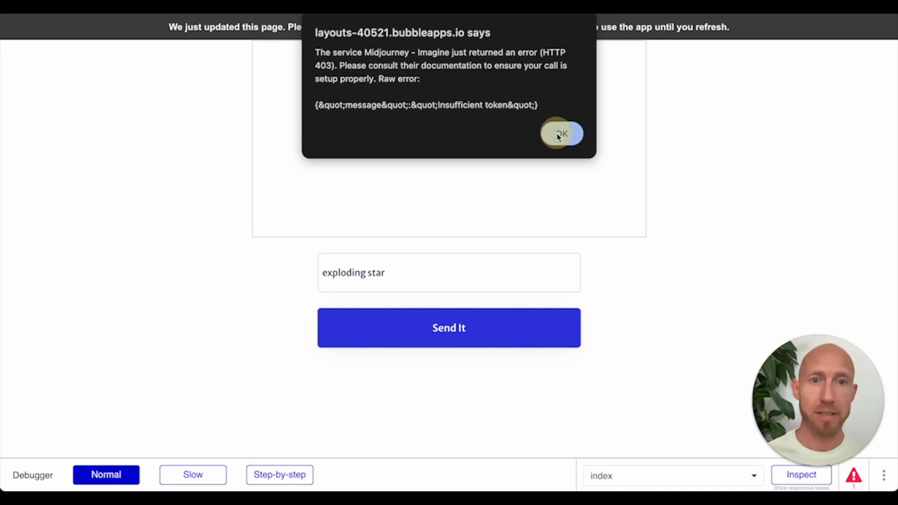
left_click(561, 134)
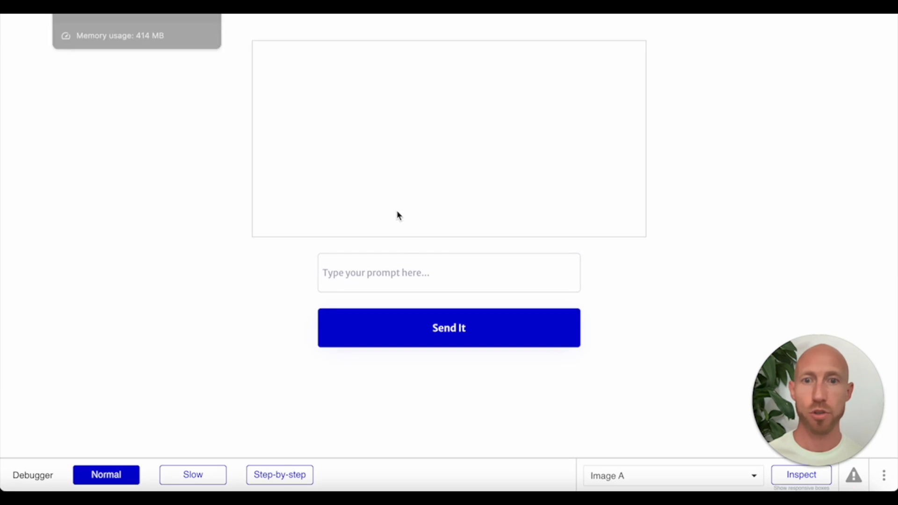
- Retype 'exploding star' in the preview prompt and submit it again
type("expl")
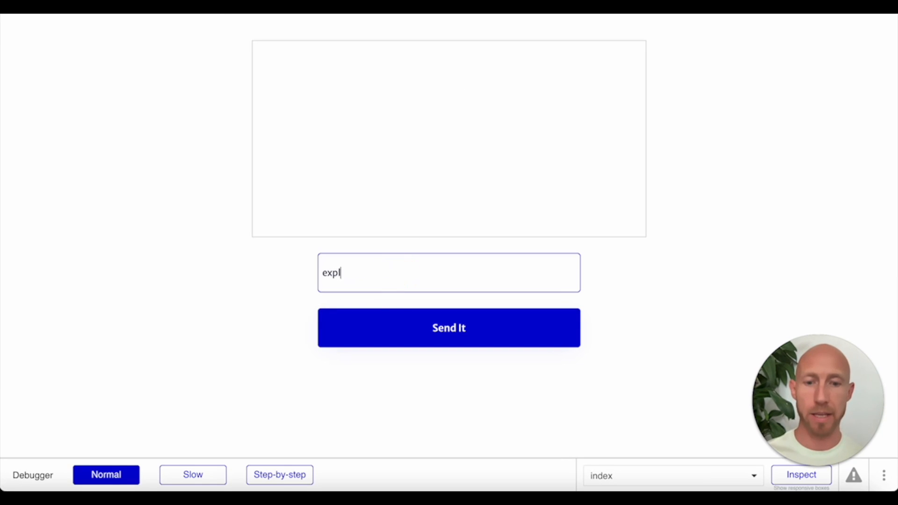
type("oding")
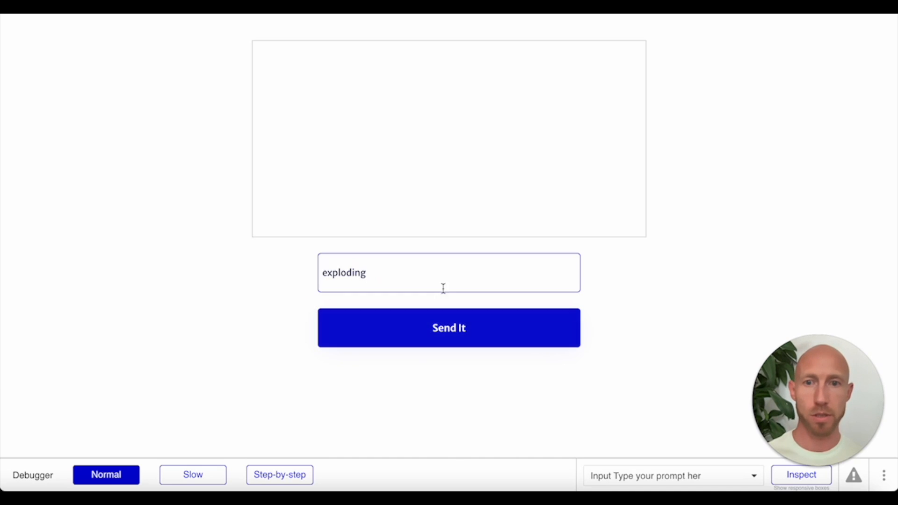
left_click(448, 327)
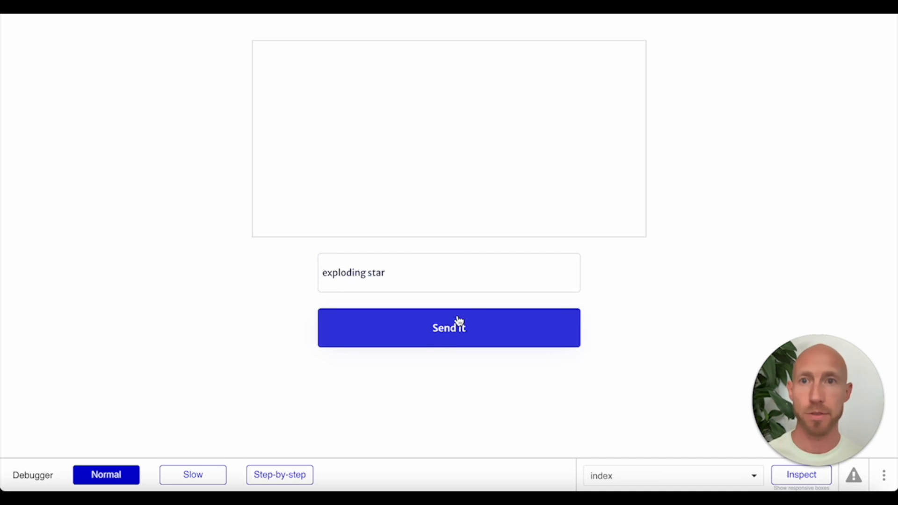
mouse_move(186, 275)
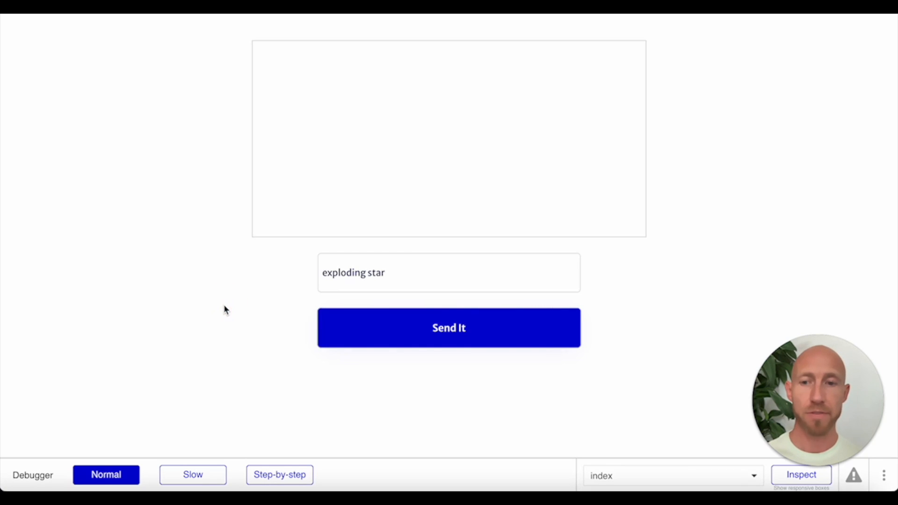
mouse_move(193, 474)
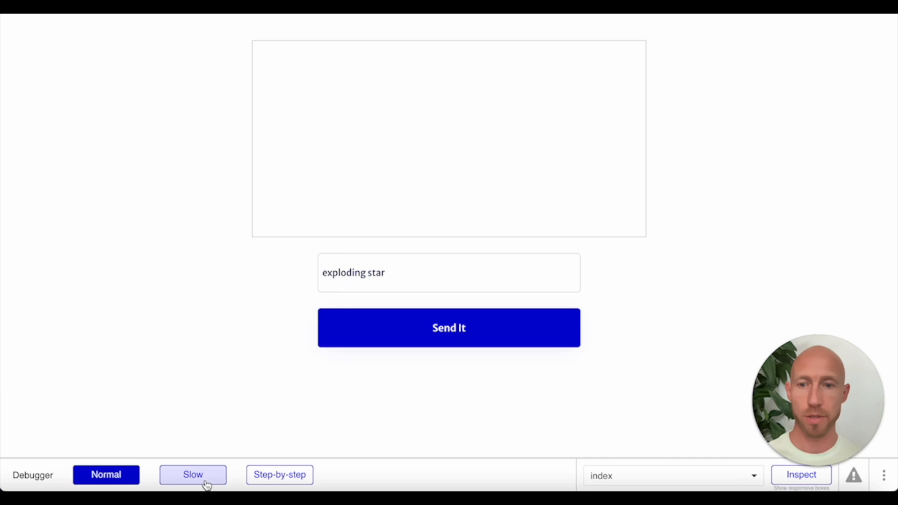
- Step through the Fetch Try polling loop in Slow debug mode until Final Image gets the URL
left_click(192, 474)
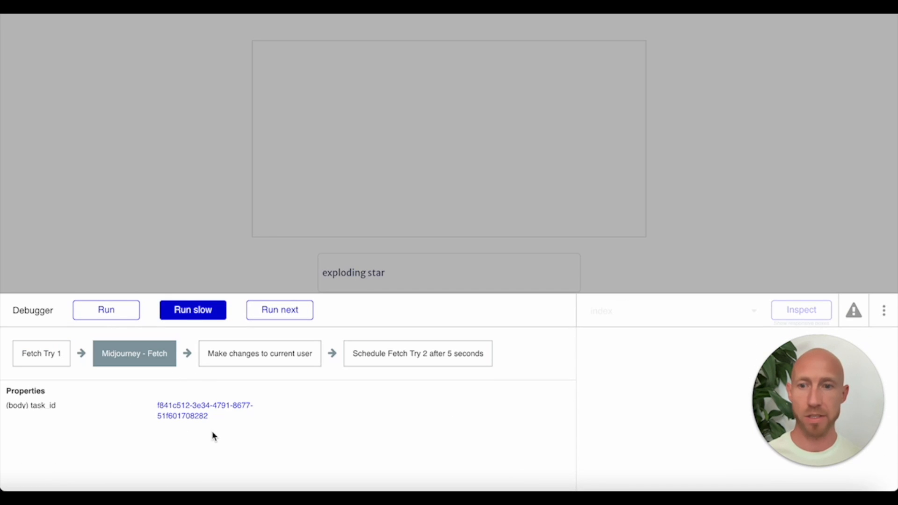
left_click(416, 354)
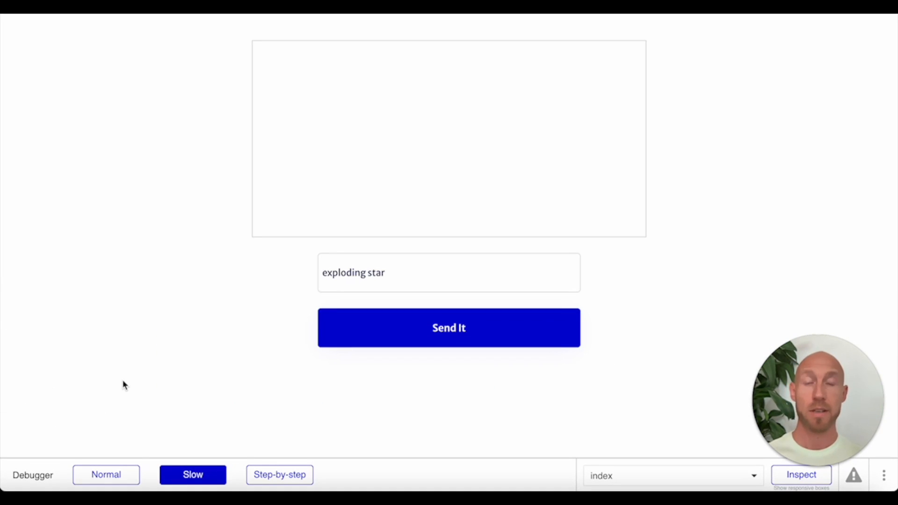
left_click(448, 327)
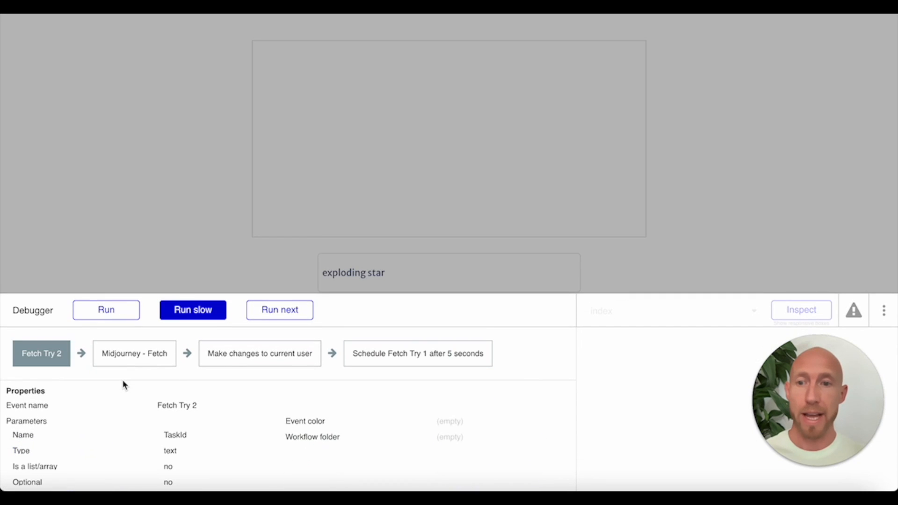
left_click(260, 353)
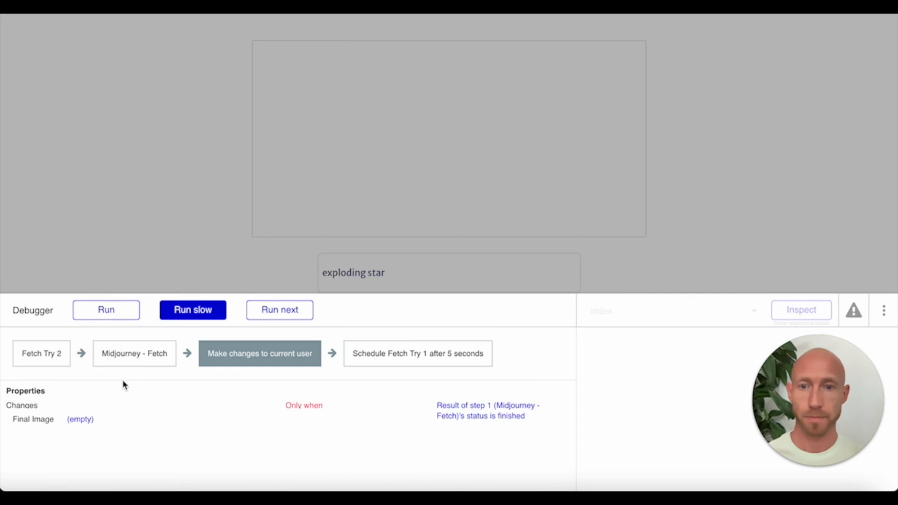
left_click(417, 353)
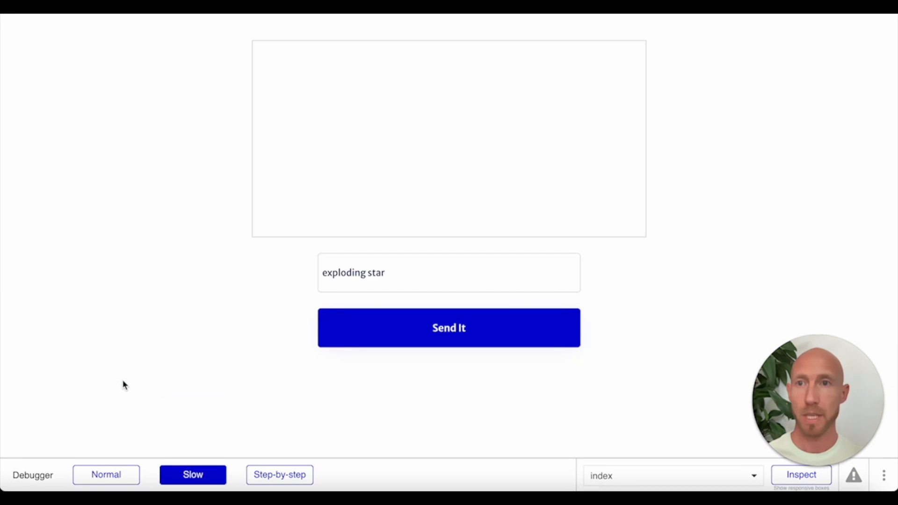
mouse_move(142, 150)
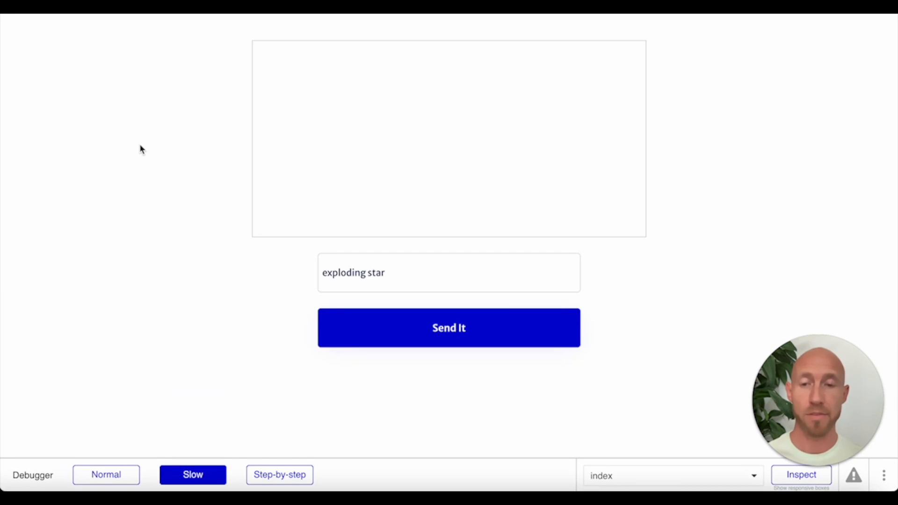
left_click(449, 327)
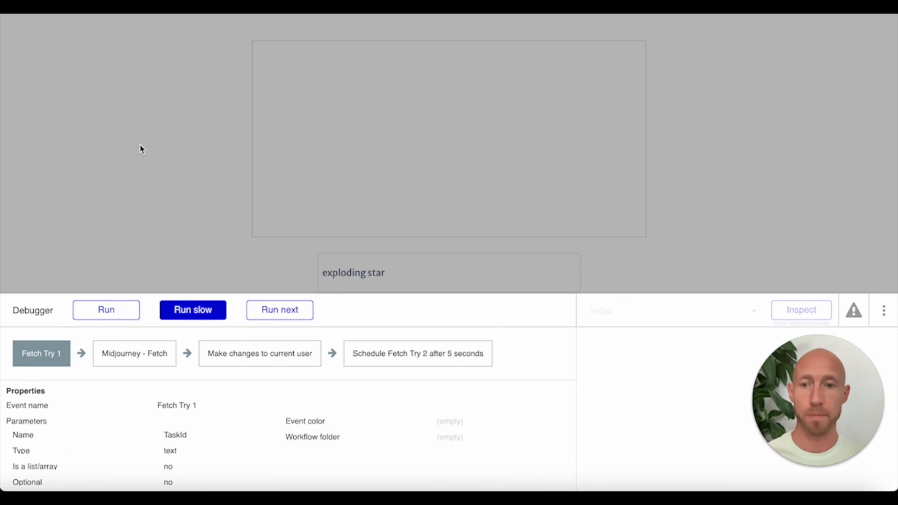
left_click(259, 354)
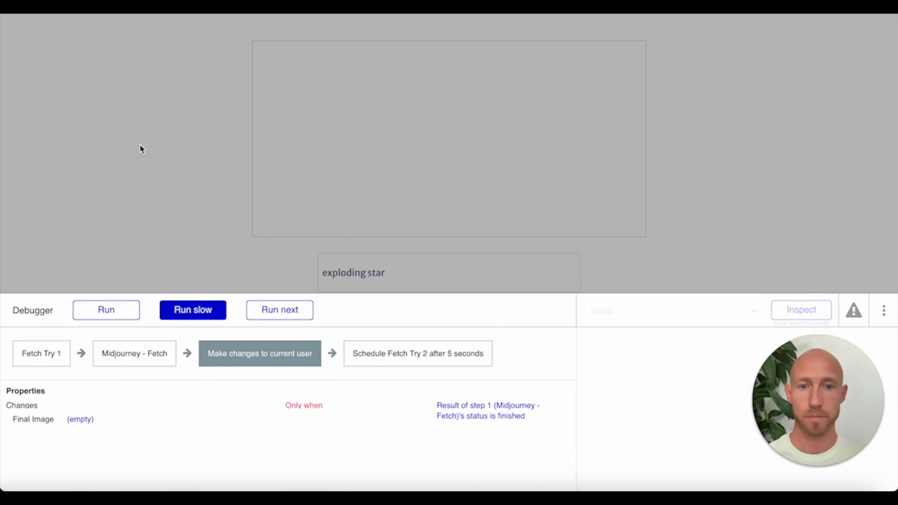
left_click(417, 353)
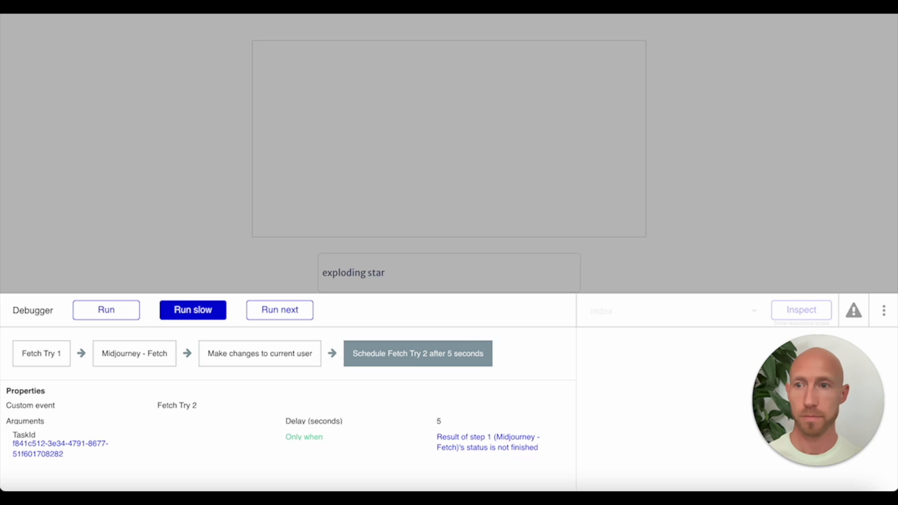
left_click(41, 354)
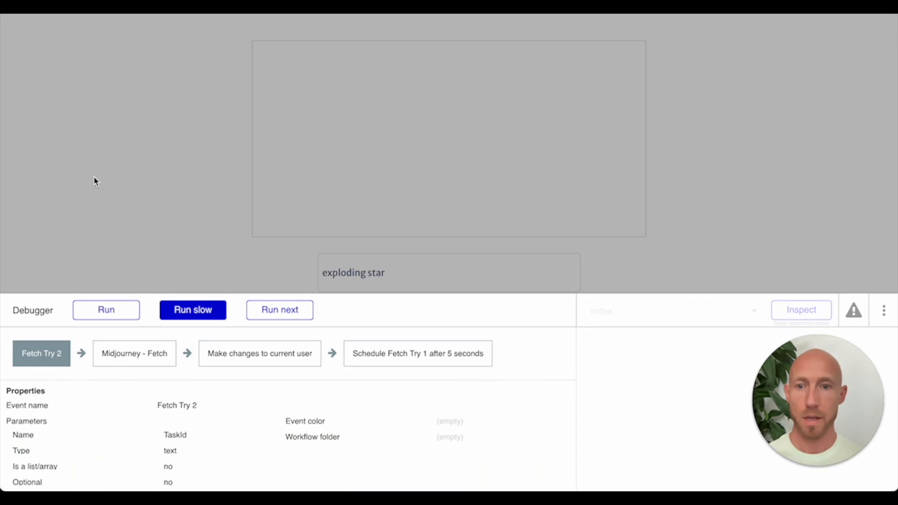
left_click(260, 353)
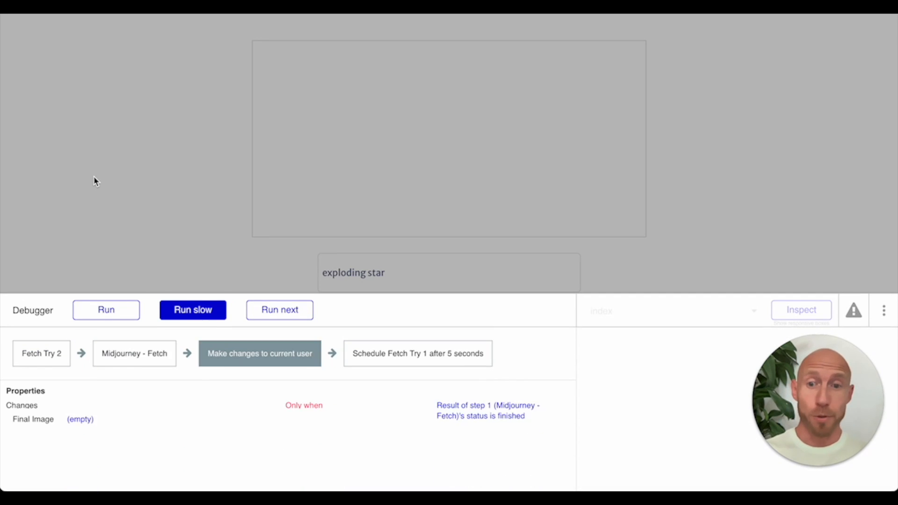
left_click(417, 353)
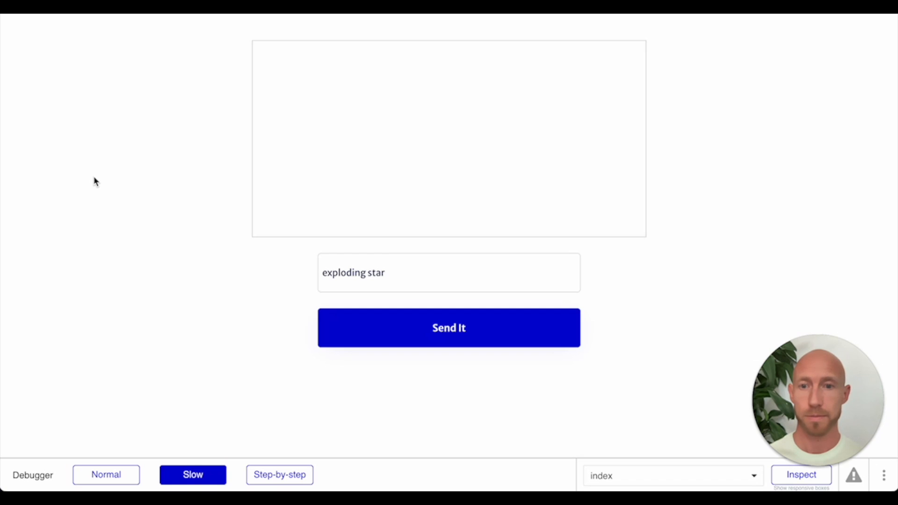
left_click(449, 327)
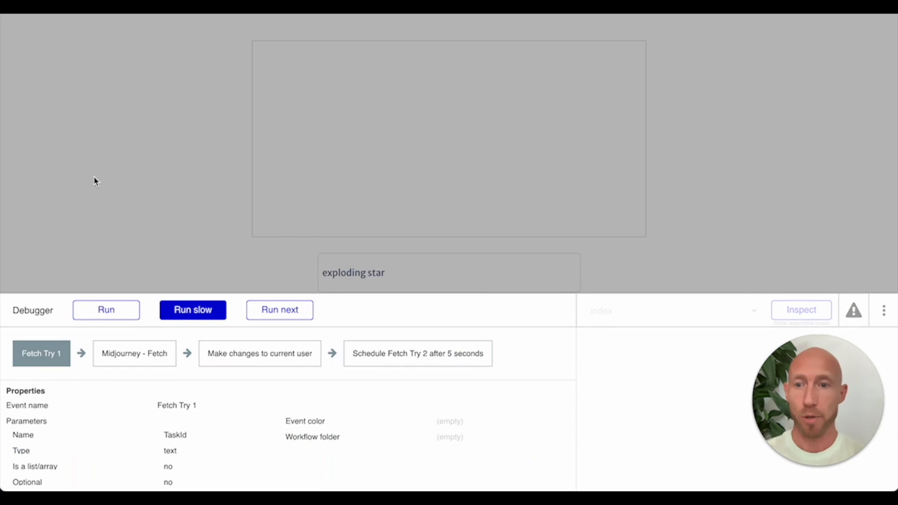
left_click(260, 353)
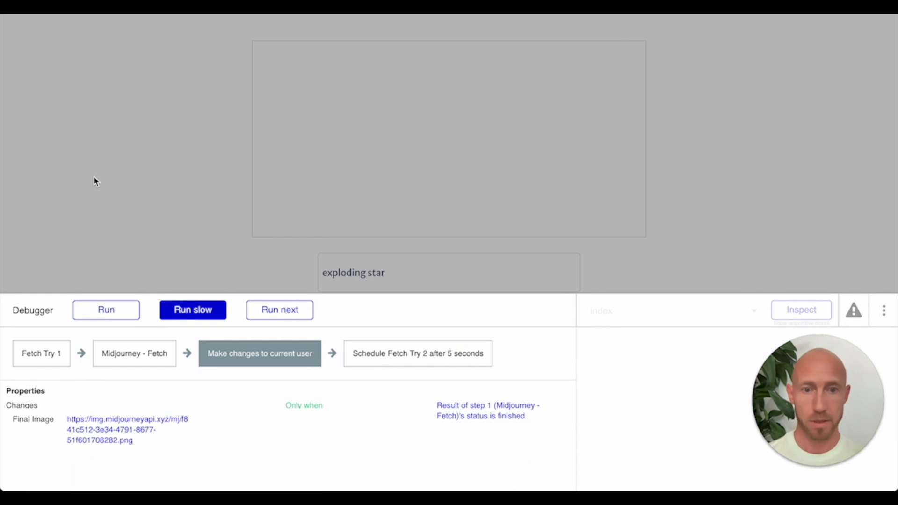
left_click(417, 354)
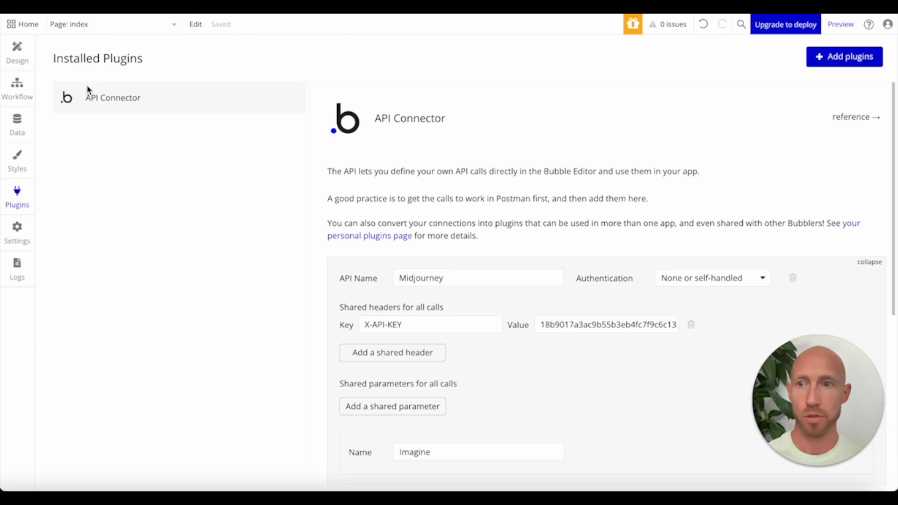
mouse_move(17, 88)
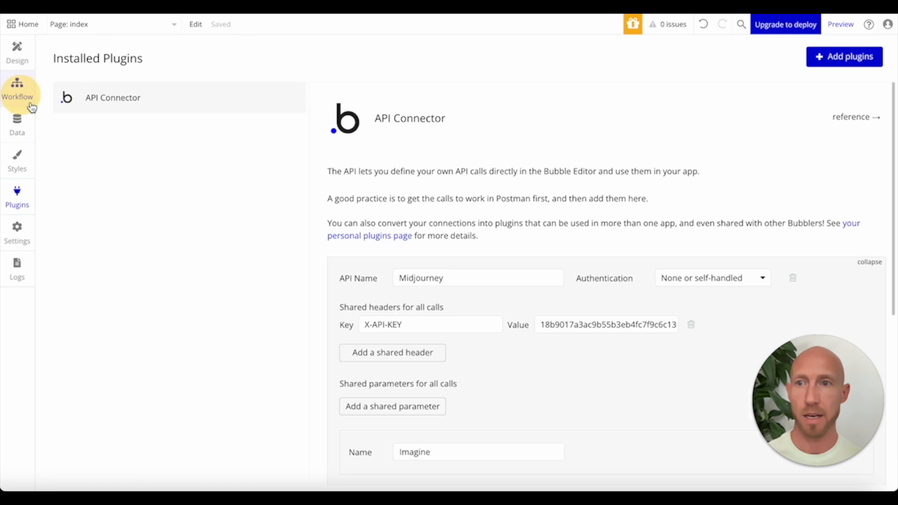
left_click(17, 88)
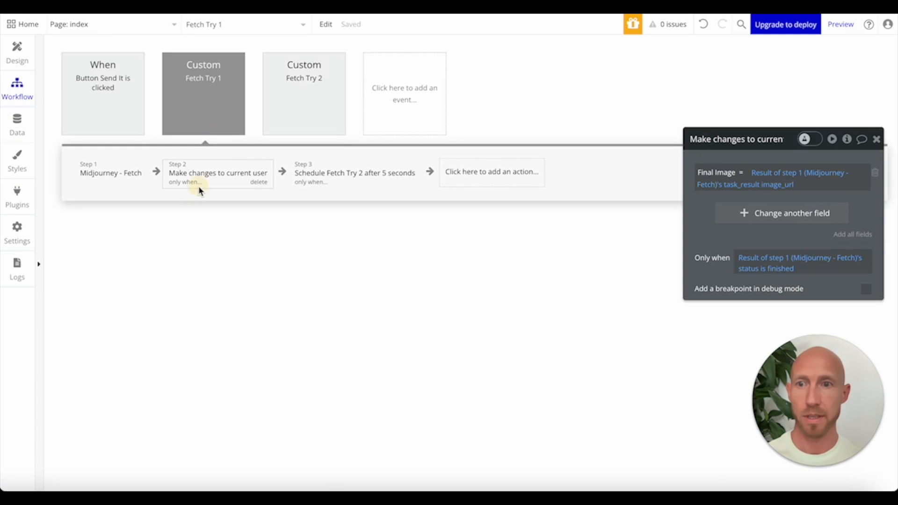
mouse_move(784, 172)
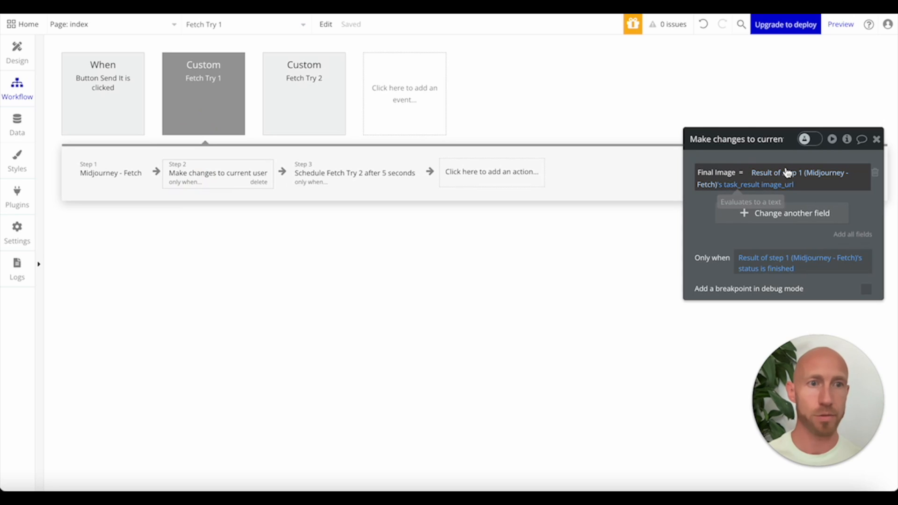
mouse_move(770, 184)
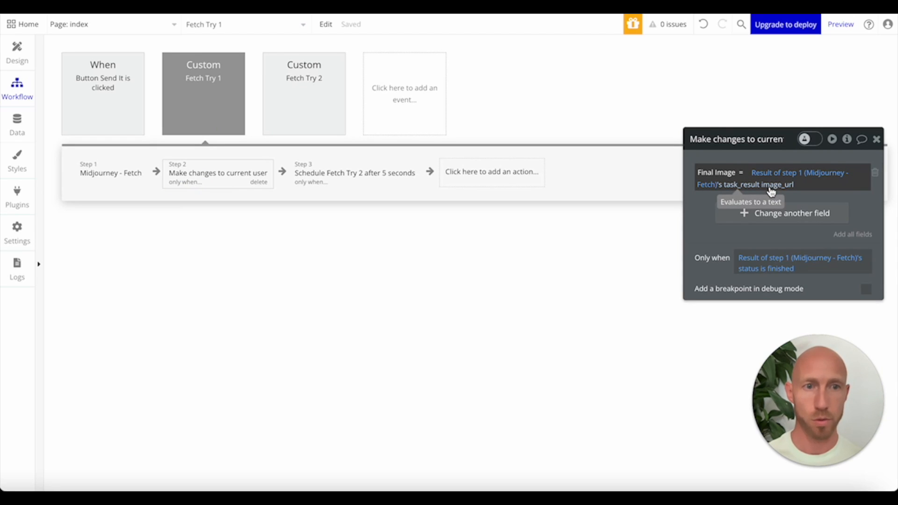
left_click(17, 124)
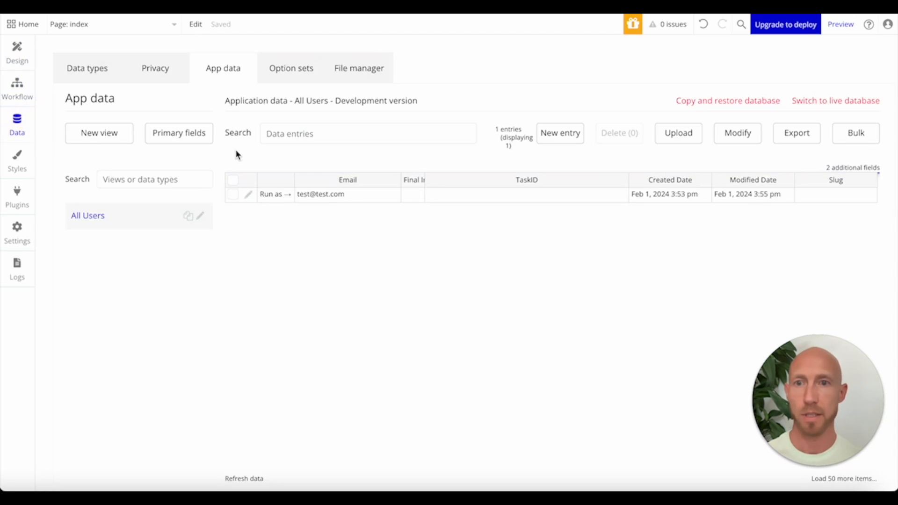
- Show the four exploding-star Midjourney images in the live preview's image element
left_click(248, 194)
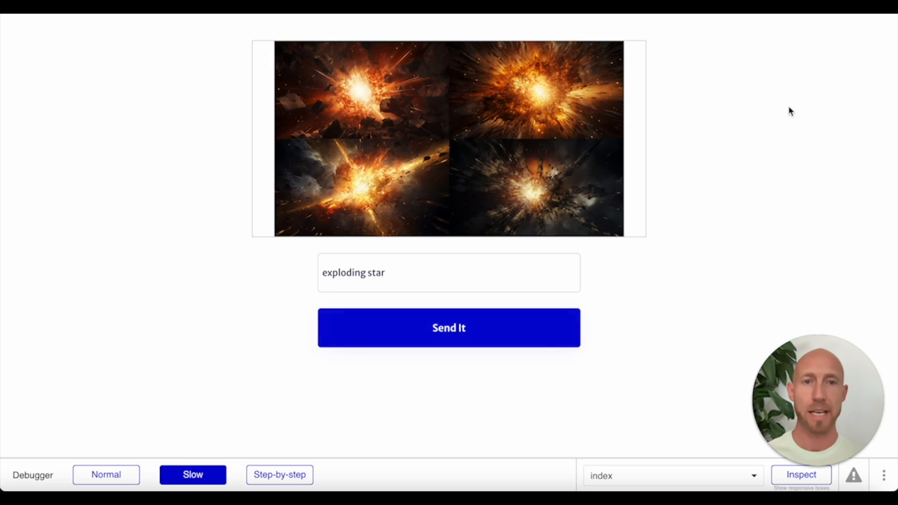
mouse_move(786, 295)
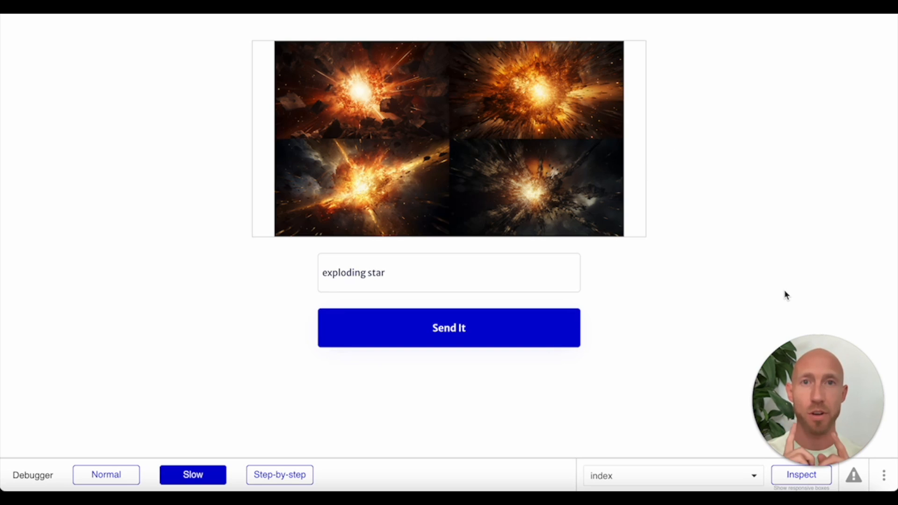
mouse_move(148, 174)
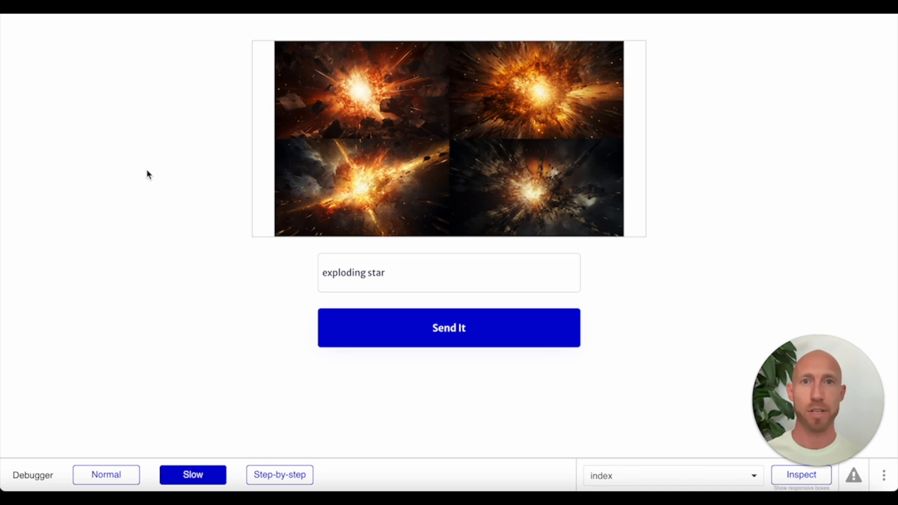